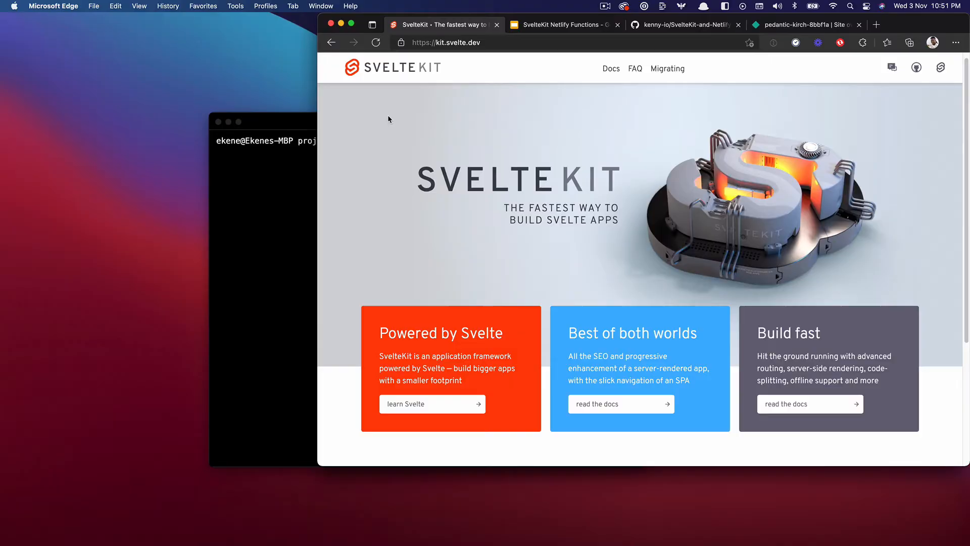
mouse_move(529, 120)
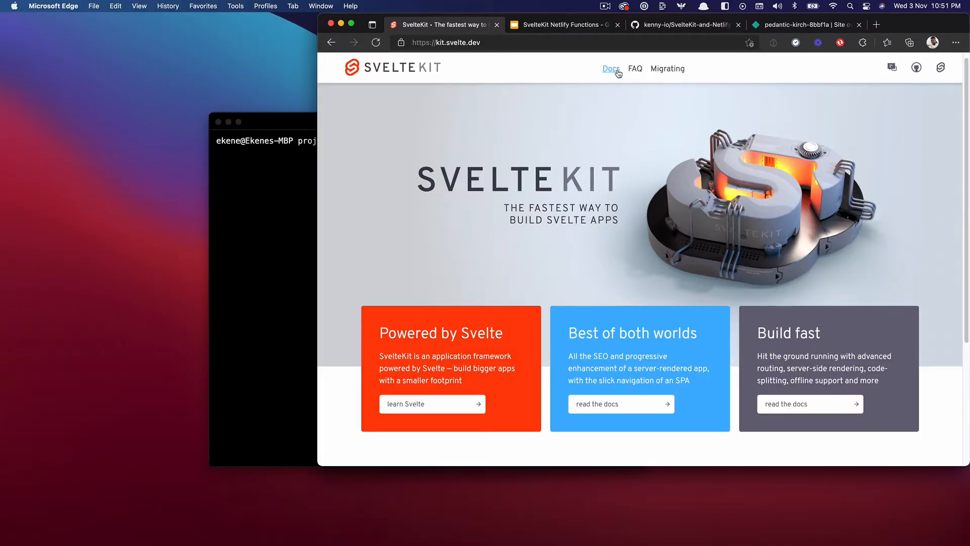
- Show the SvelteKit docs' Getting started commands, then bring the Hyper terminal to the front
left_click(611, 69)
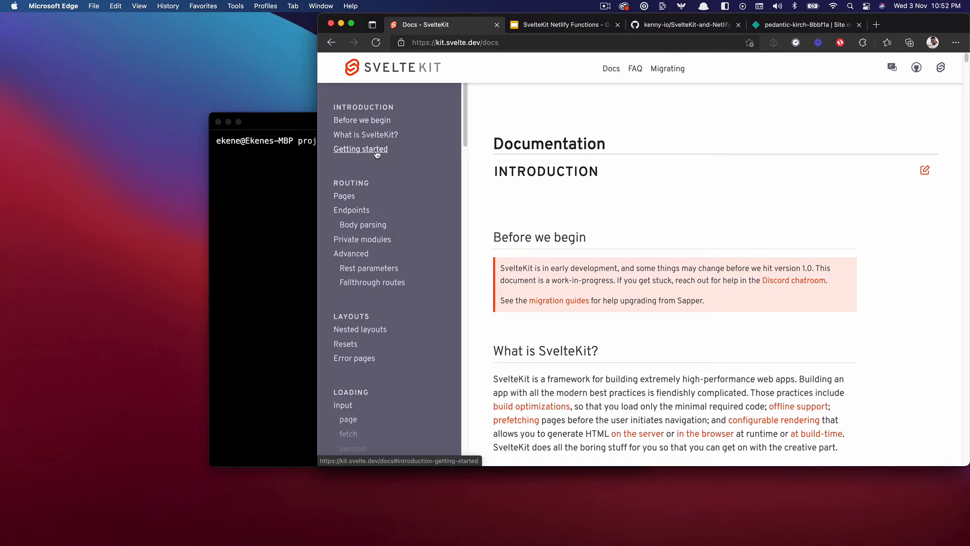
left_click(360, 149)
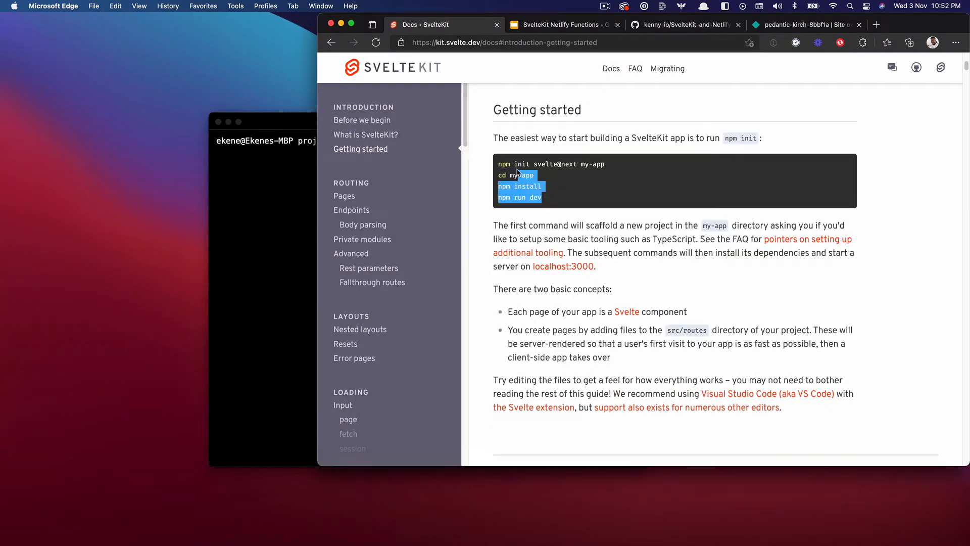
left_click(294, 194)
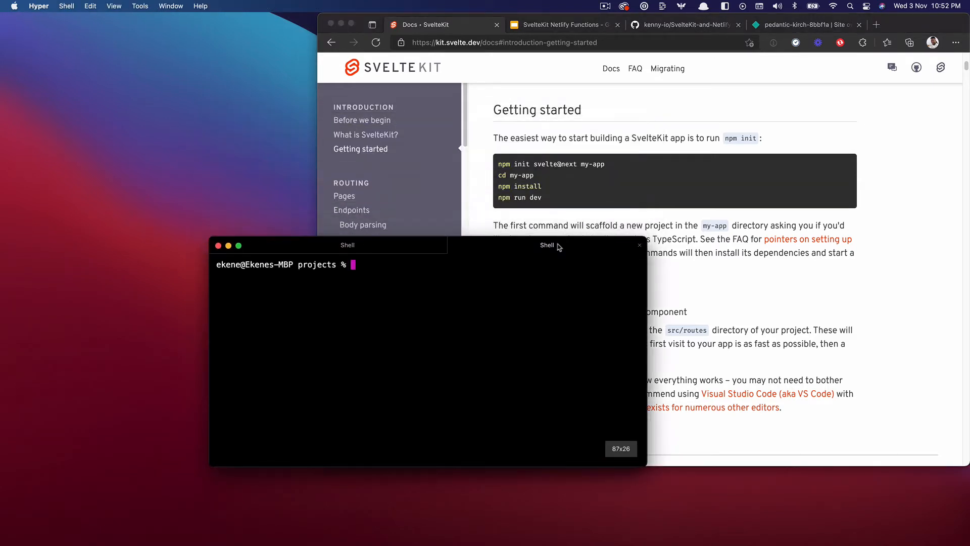
- Run npm init svelte@next sveltekit-netlify-functions to scaffold the project
type("n")
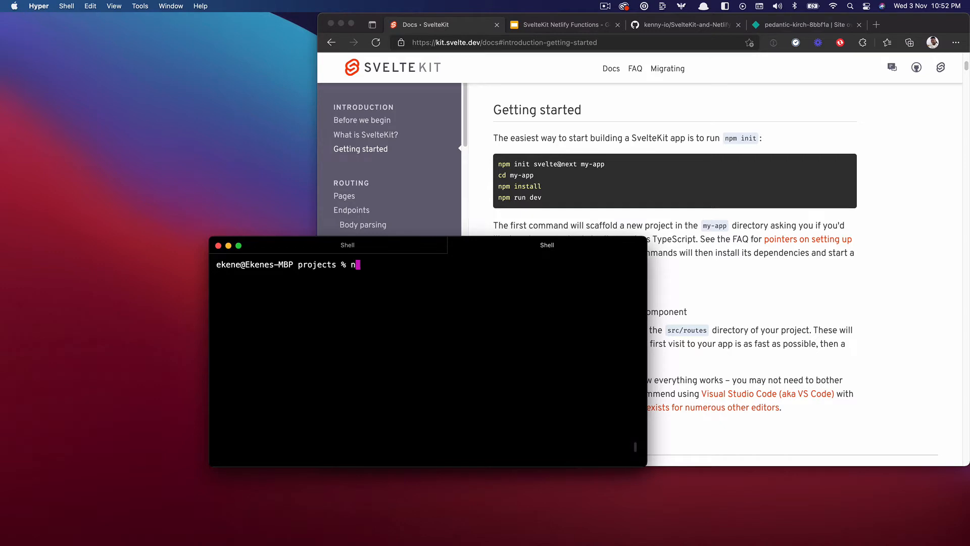
type("pm init")
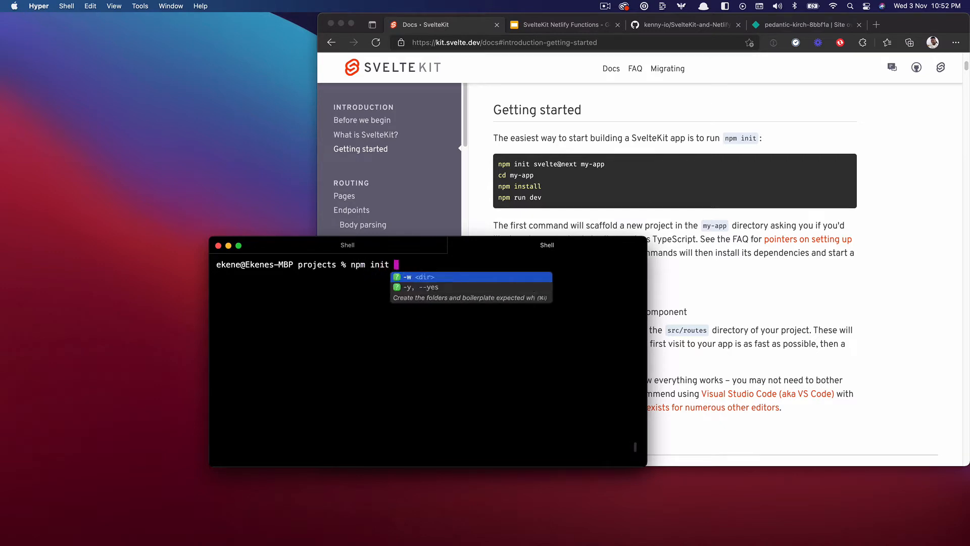
type("svelte@")
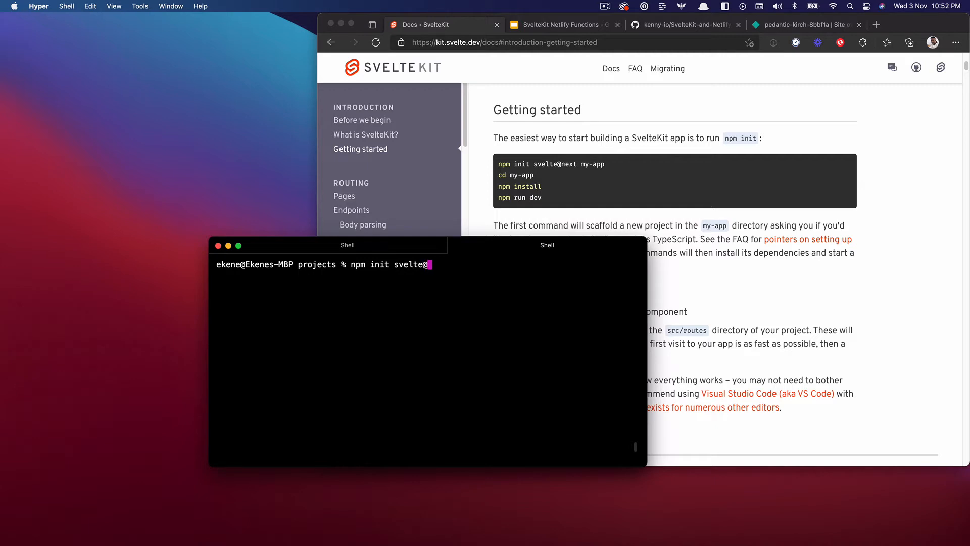
type("next")
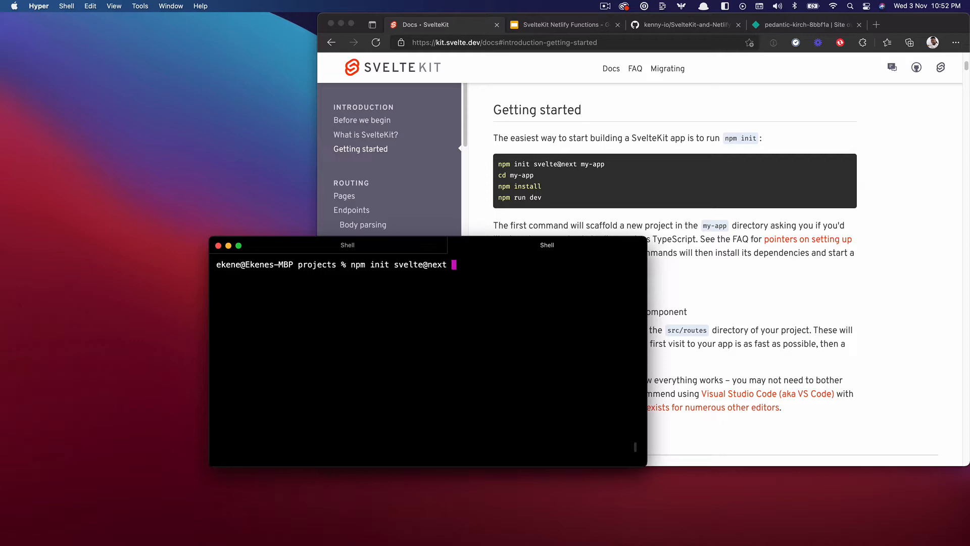
type("svel")
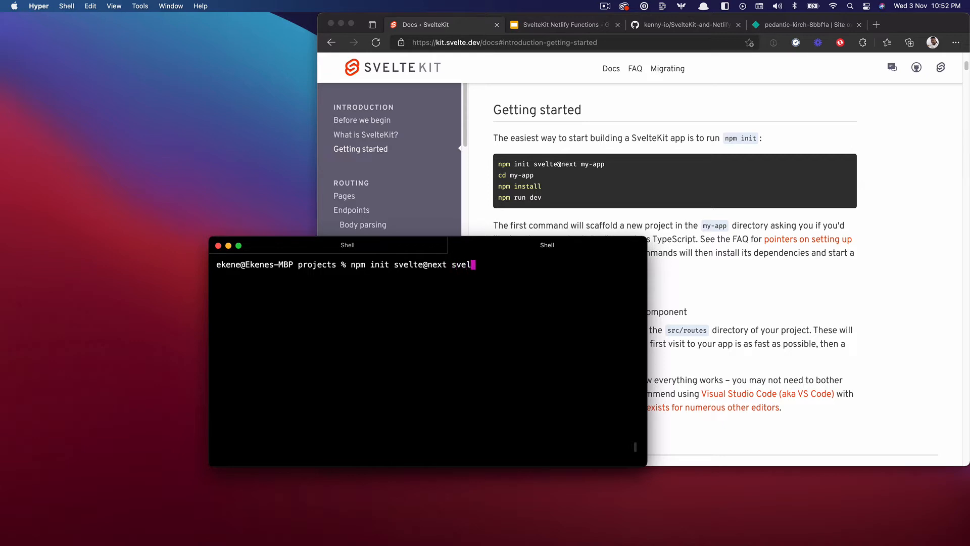
type("tekit")
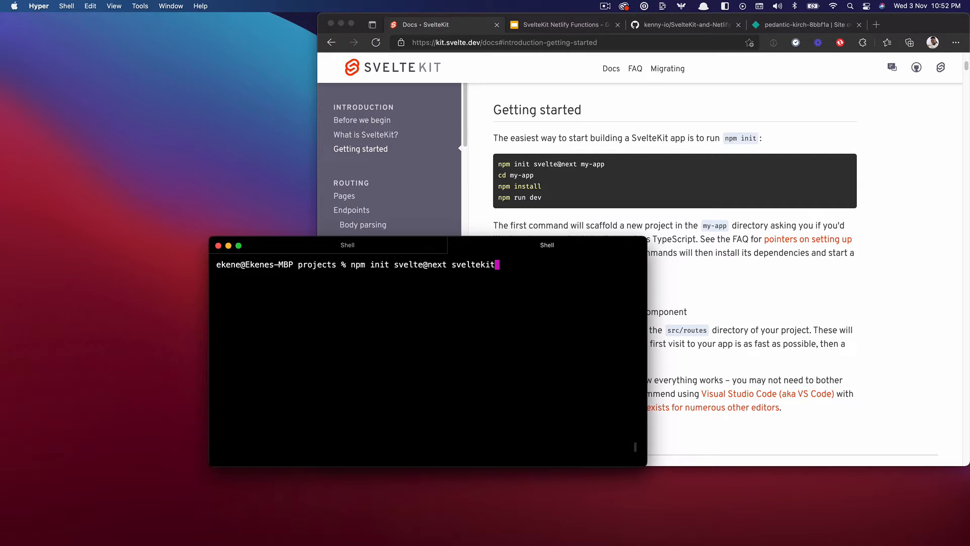
type("-net")
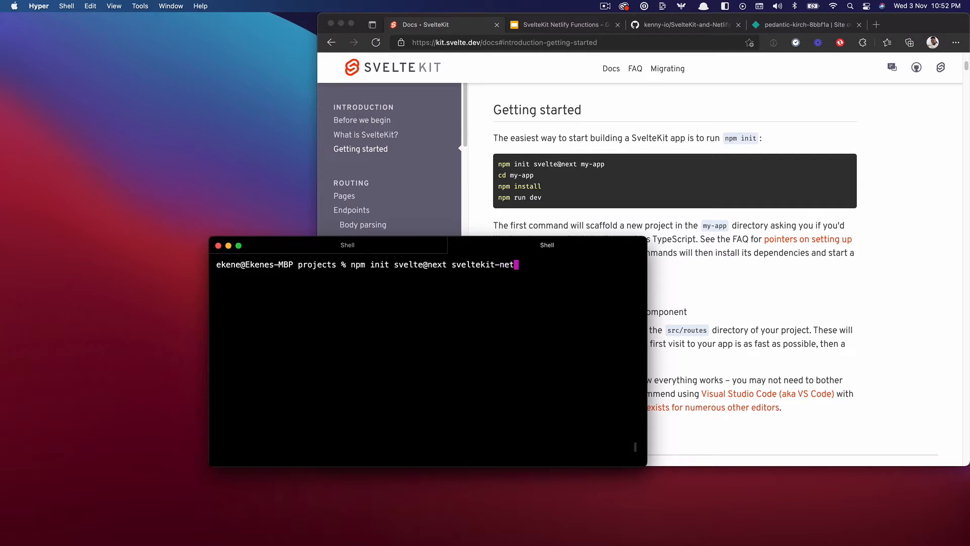
type("lify")
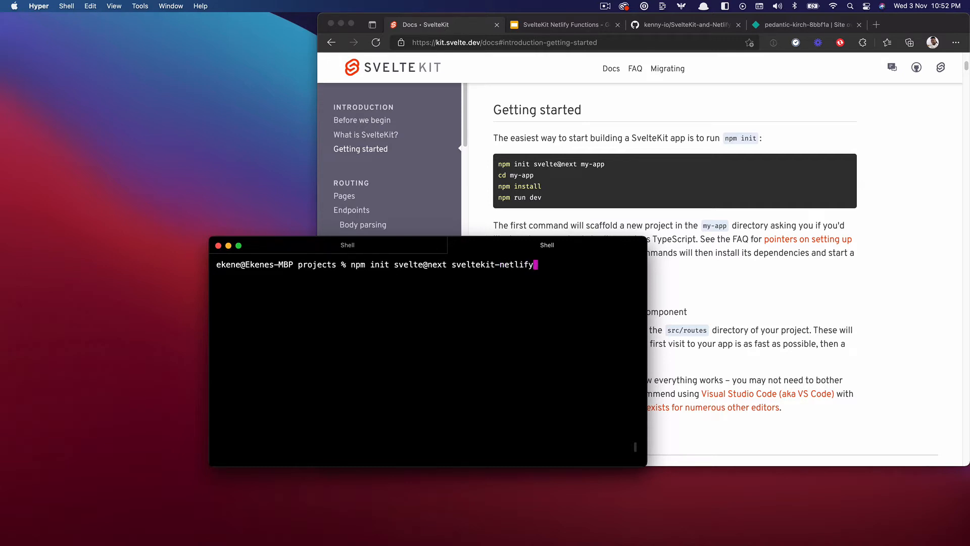
type("-functio")
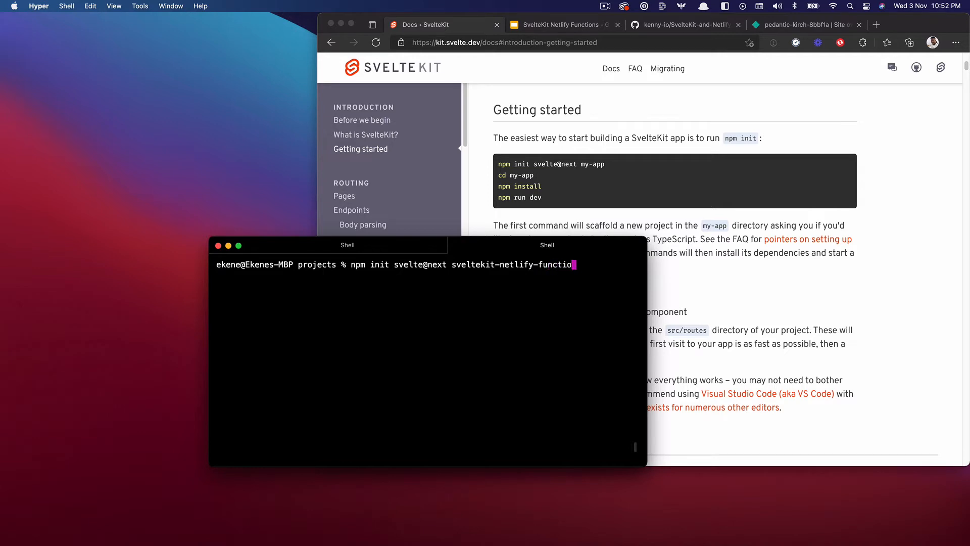
key("Return")
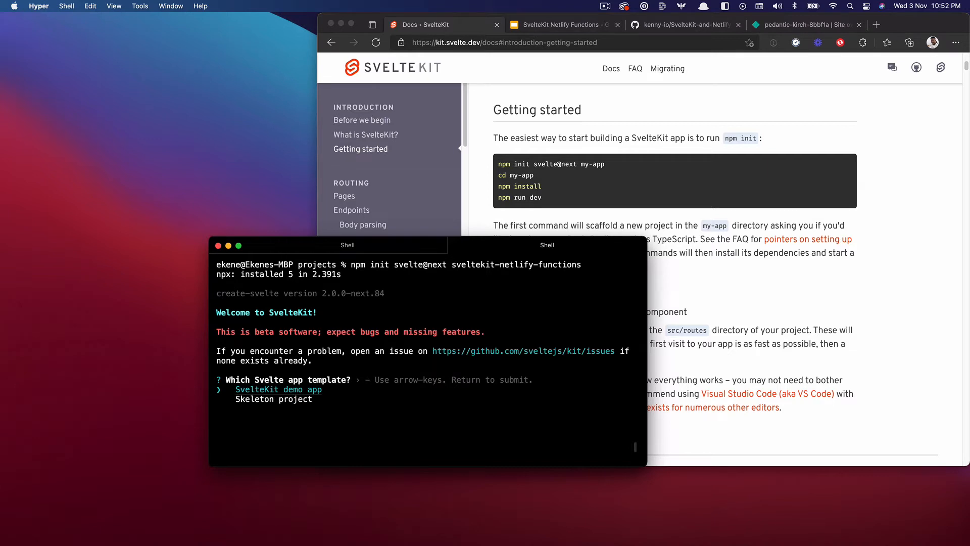
- Choose the Skeleton project template in the scaffold prompts
key("down")
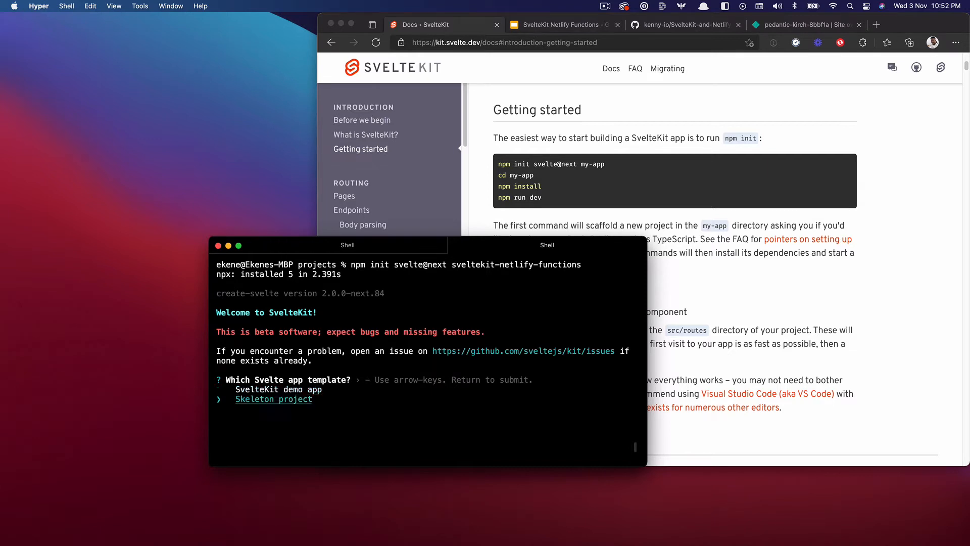
key("return")
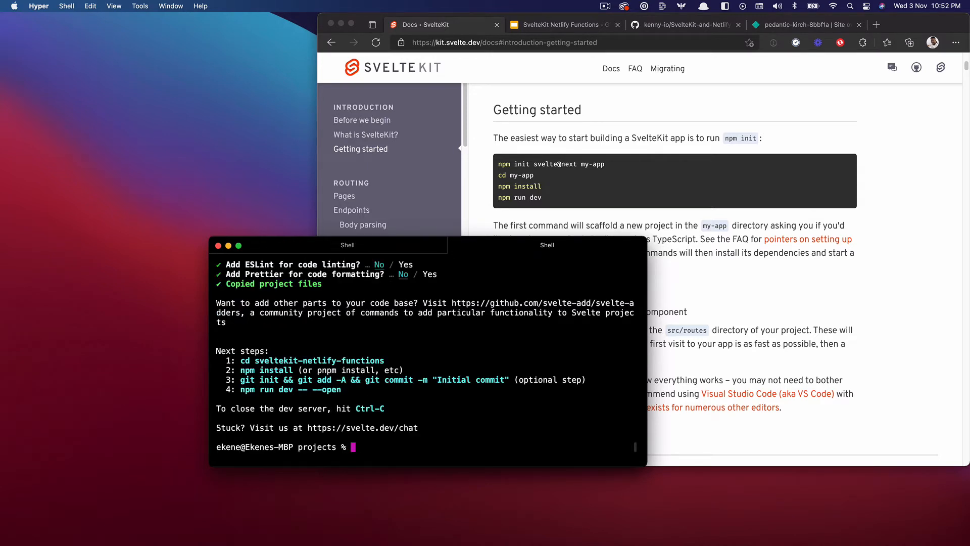
- Move into sveltekit-netlify-functions, launch it in VS Code with code . and dismiss the welcome page
type("cd")
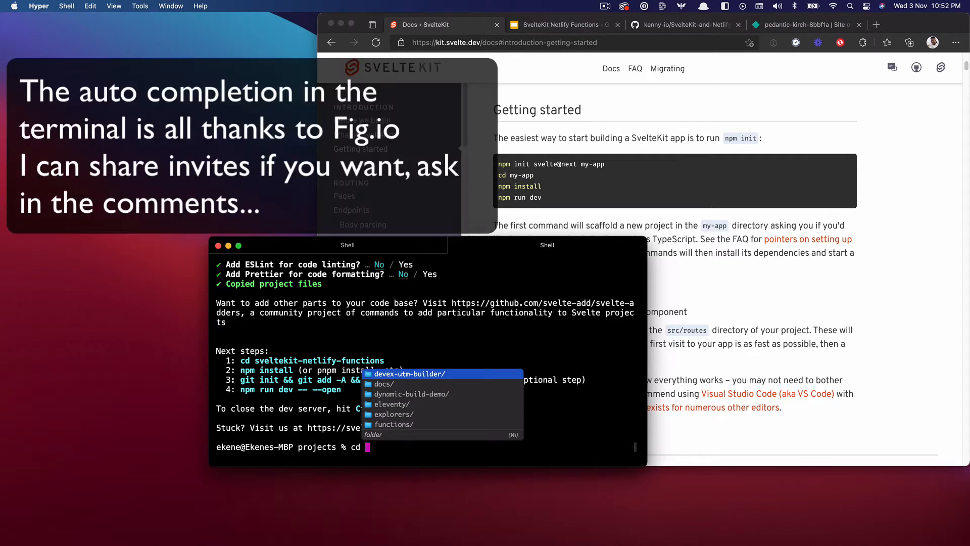
type("s")
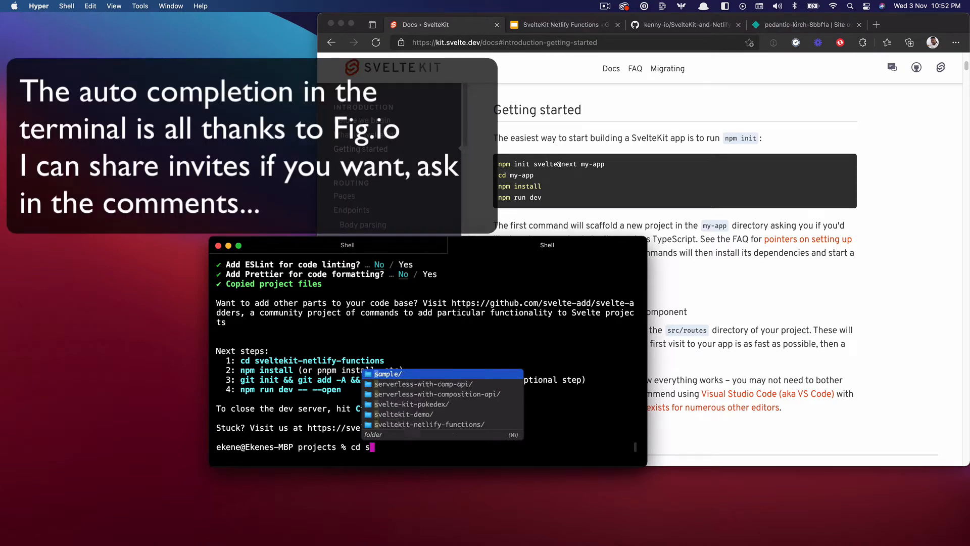
type("ve")
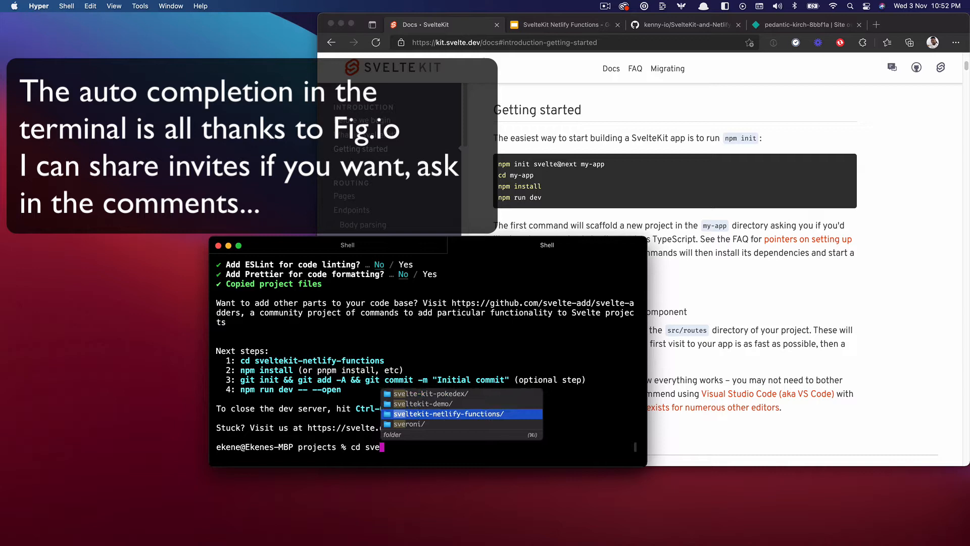
key("Return")
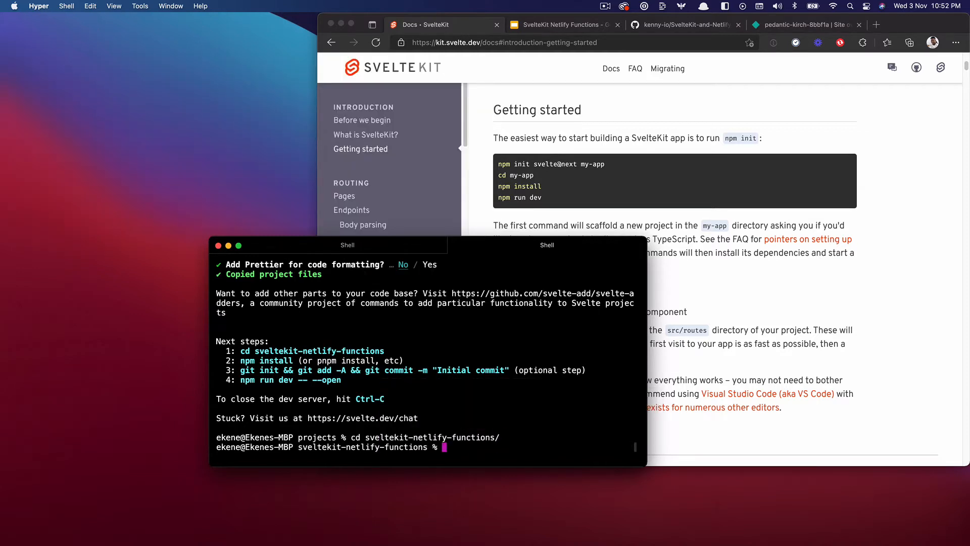
type("code .")
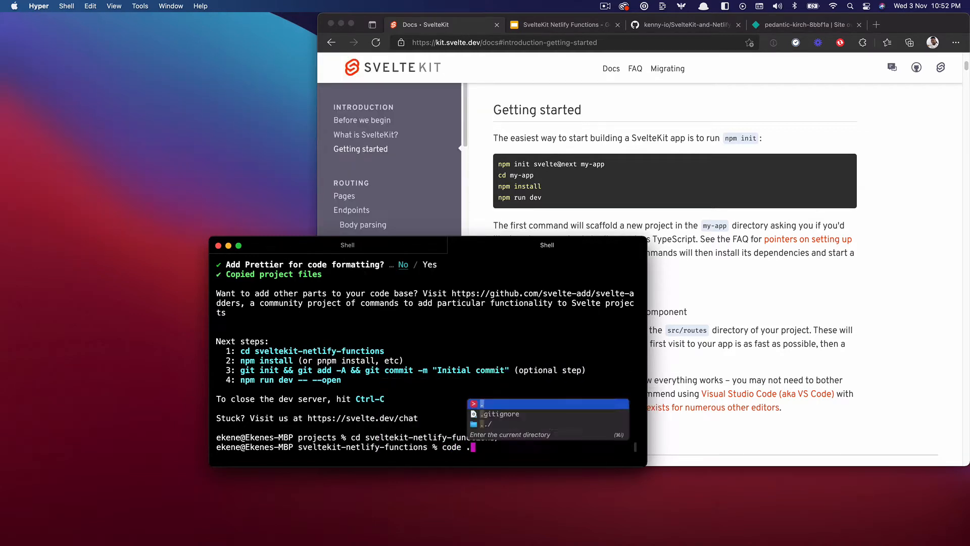
key("Return")
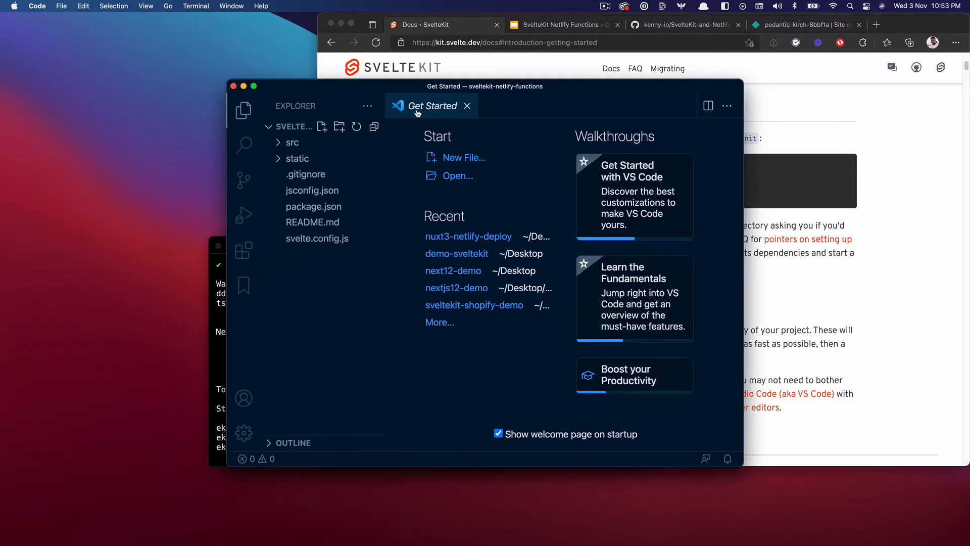
left_click(467, 106)
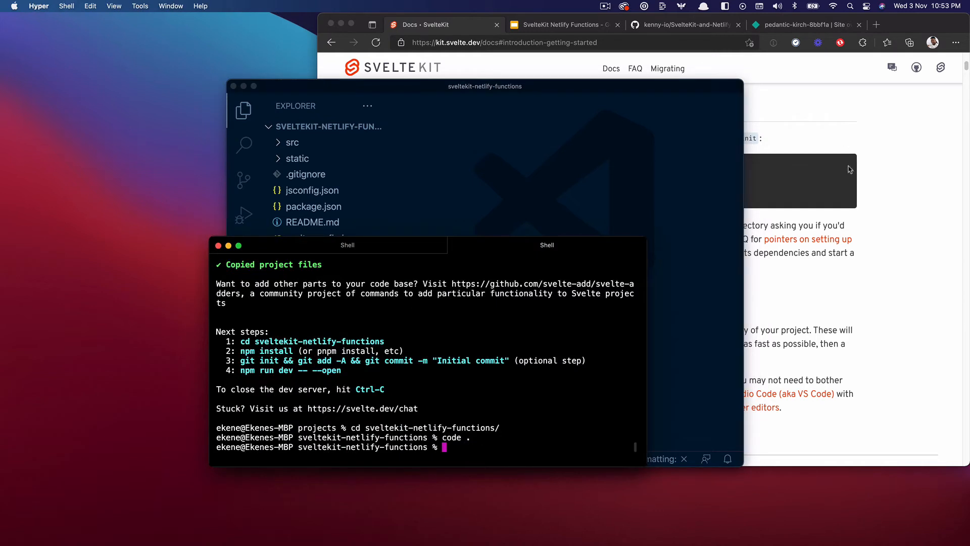
mouse_move(279, 248)
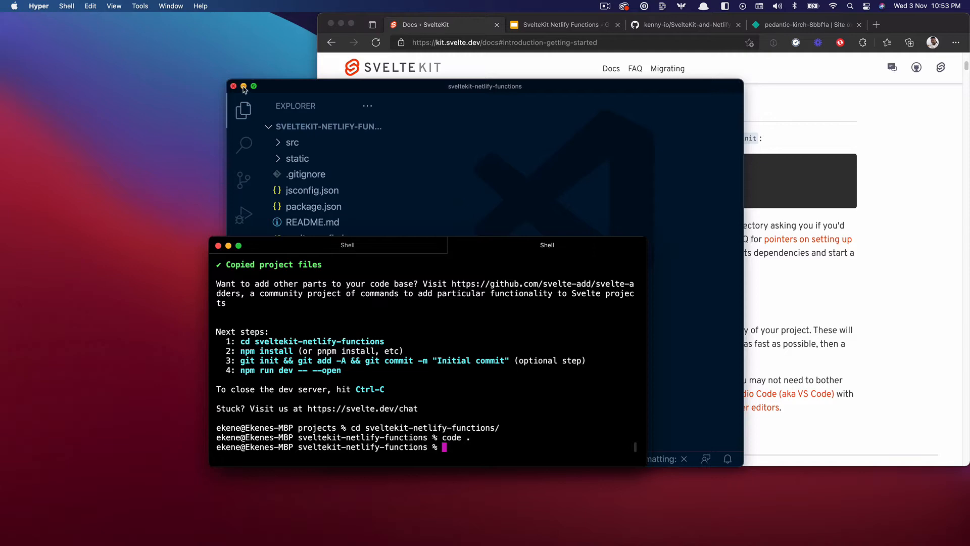
mouse_move(267, 246)
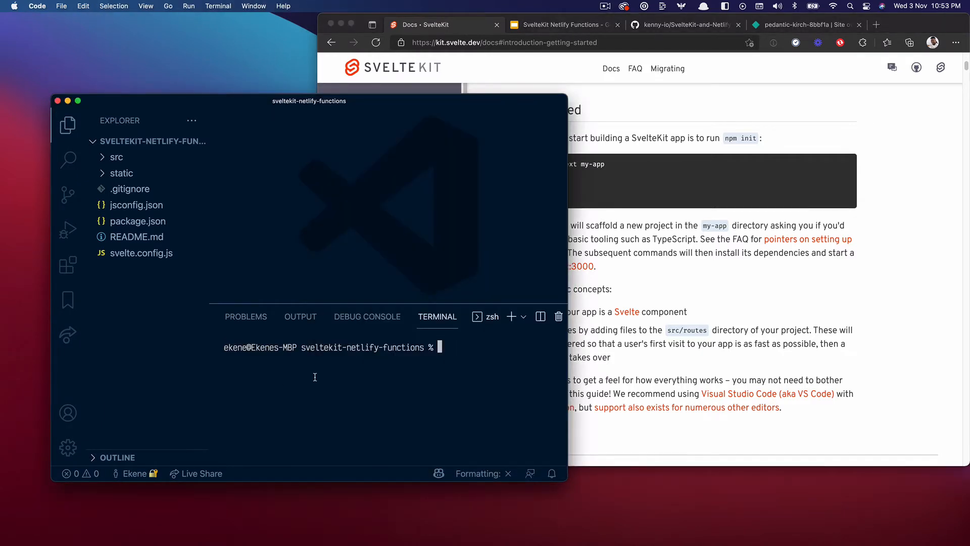
- Try npm run dev before installing, then clear the resulting error output
type("npm run d")
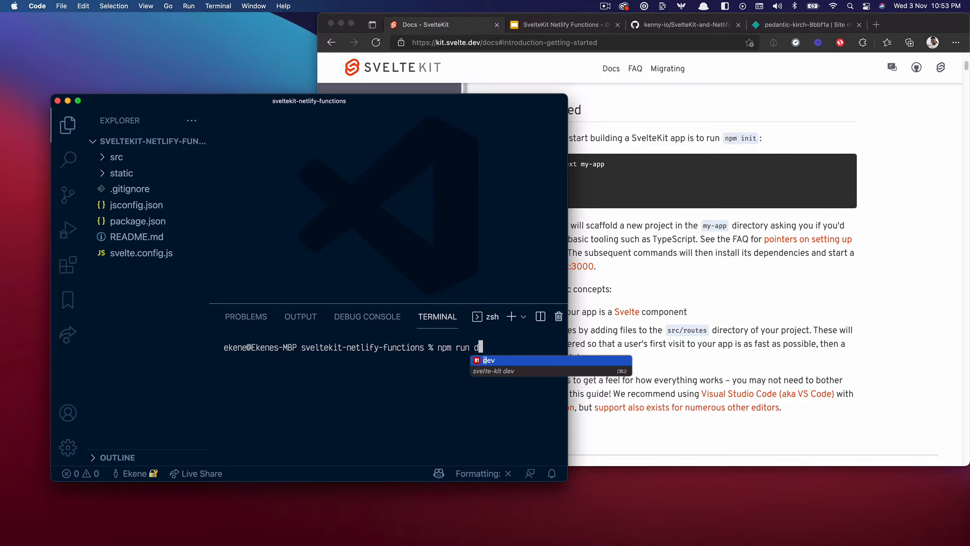
key("Return")
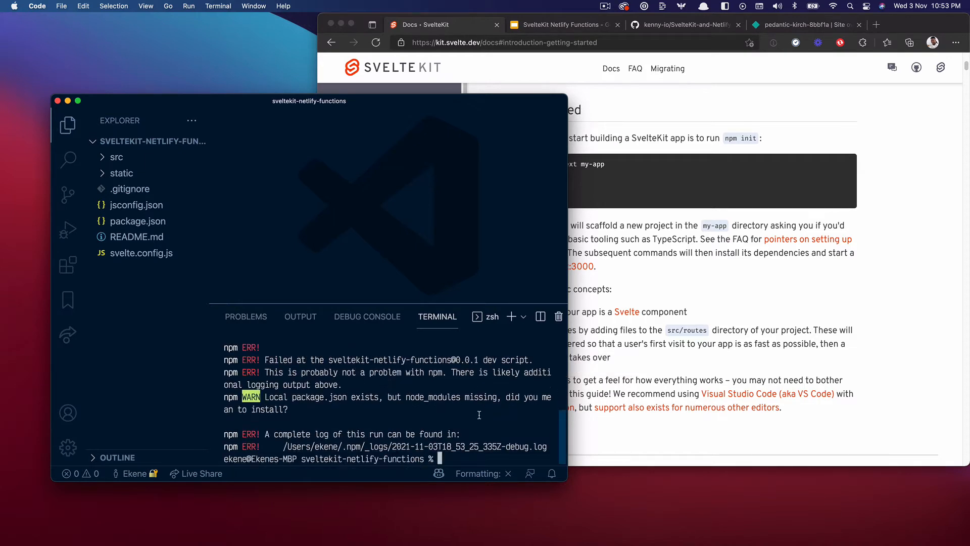
type("cle")
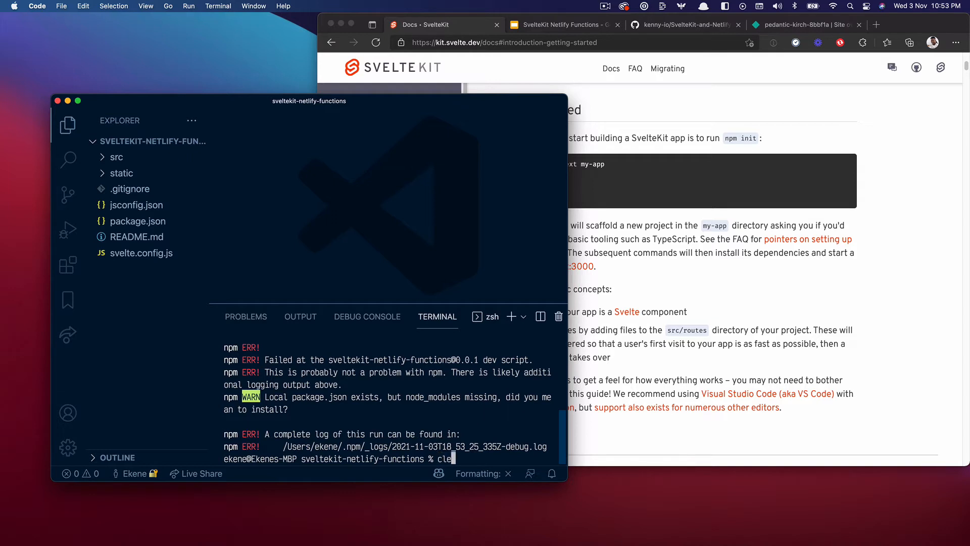
key("Return")
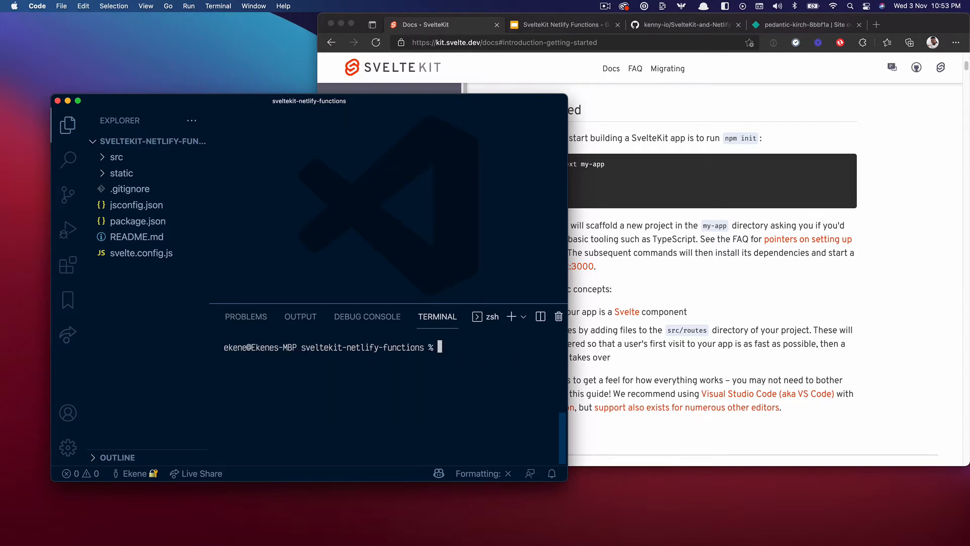
- Grab npm install from the Getting started docs and run it in the VS Code terminal
type("npm i")
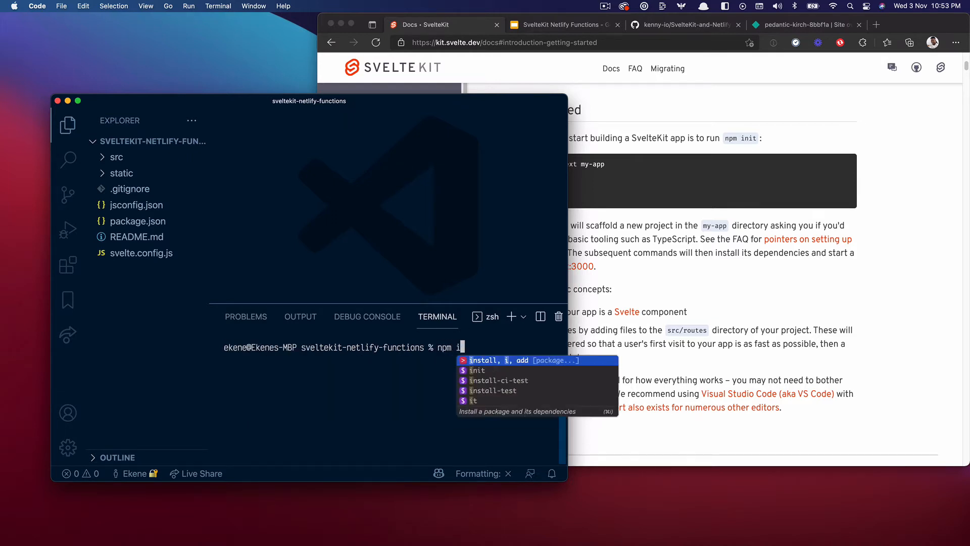
left_click(669, 366)
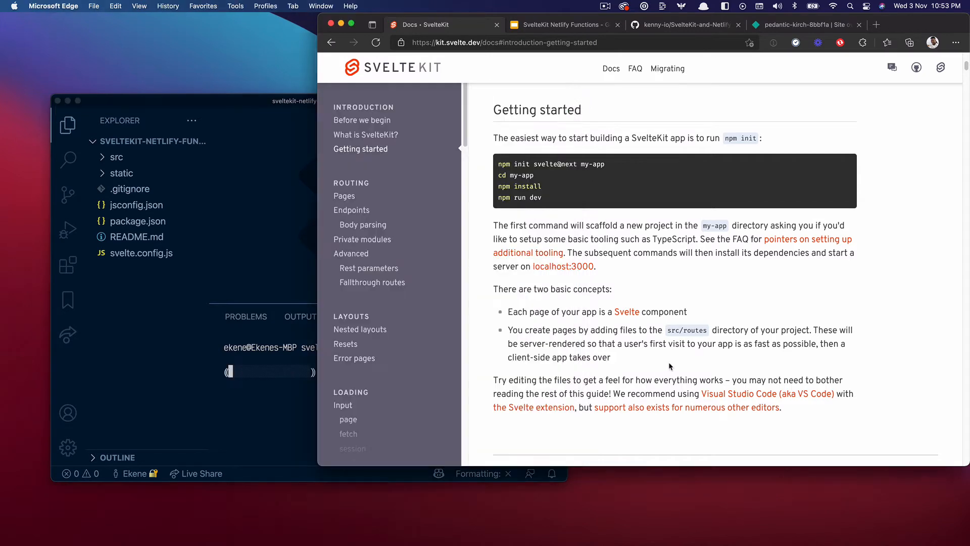
double_click(519, 186)
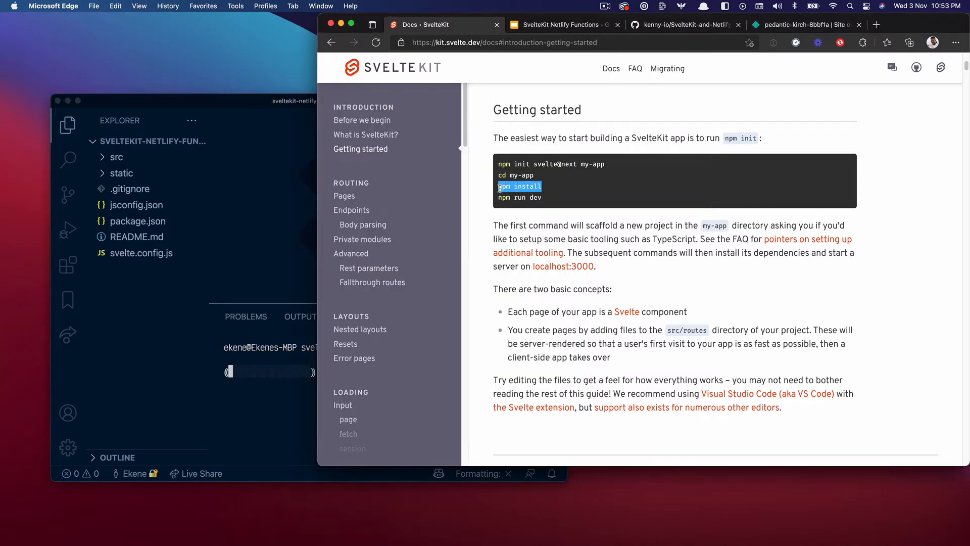
left_click(269, 269)
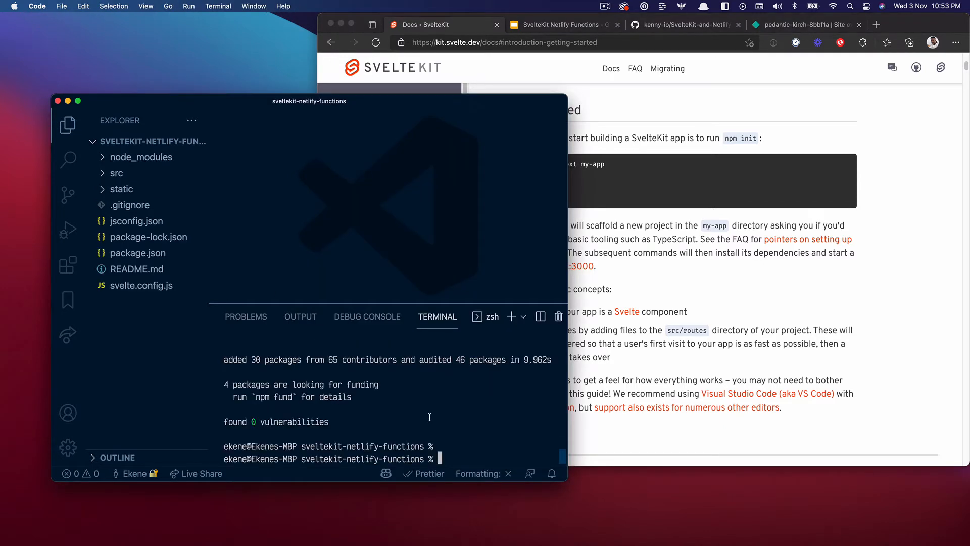
type("np")
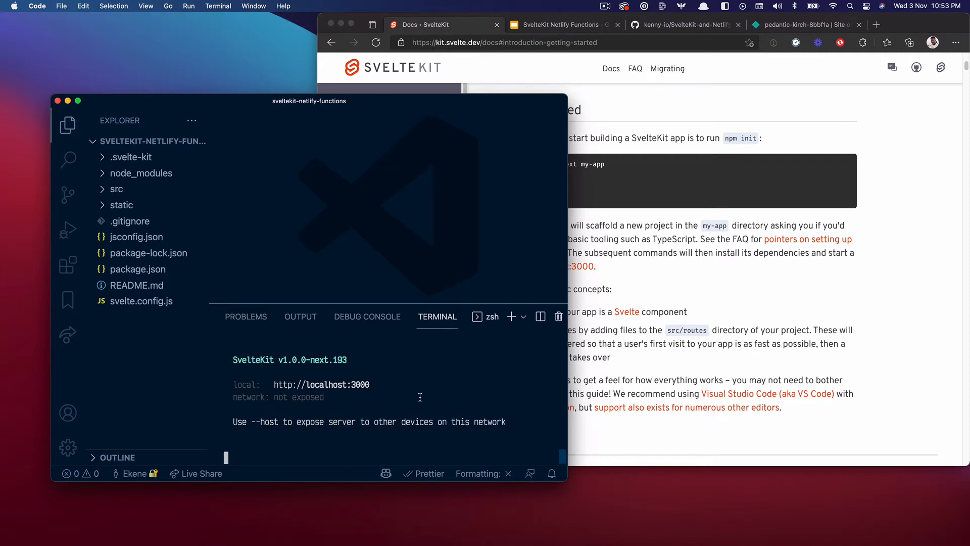
mouse_move(898, 39)
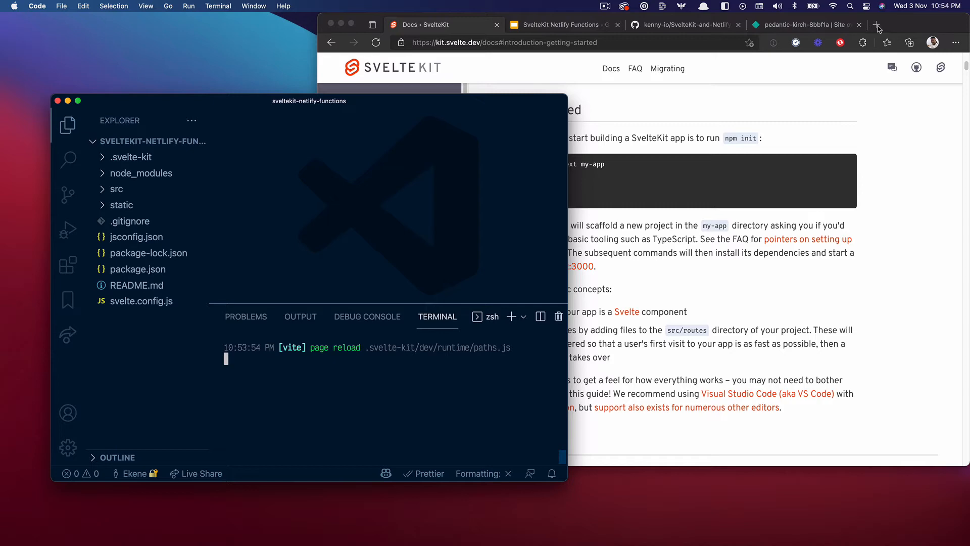
- Load the local app at localhost:3000 in a new Edge tab
left_click(876, 25)
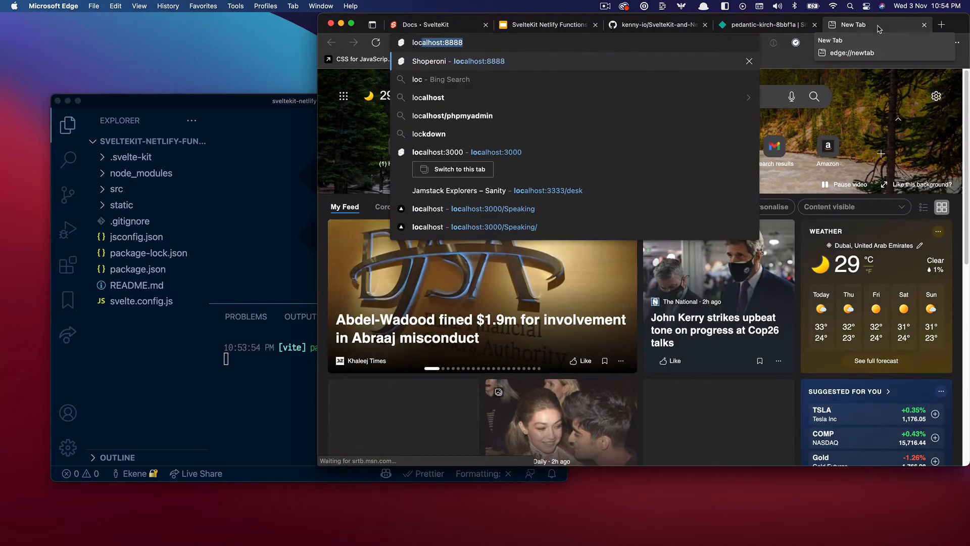
left_click(429, 133)
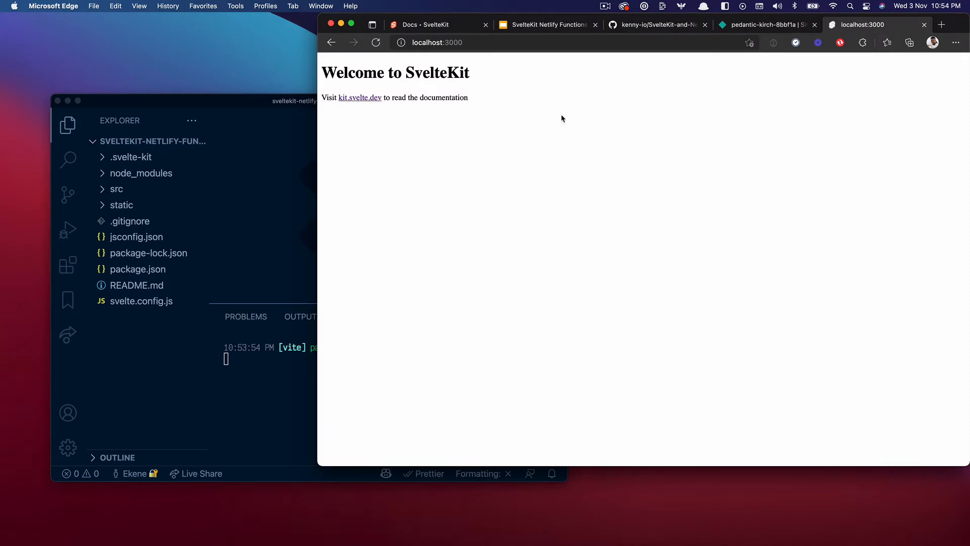
mouse_move(535, 90)
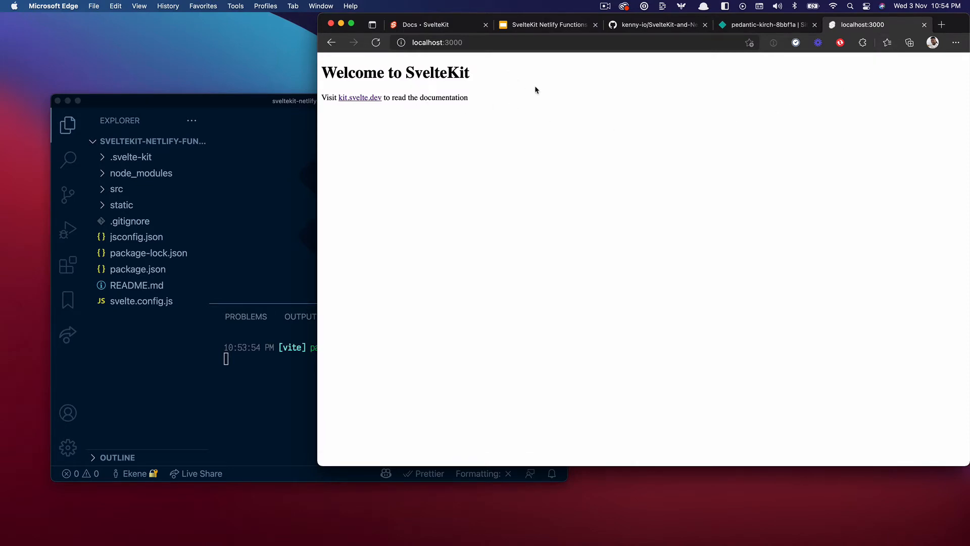
mouse_move(497, 138)
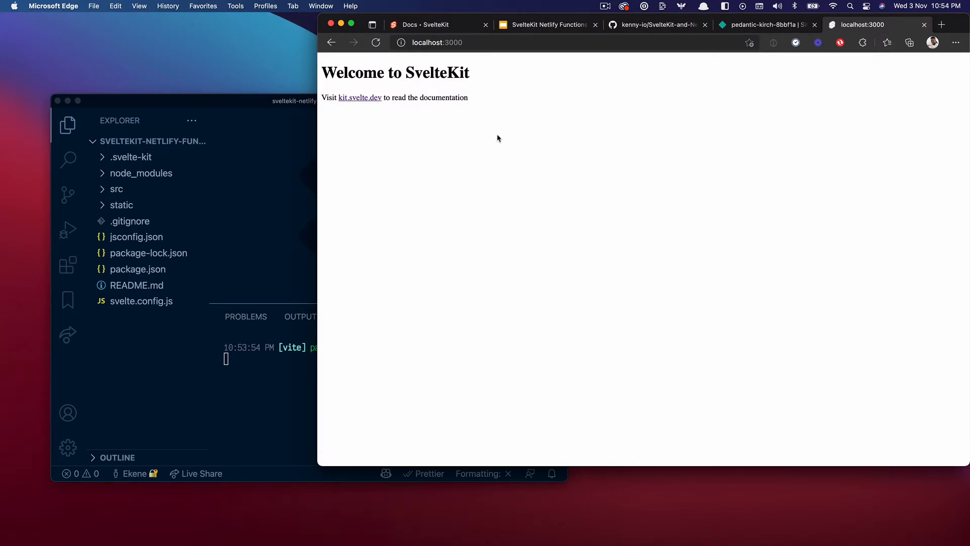
mouse_move(523, 186)
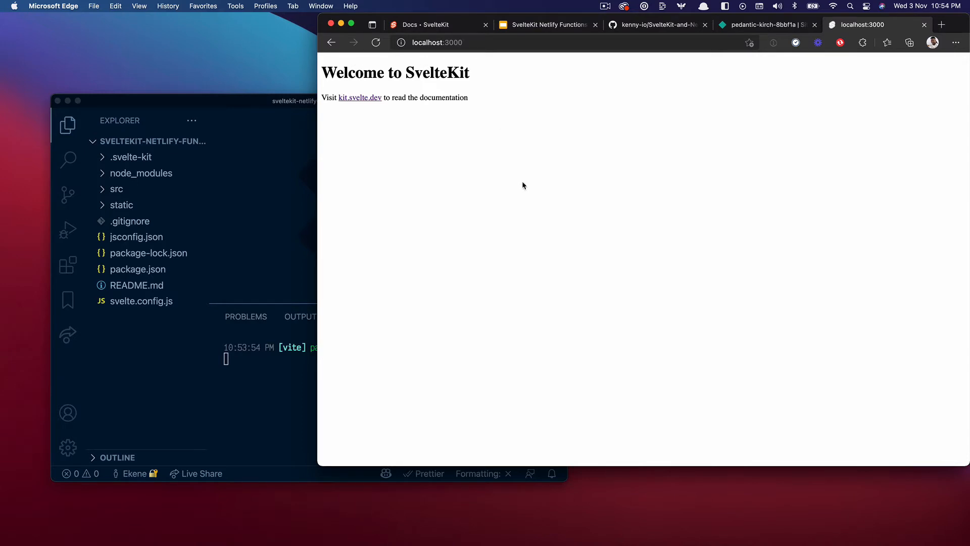
mouse_move(527, 190)
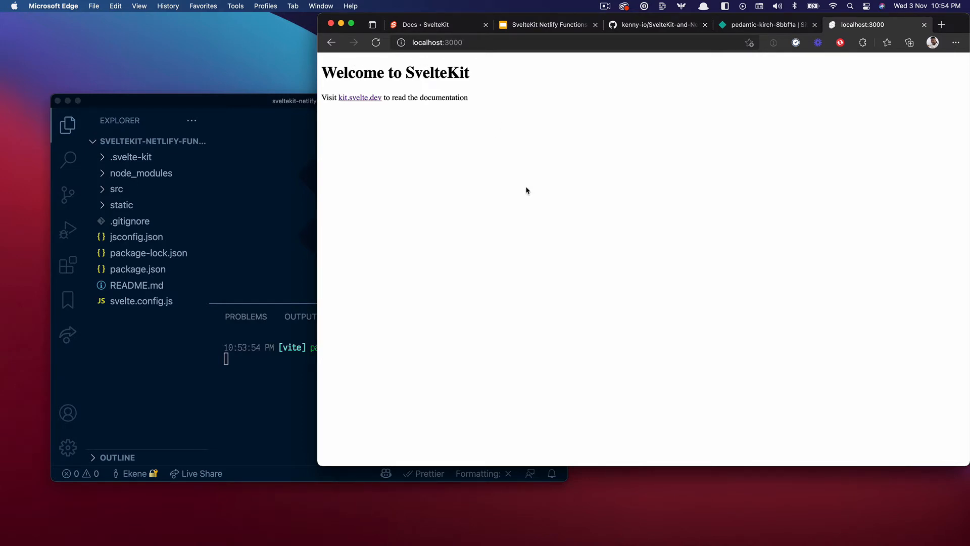
mouse_move(307, 377)
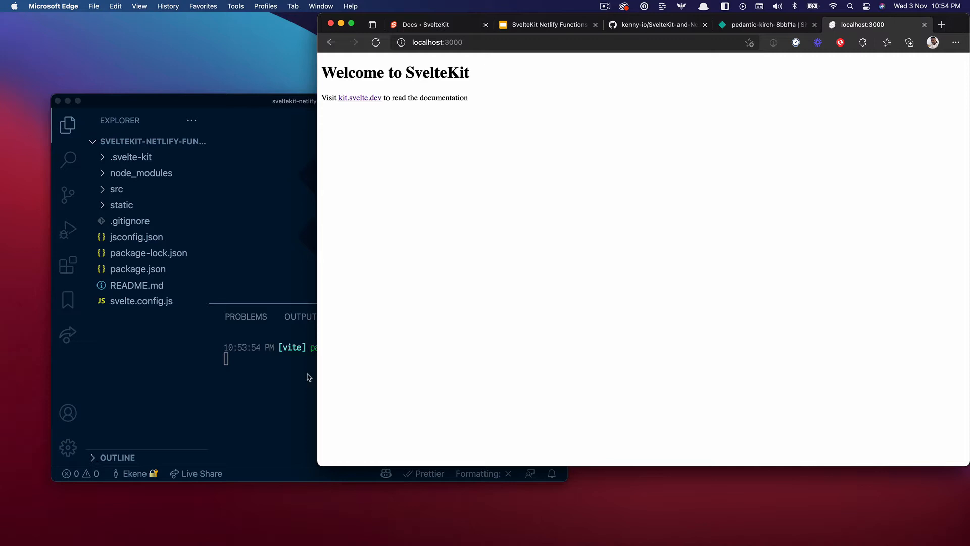
mouse_move(313, 371)
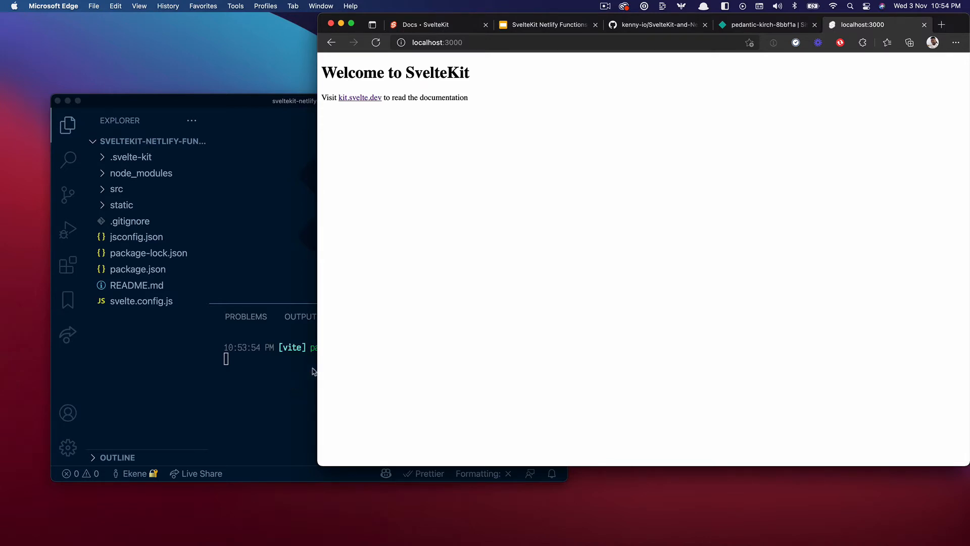
mouse_move(519, 234)
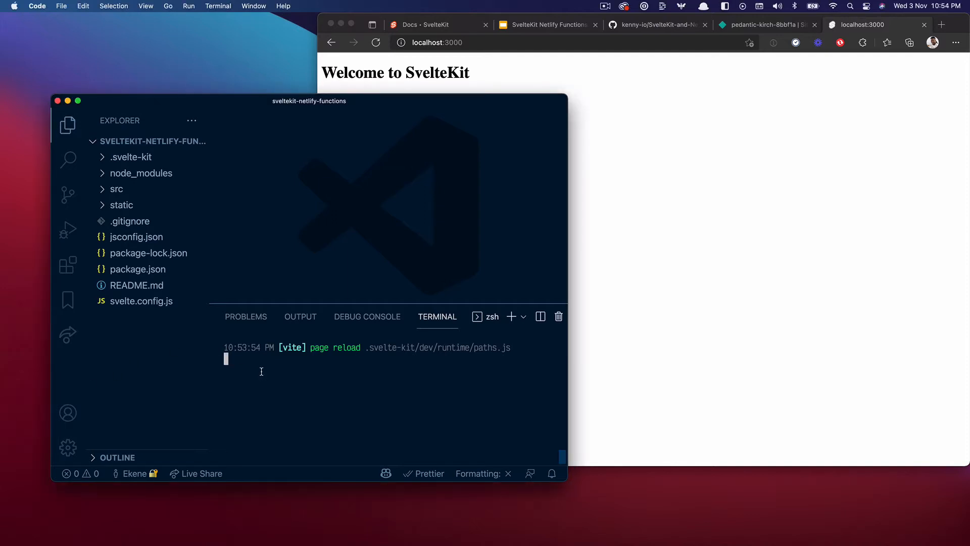
type("yarn")
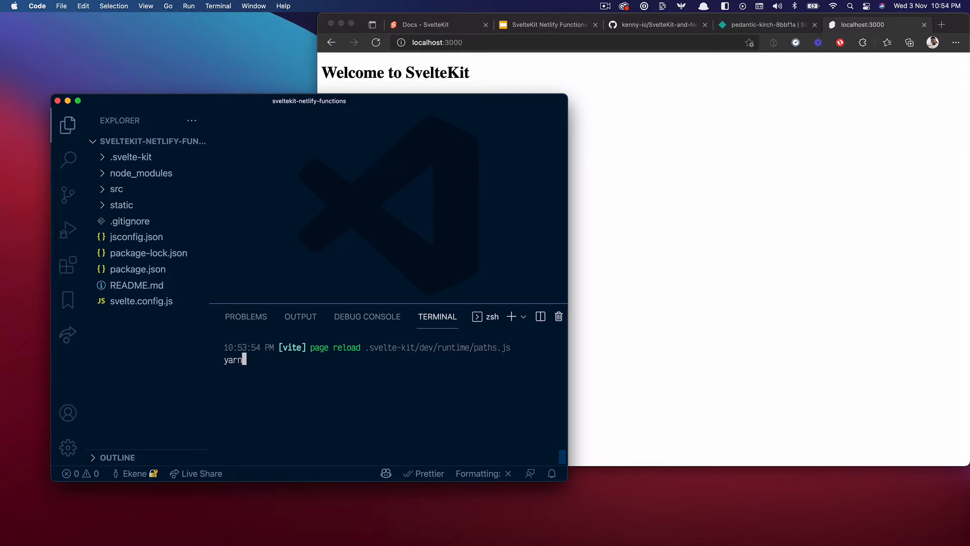
type("dd")
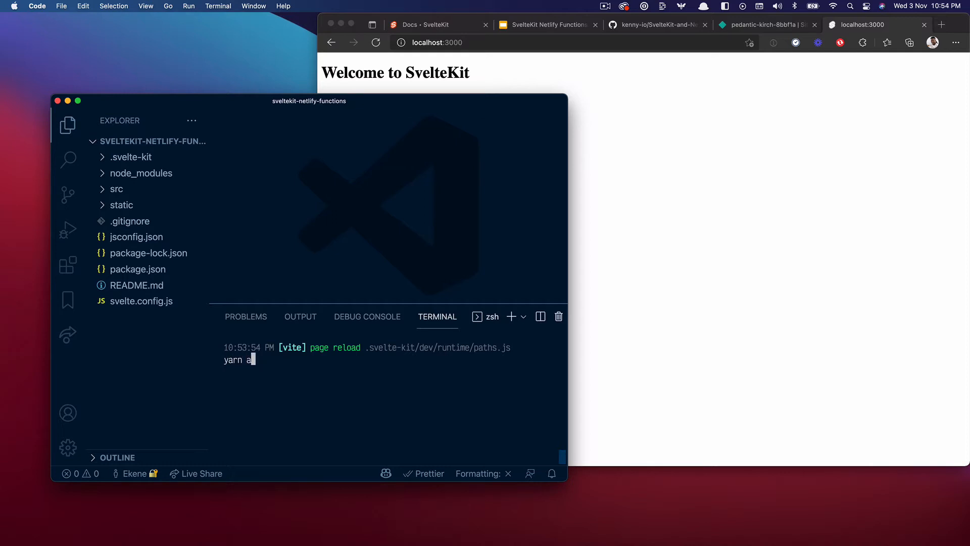
type("d")
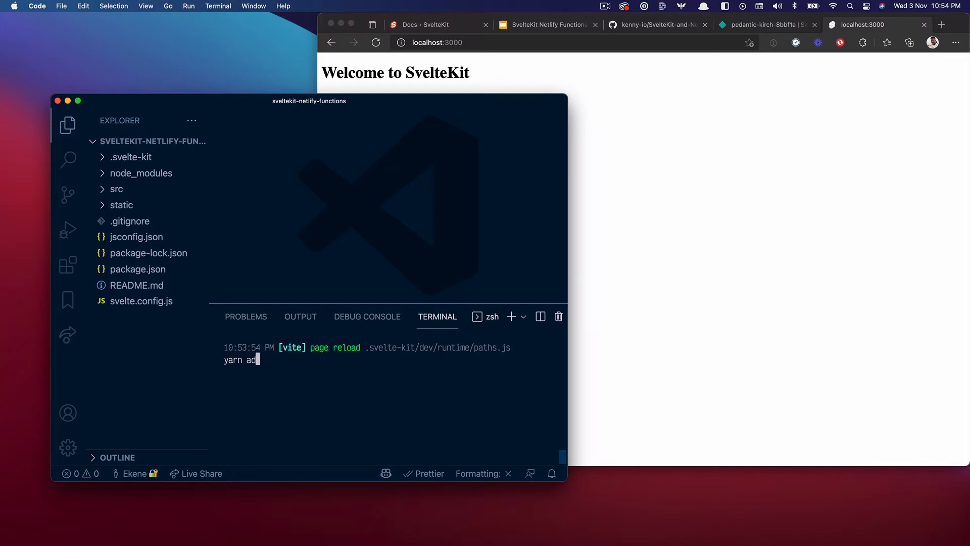
type("pnpm i -D @sveltejs/adapter-netlify@next")
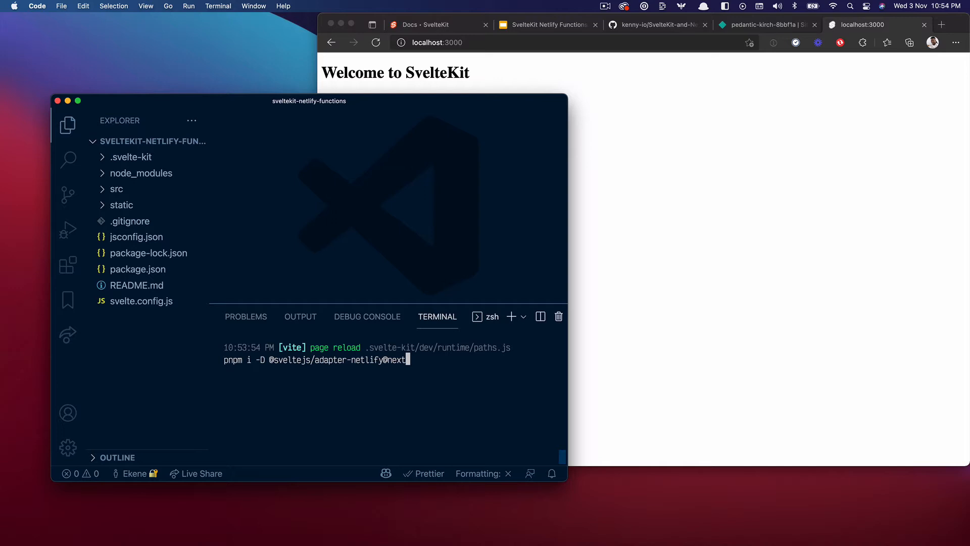
key("Return")
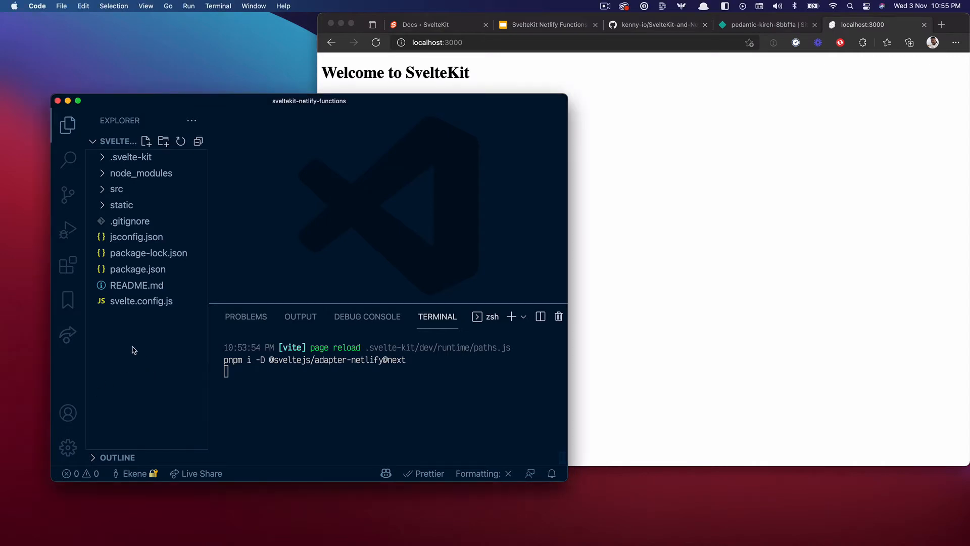
- Create an empty netlify.toml file in the project root
left_click(146, 141)
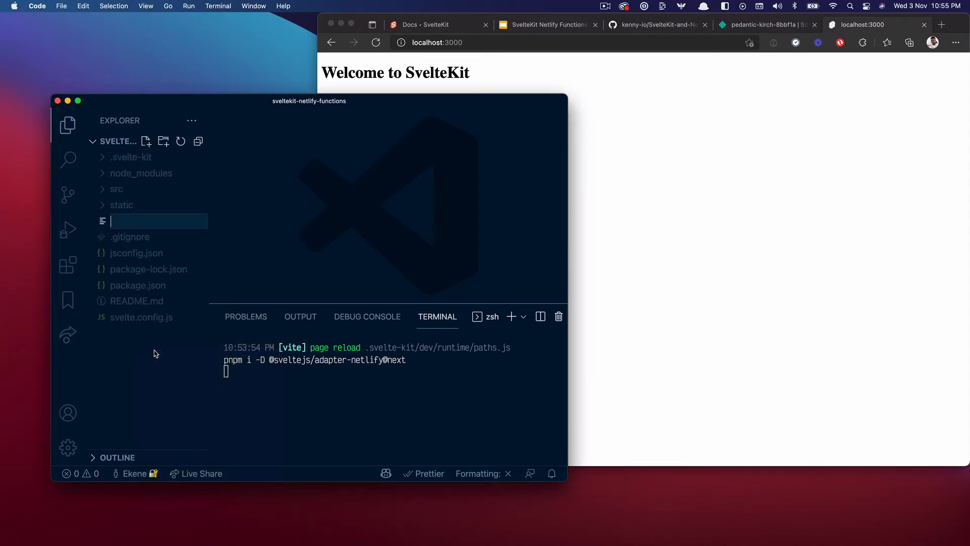
type("netl")
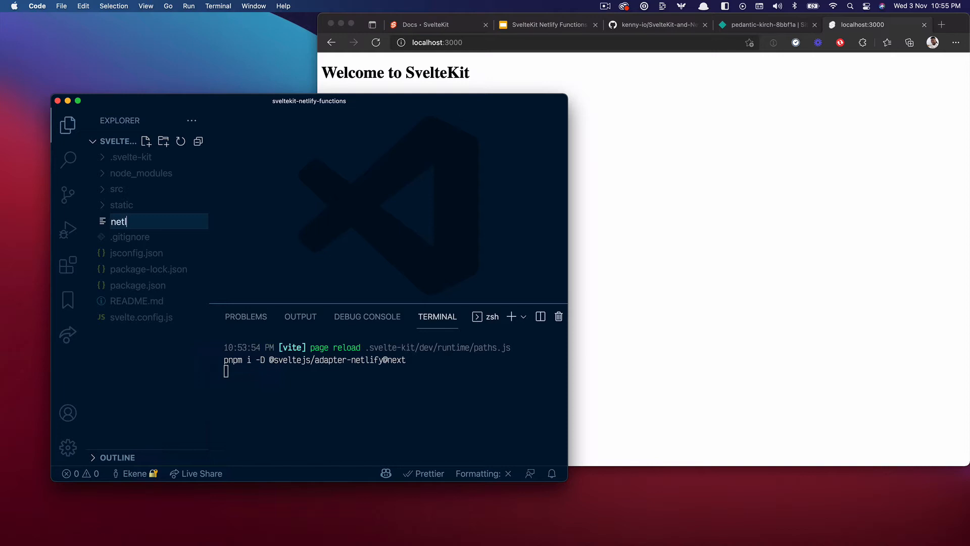
type("ify.toml")
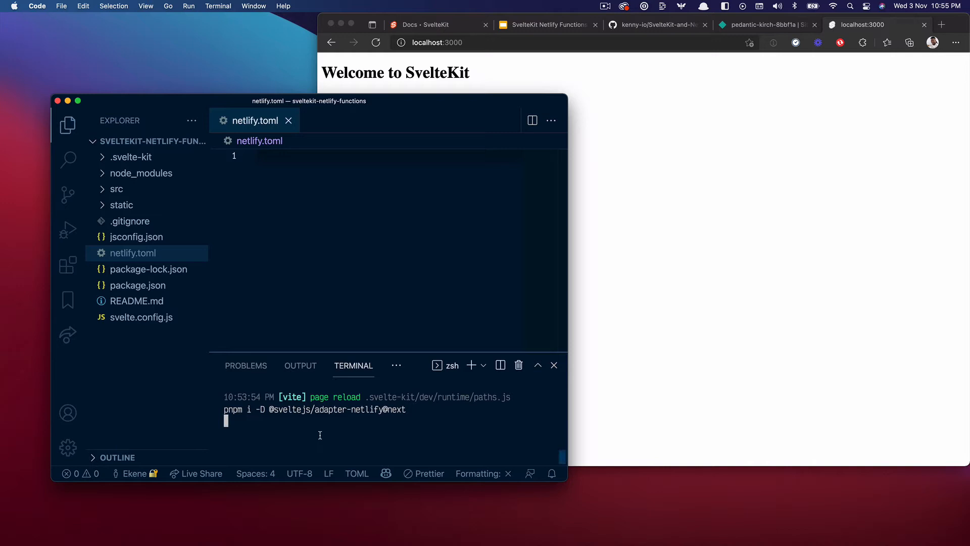
mouse_move(338, 429)
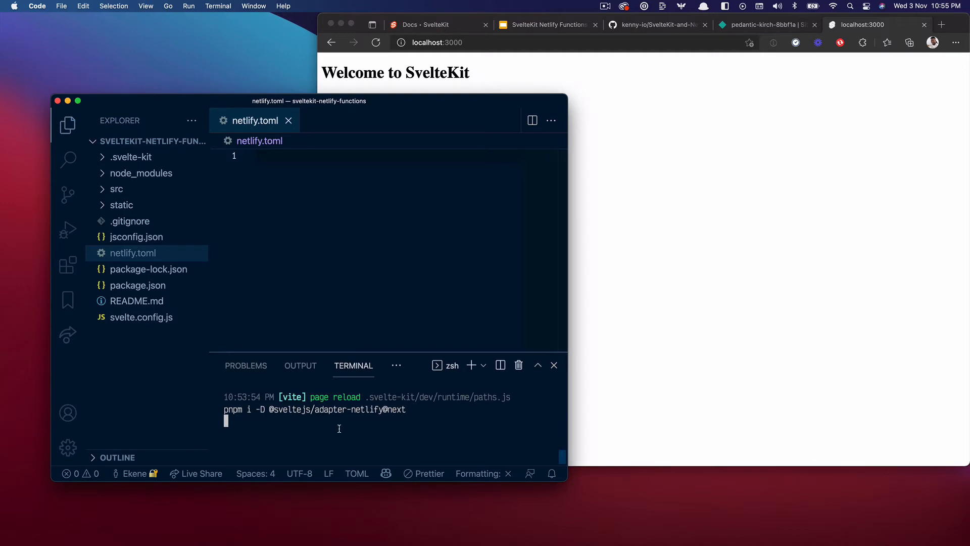
- Stop the dev server, clear the terminal and rerun the pnpm adapter install
key("ctrl+c")
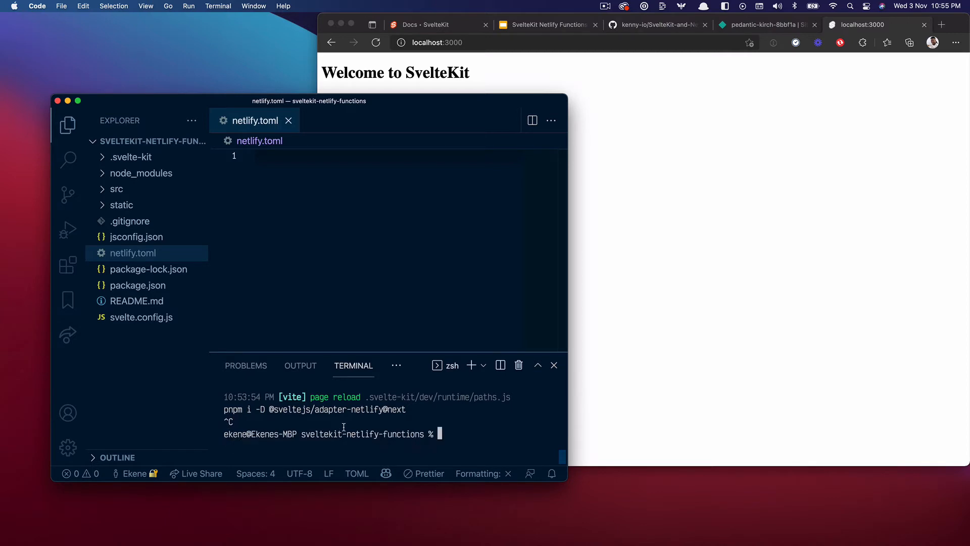
type("clear")
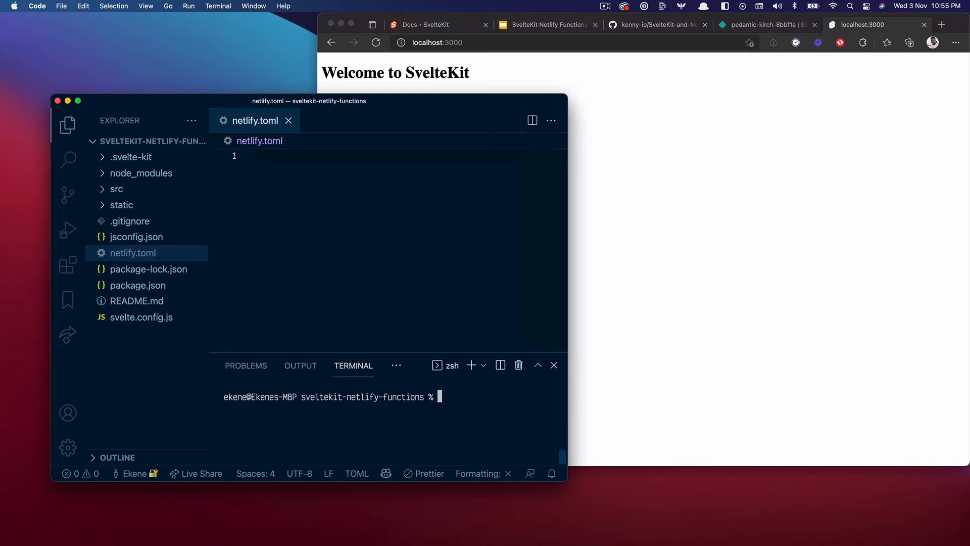
type("pnpm i -D @sveltejs/adapter-netlify@next")
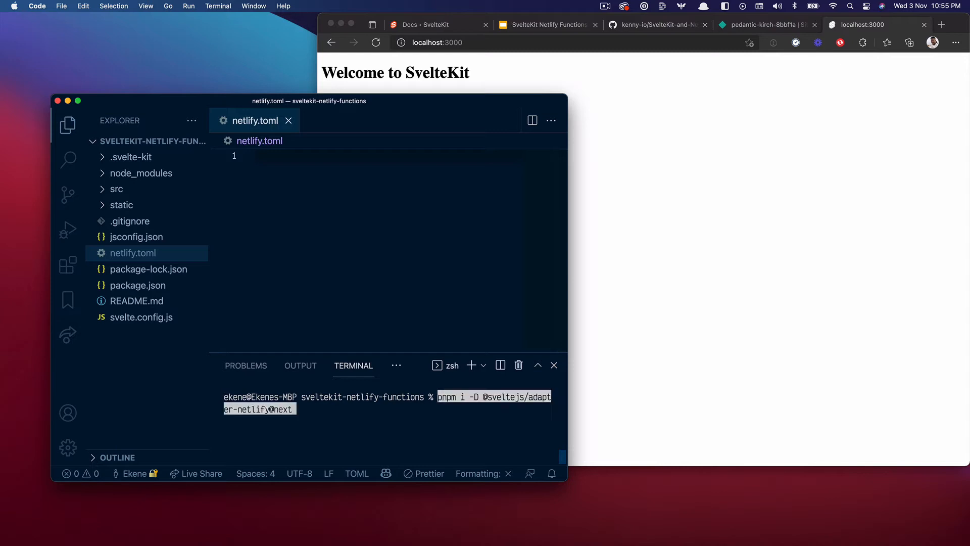
key("Return")
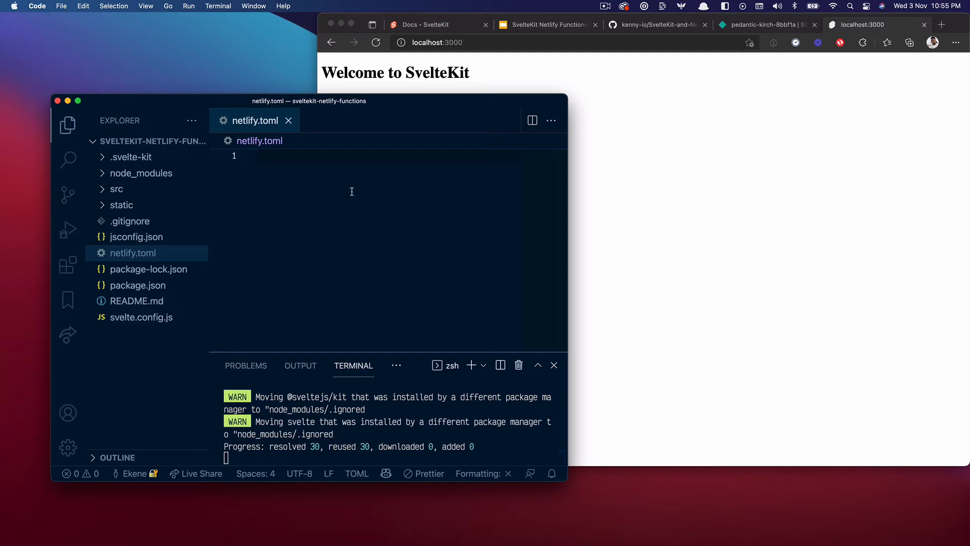
- Write a [build] section with command "npm run build" and publish "build"
type("[build")
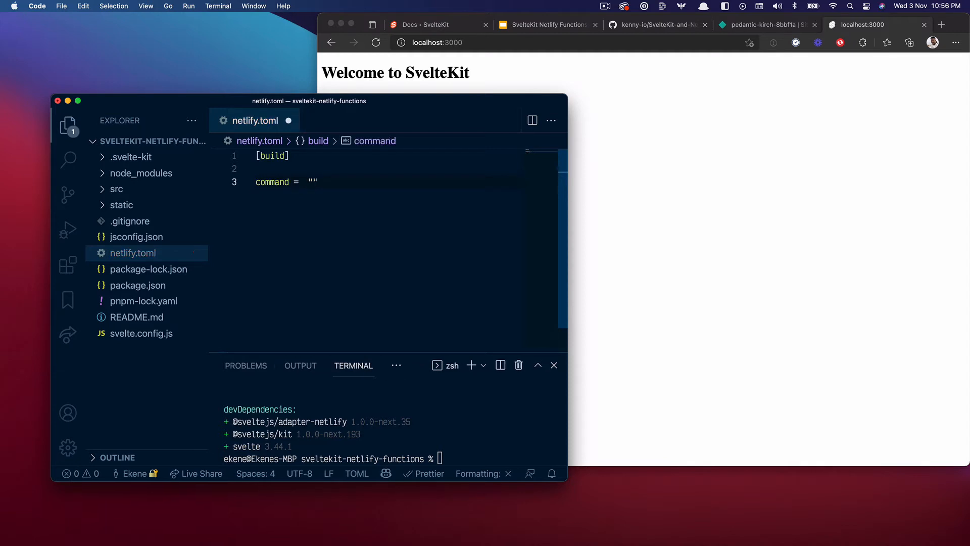
type("npm run buil")
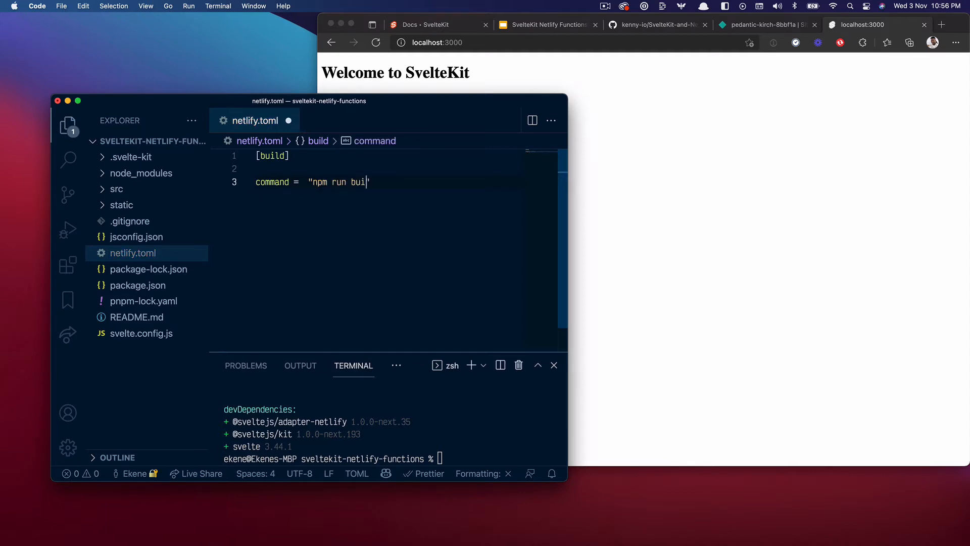
type("ld\"")
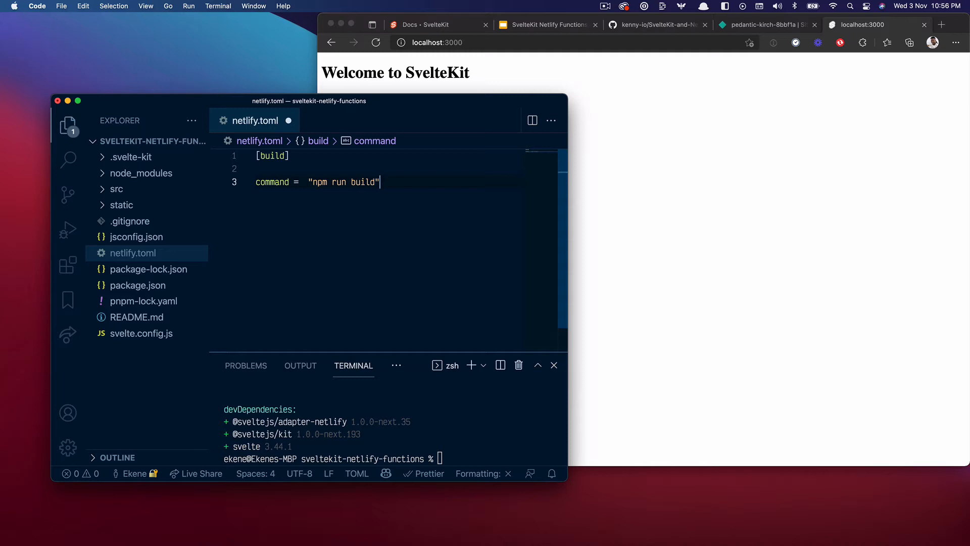
type("publish = \"b\"")
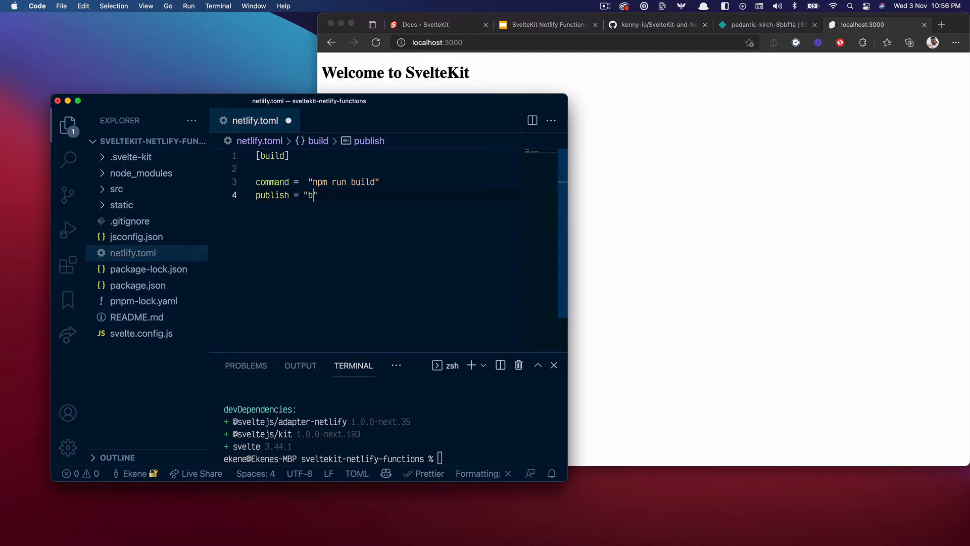
type("uild\"")
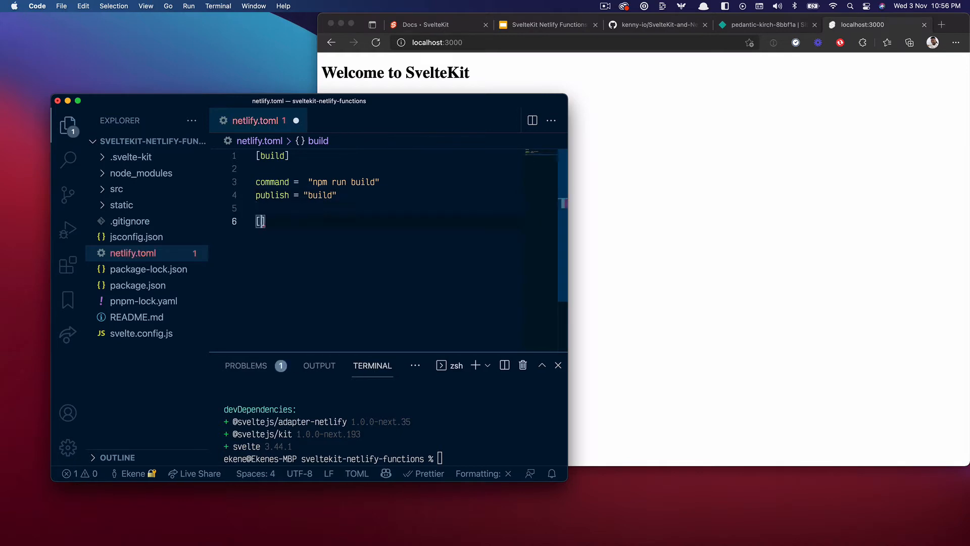
- Write a [dev] section with command "svelte-kit dev"
type("[dev]")
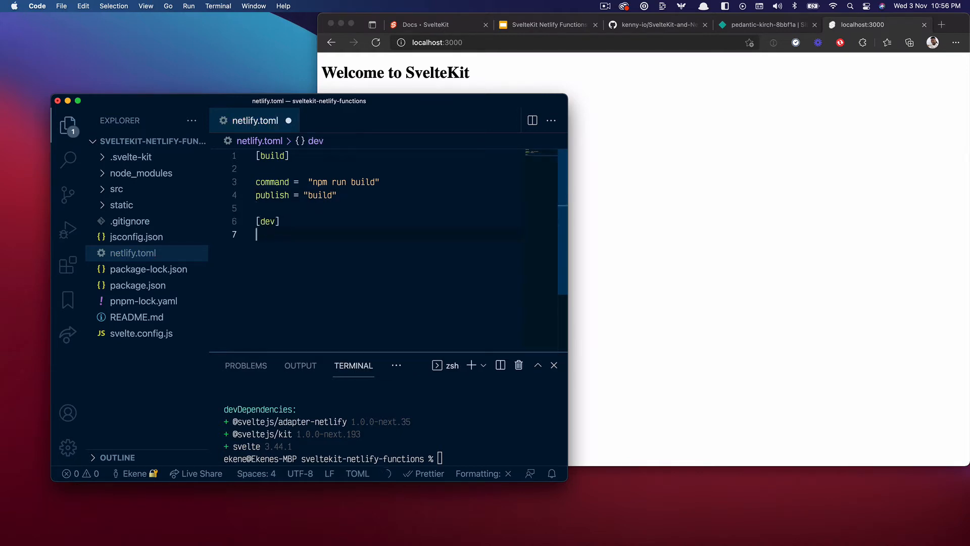
type("command")
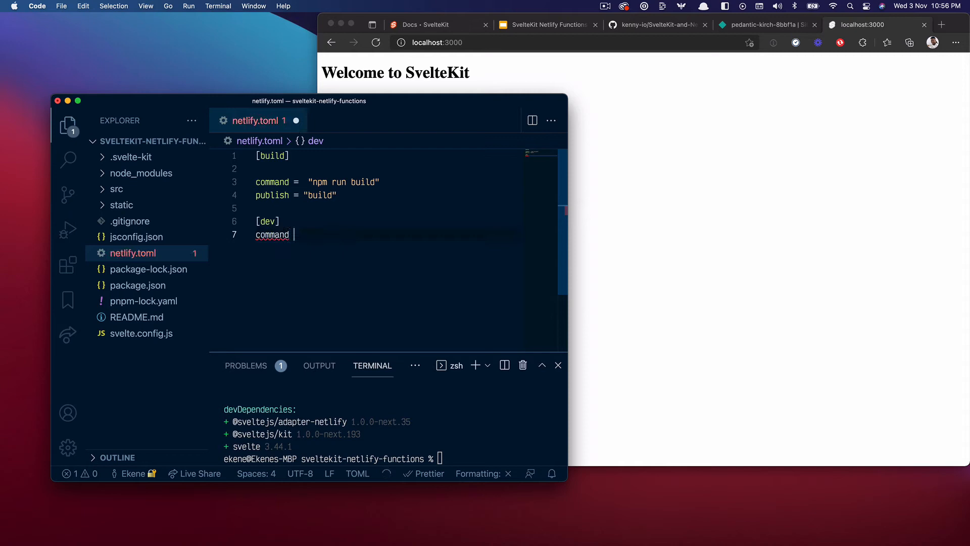
type("= \"")
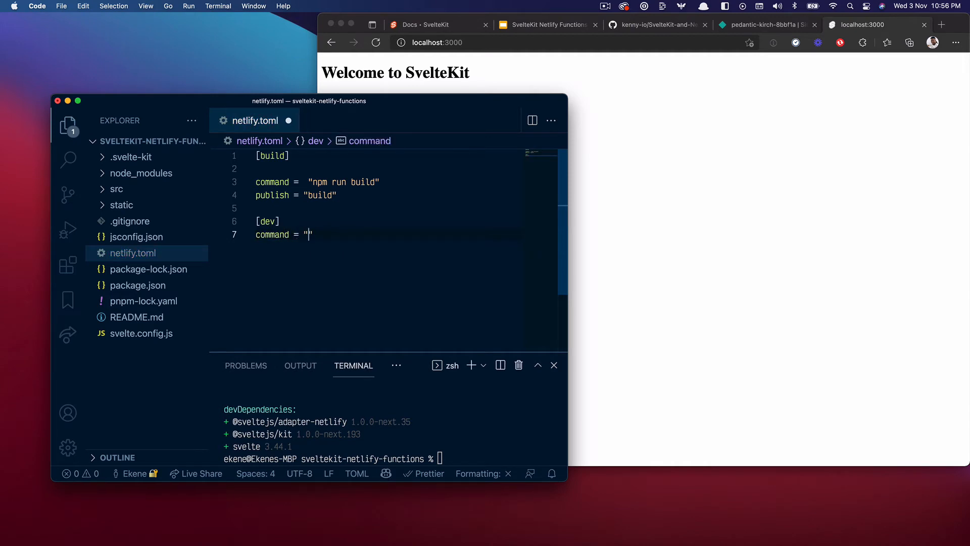
type("s")
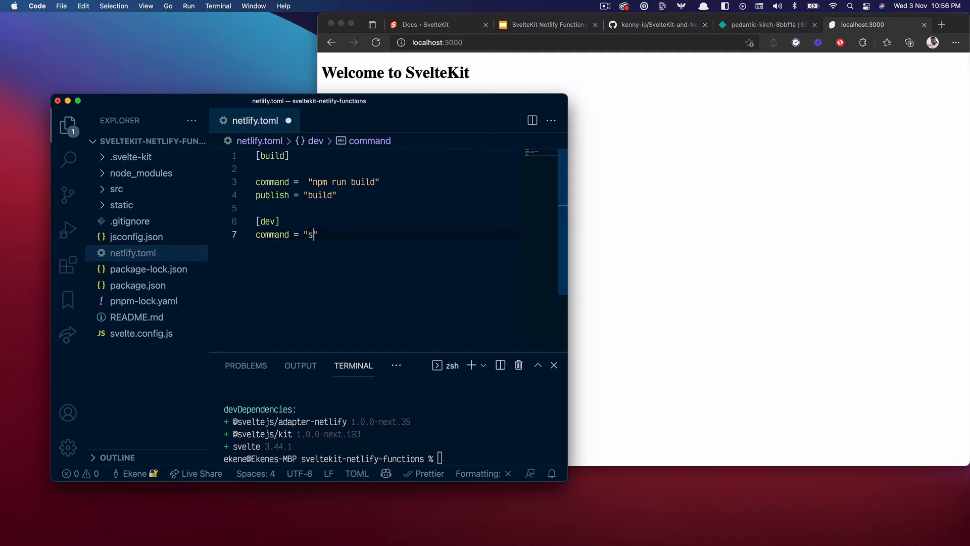
type("veltek")
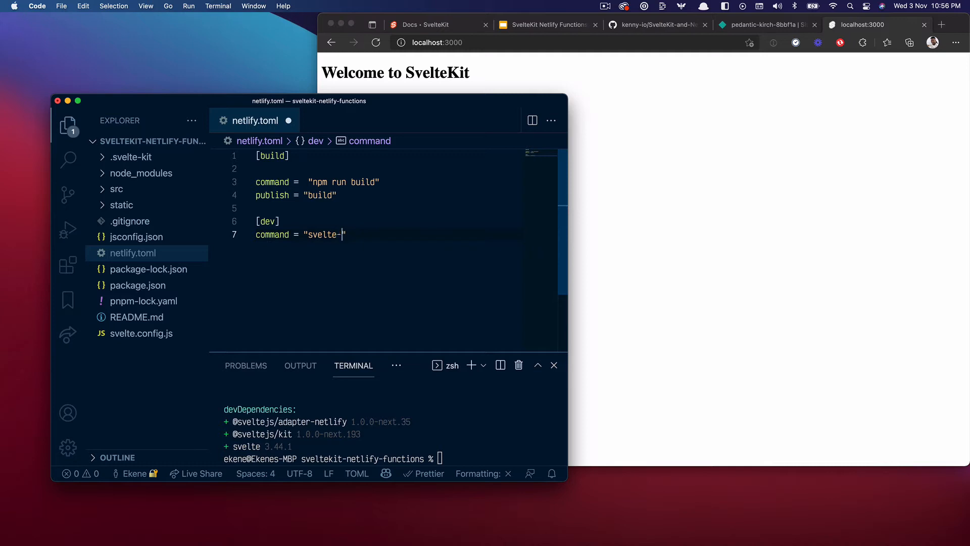
type("kit dev")
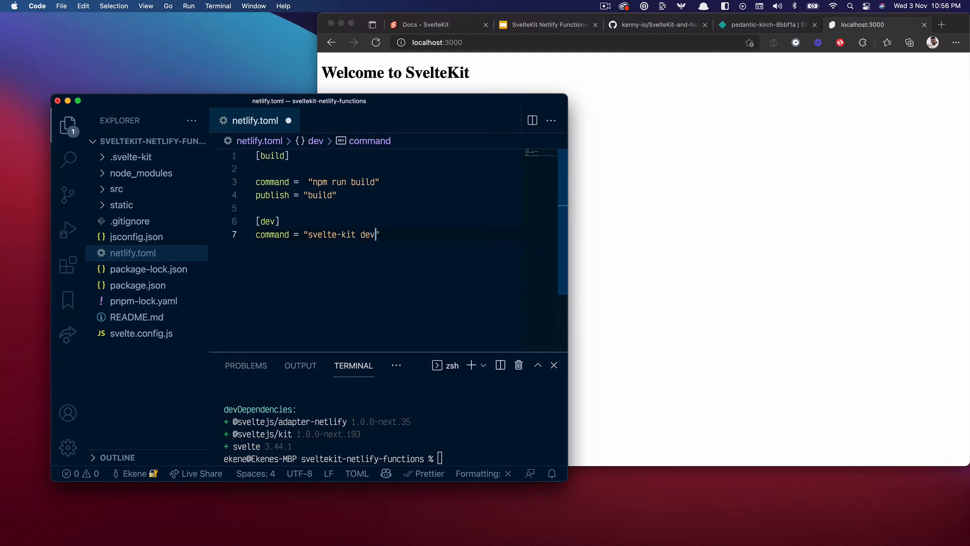
type("\"")
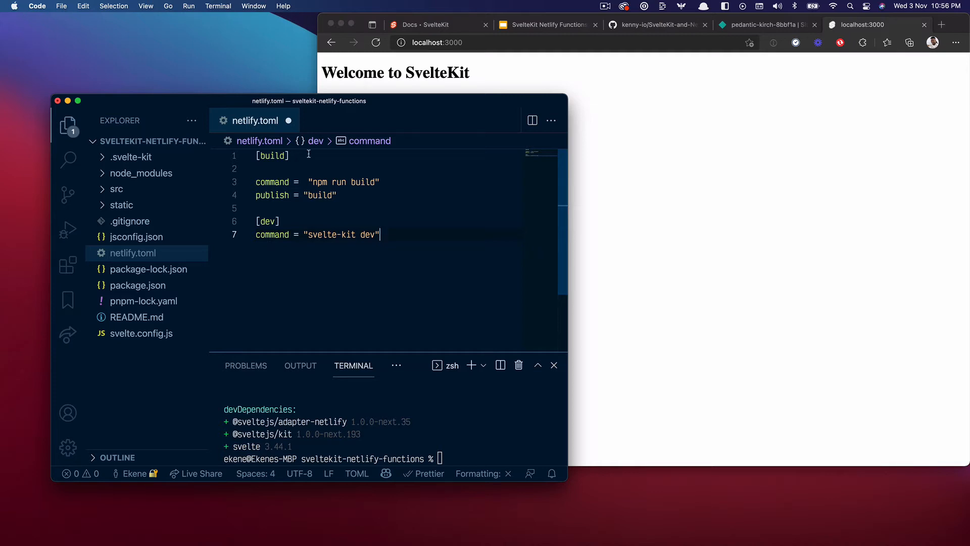
- Confirm the dev script in package.json, then start a new section heading below [dev]
left_click(138, 285)
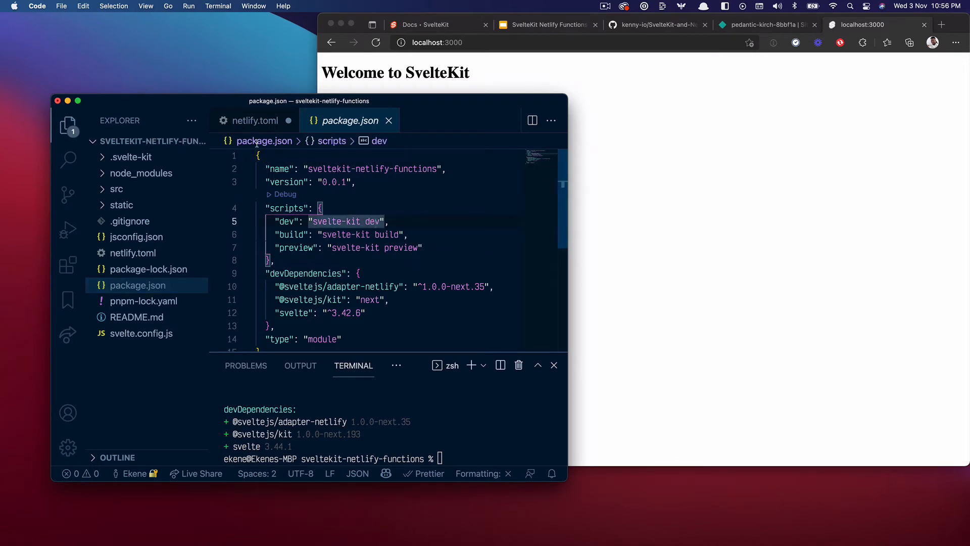
left_click(255, 120)
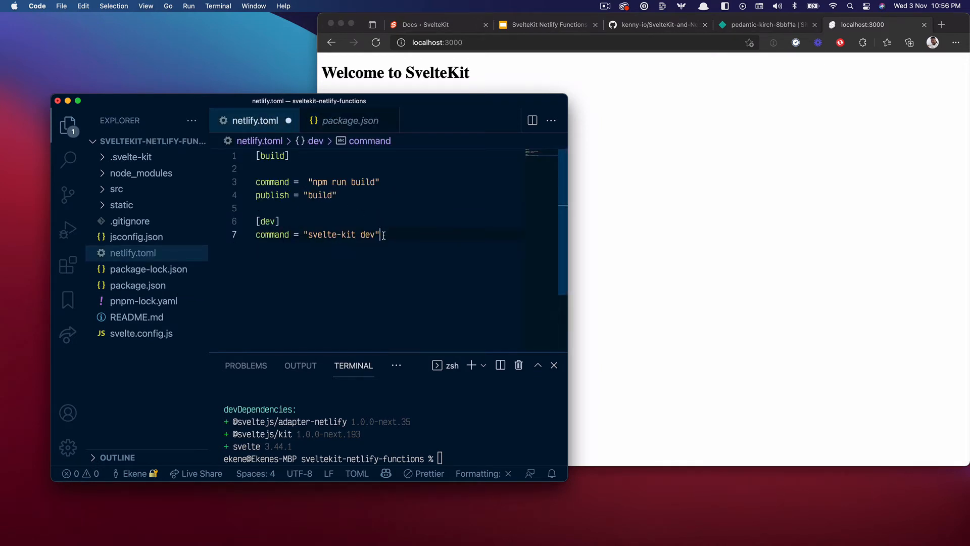
key("Enter")
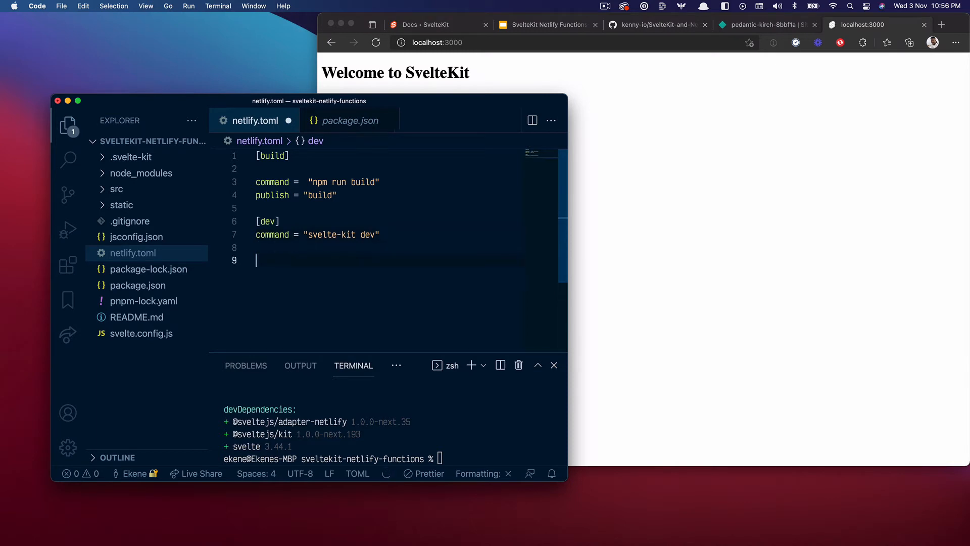
type("[watch]")
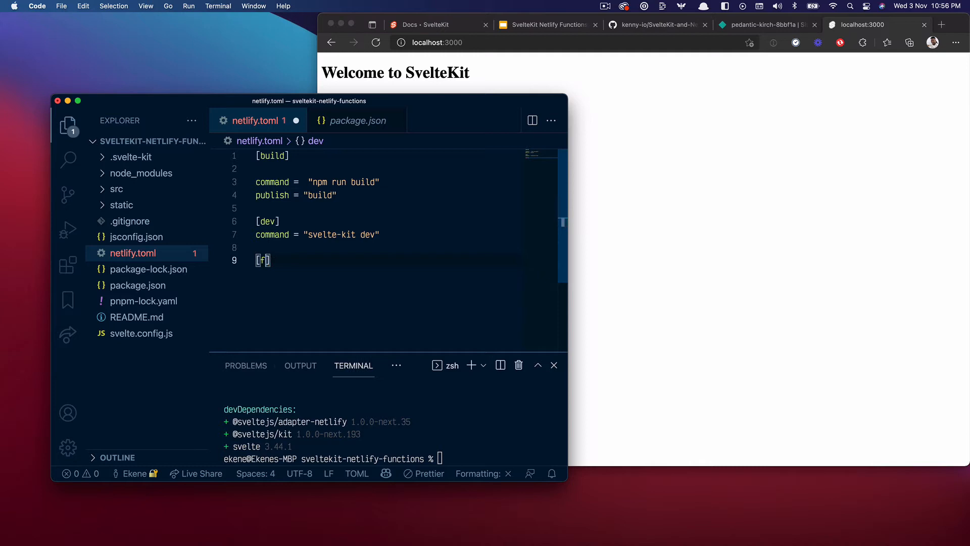
- Write a [functions] section with directory "netlify/functions"
type("uncti")
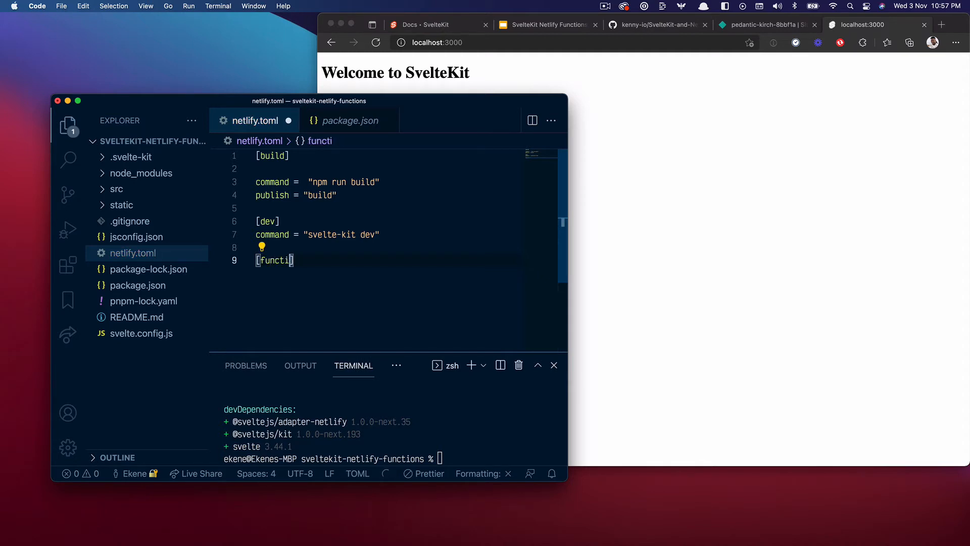
type("s")
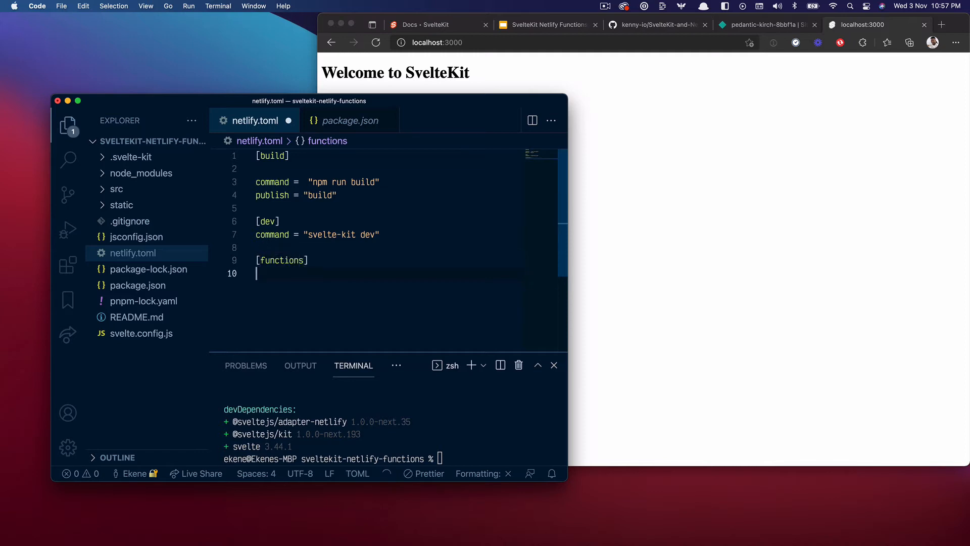
type("command = \"svelte-kit functions\"")
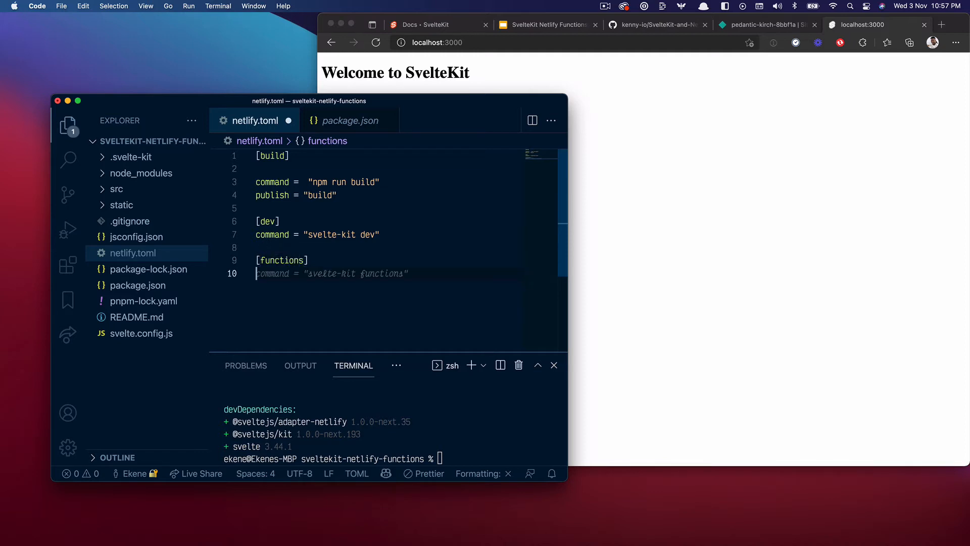
type("direct")
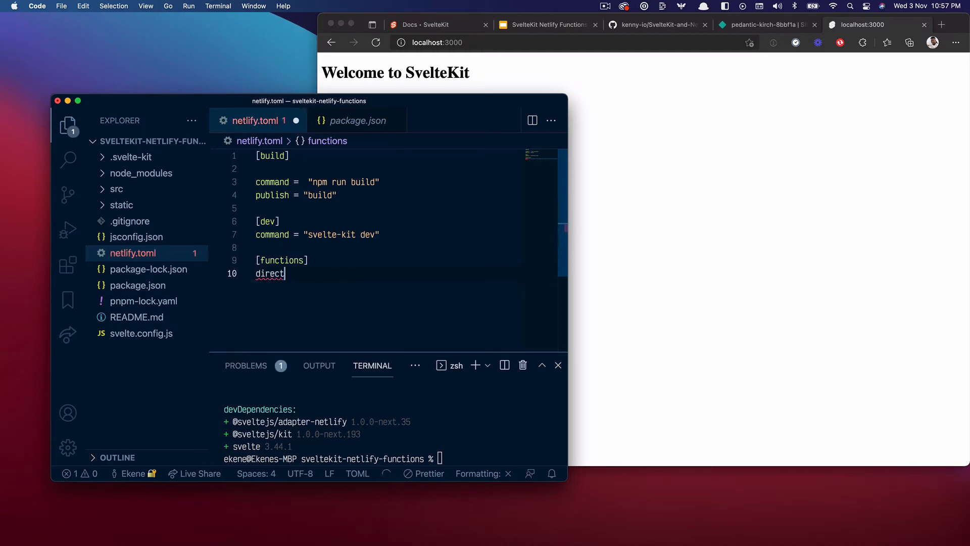
type("ory = \"functions\"")
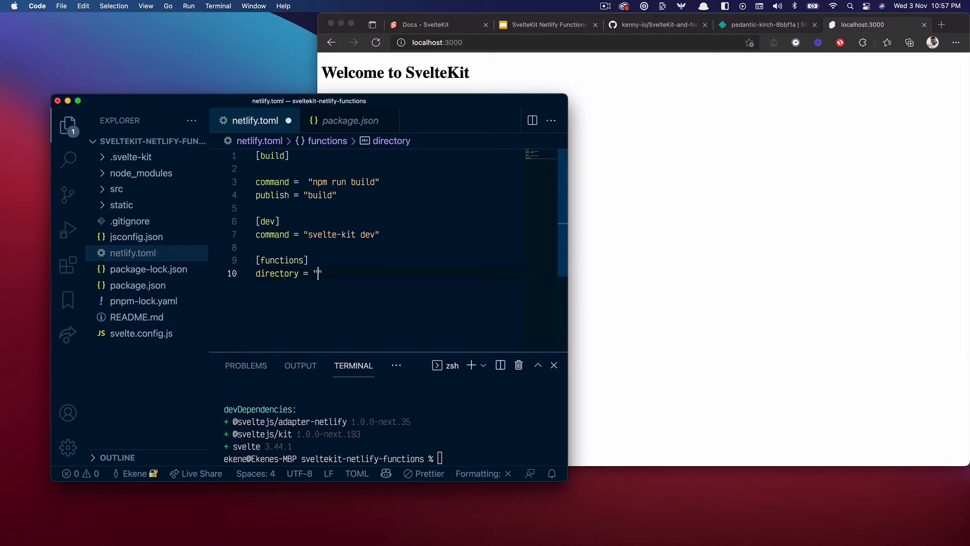
type("netlify")
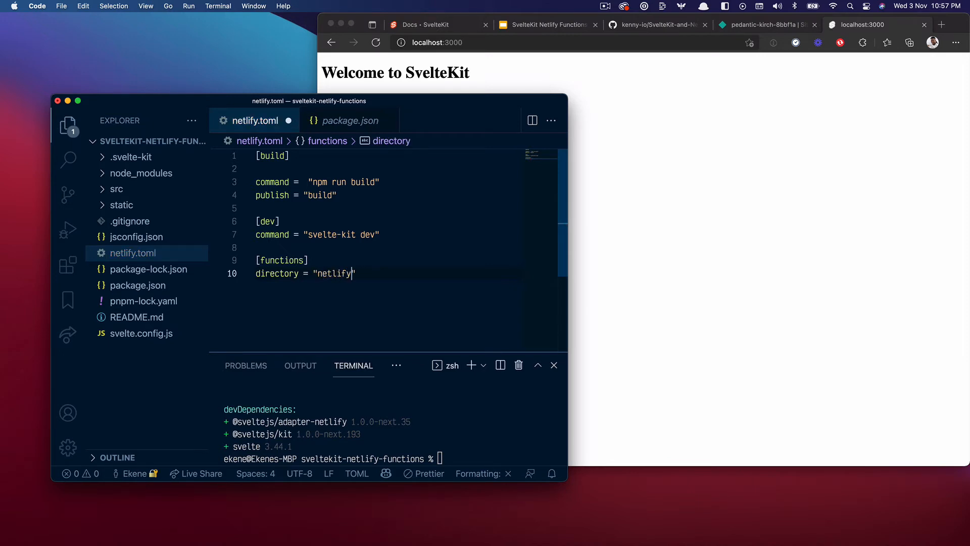
type("/functions")
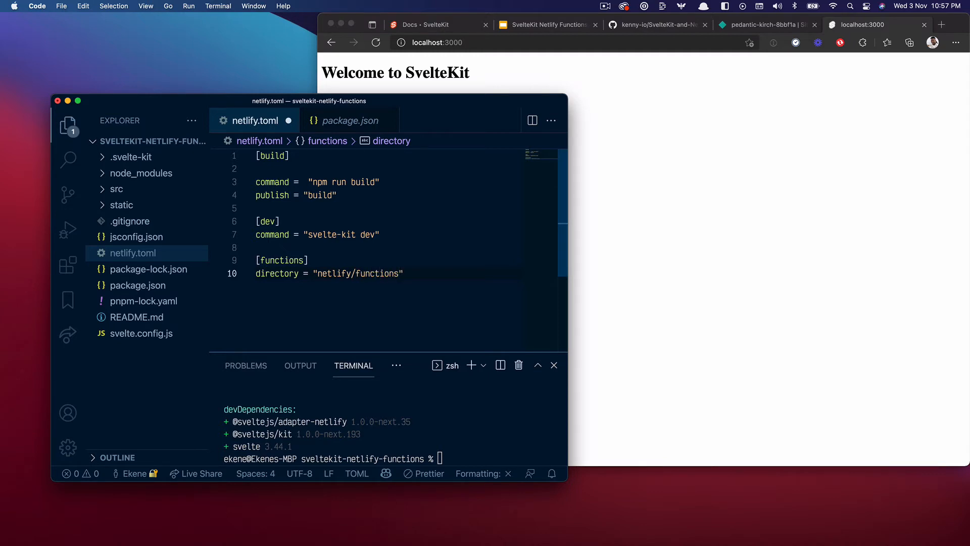
left_click(403, 273)
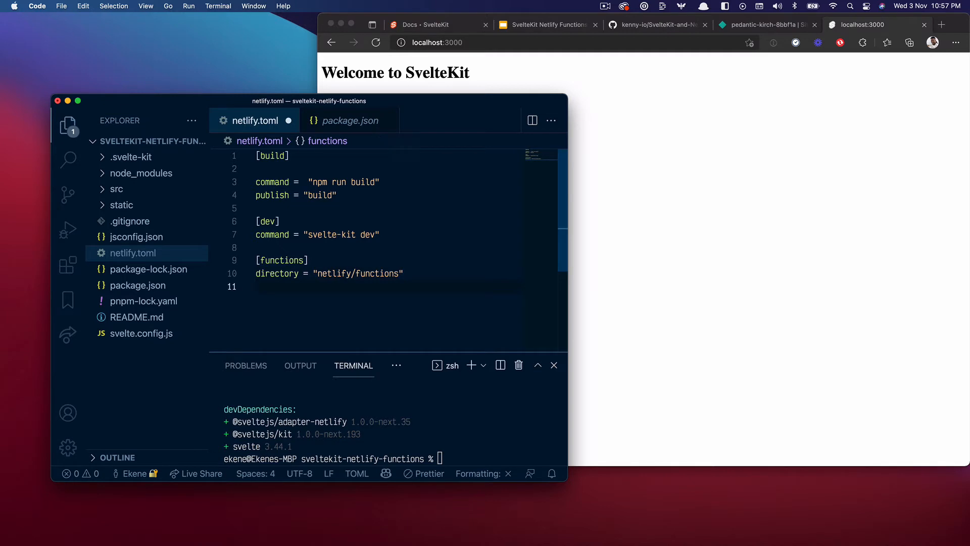
- Add node_bundler = "esbuild" under [functions]
type("node")
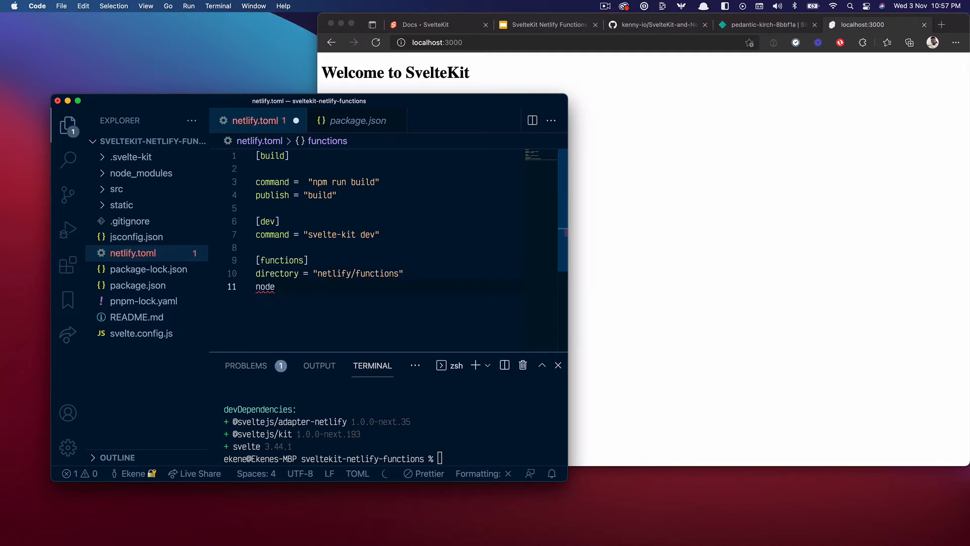
type("_bundler = \"")
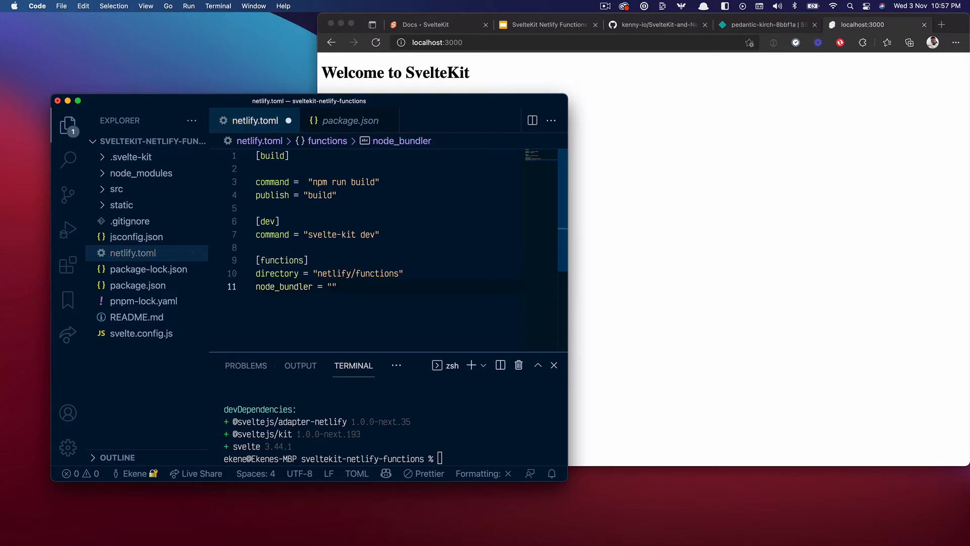
type("esbuild")
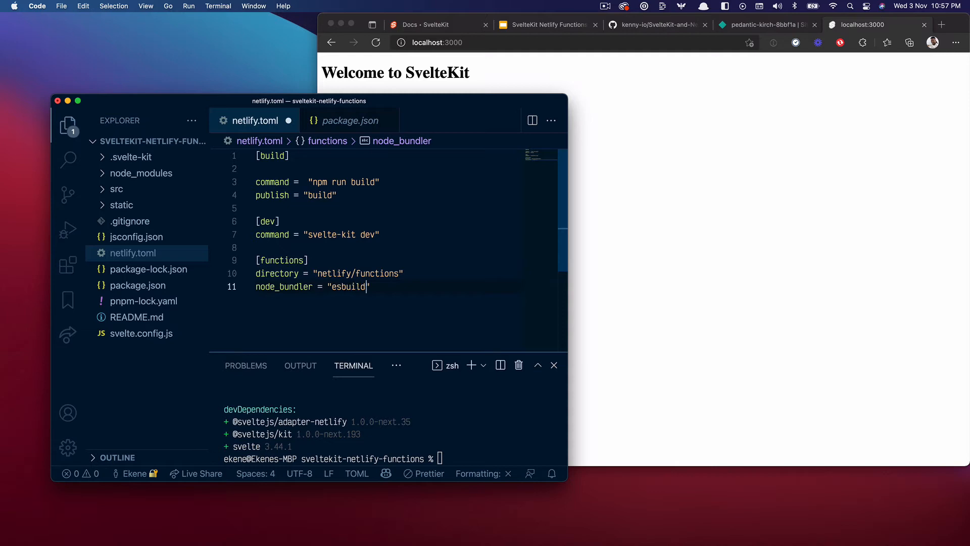
mouse_move(391, 288)
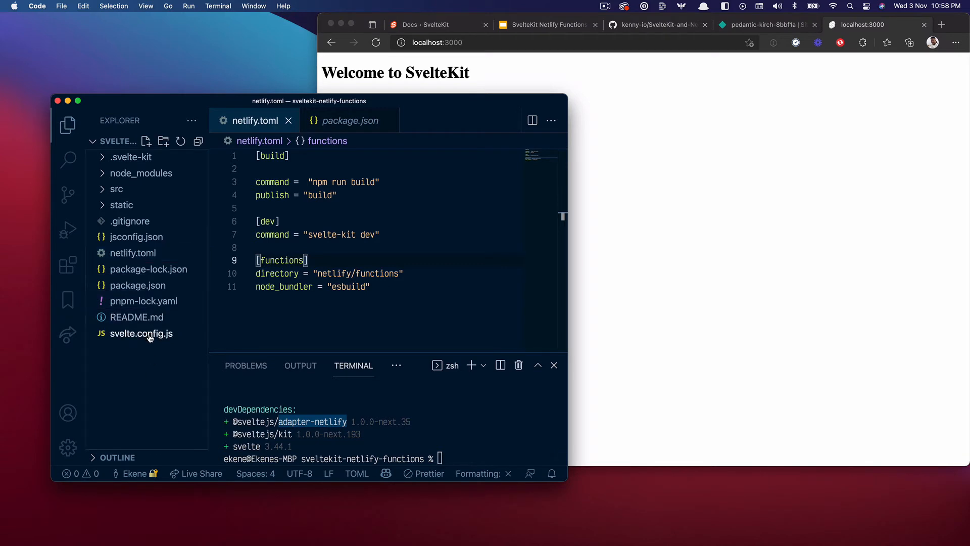
left_click(141, 333)
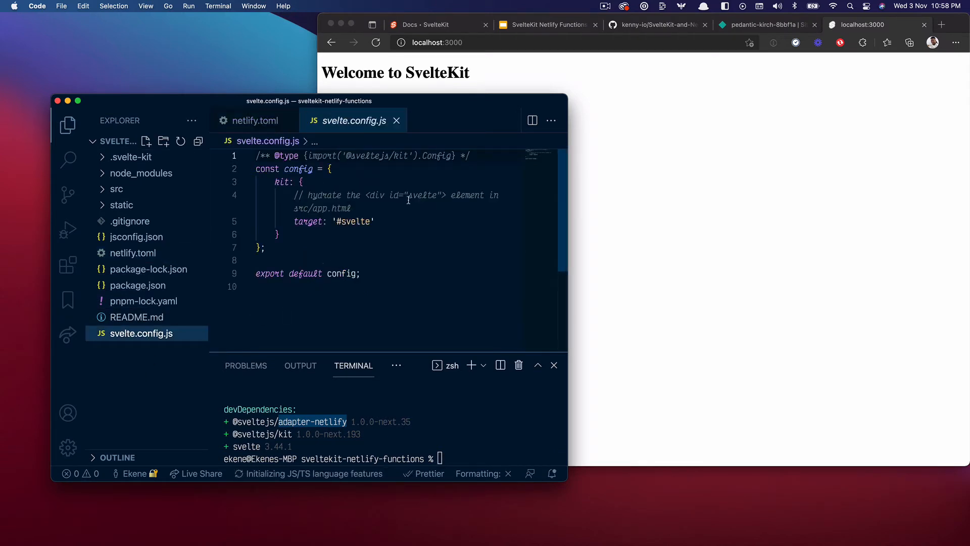
left_click(470, 156)
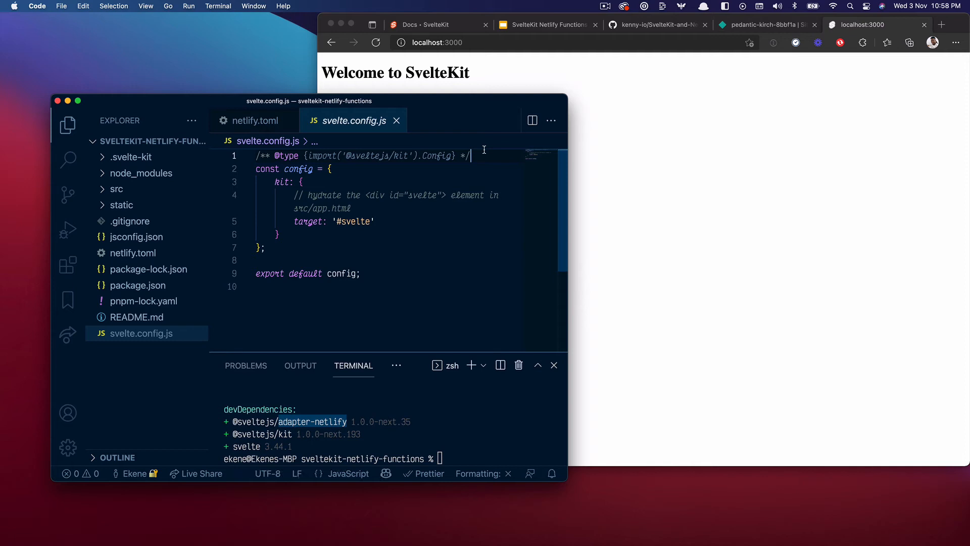
type("module.exports = {")
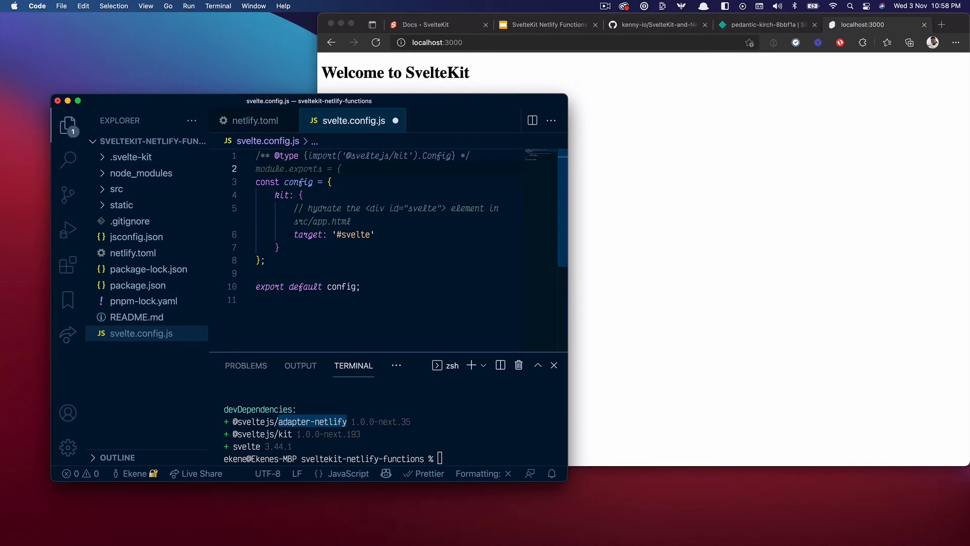
type("import")
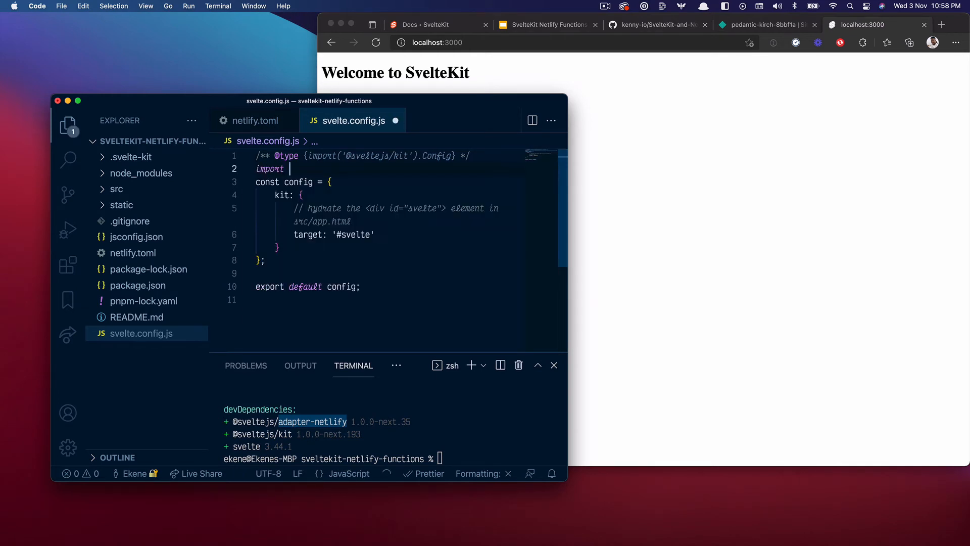
type("adapa")
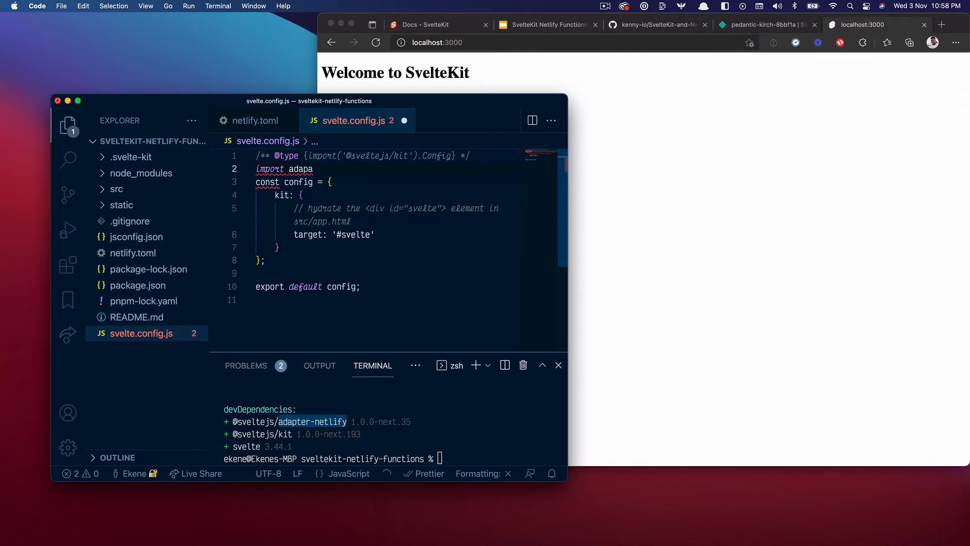
type("ter from '@sveltejs/adapter';")
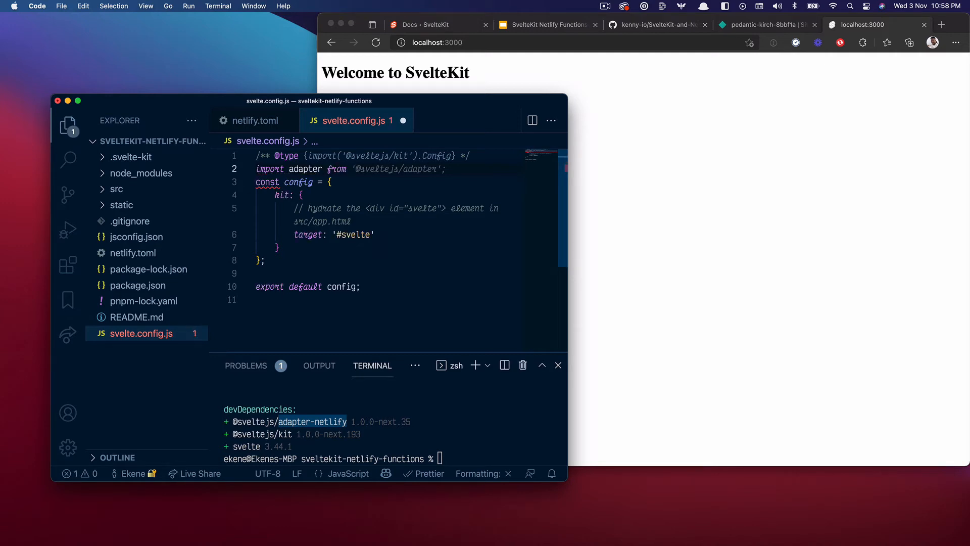
type("\"@s")
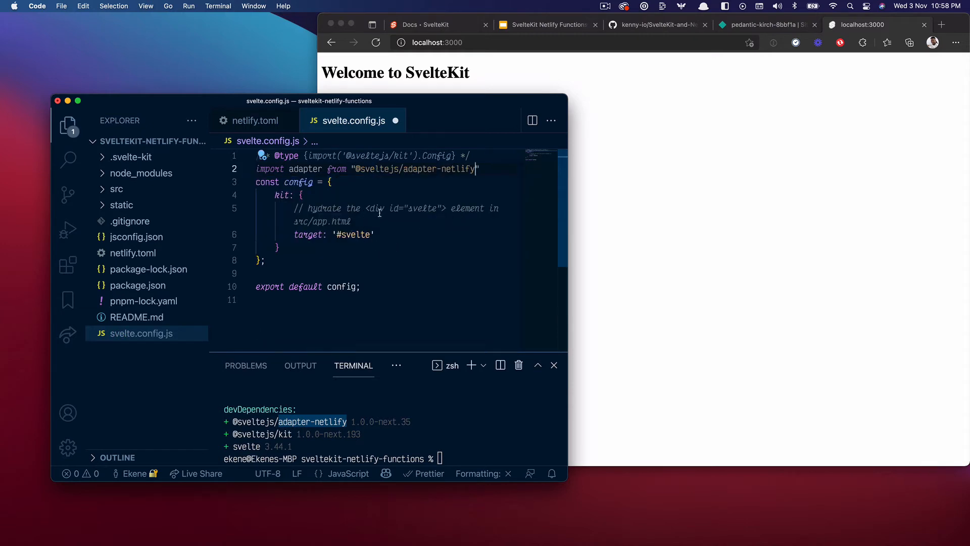
- Set adapter: adapter() inside the kit config and save the file
type("hydrate: true,")
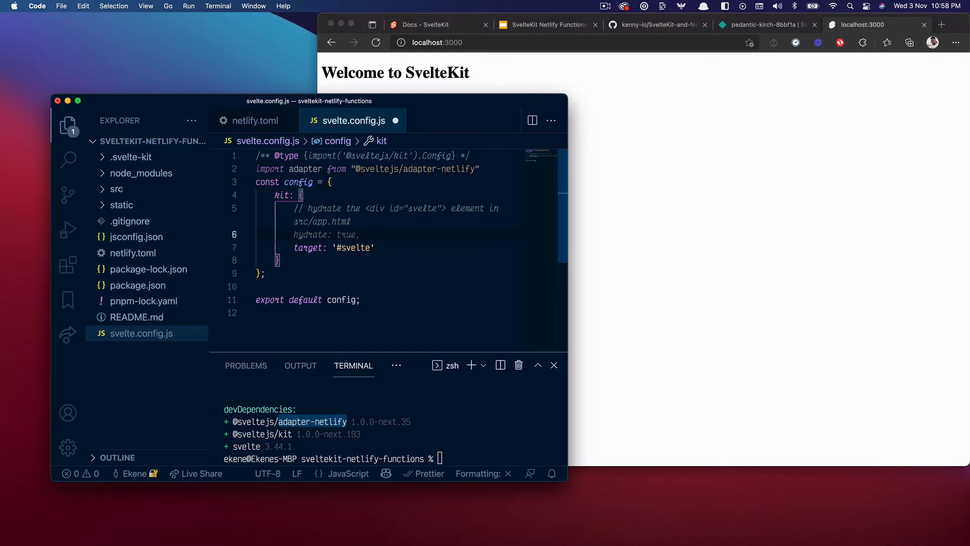
type("adapter")
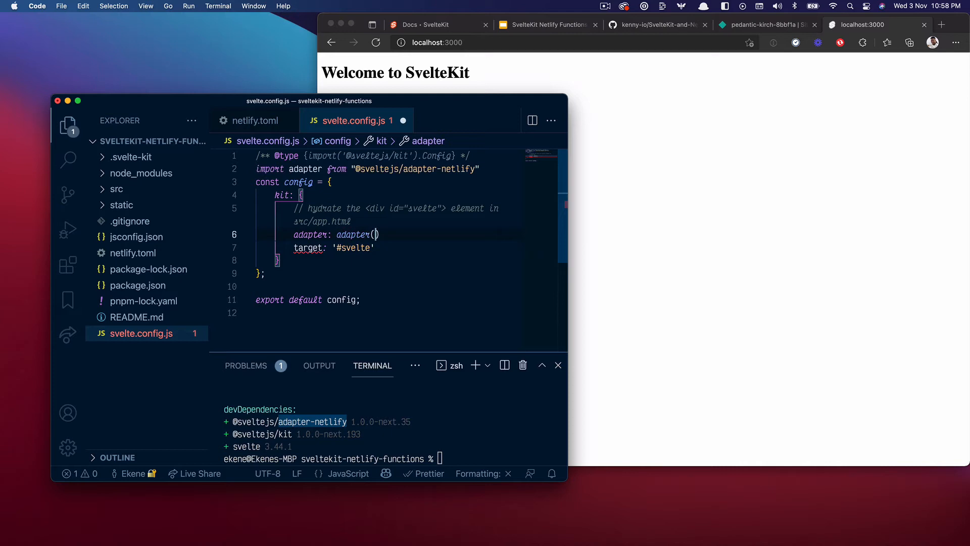
type(",")
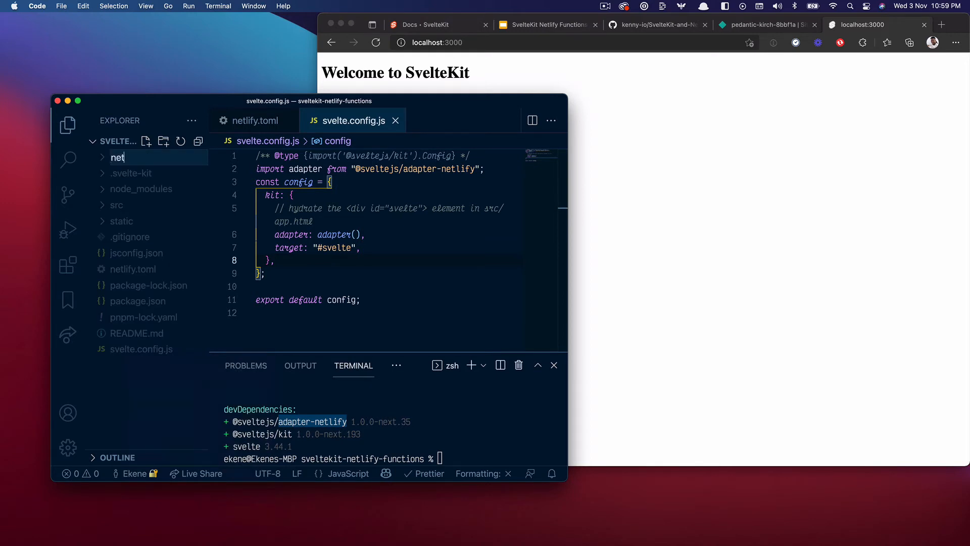
- Create the netlify/functions folder and a new greeting.js file inside it
type("lify")
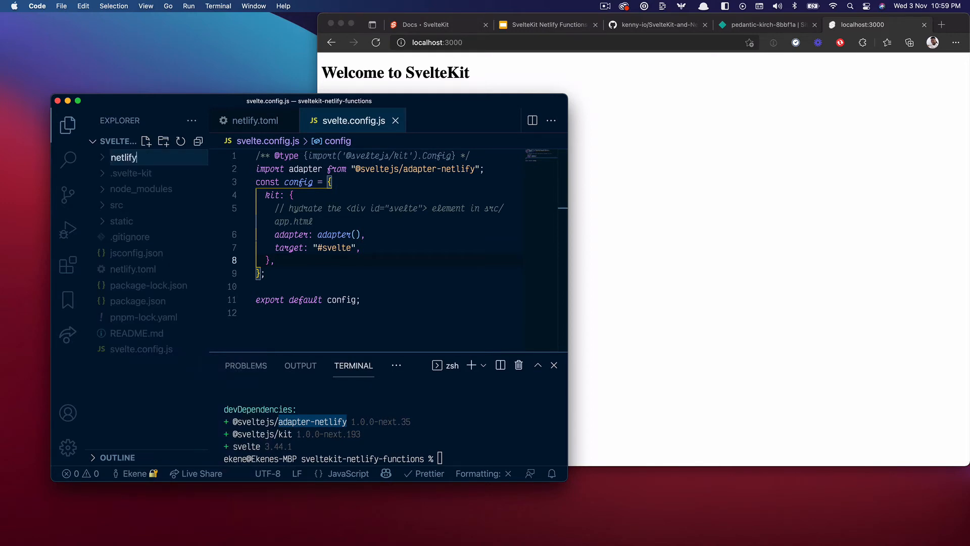
type("/functi")
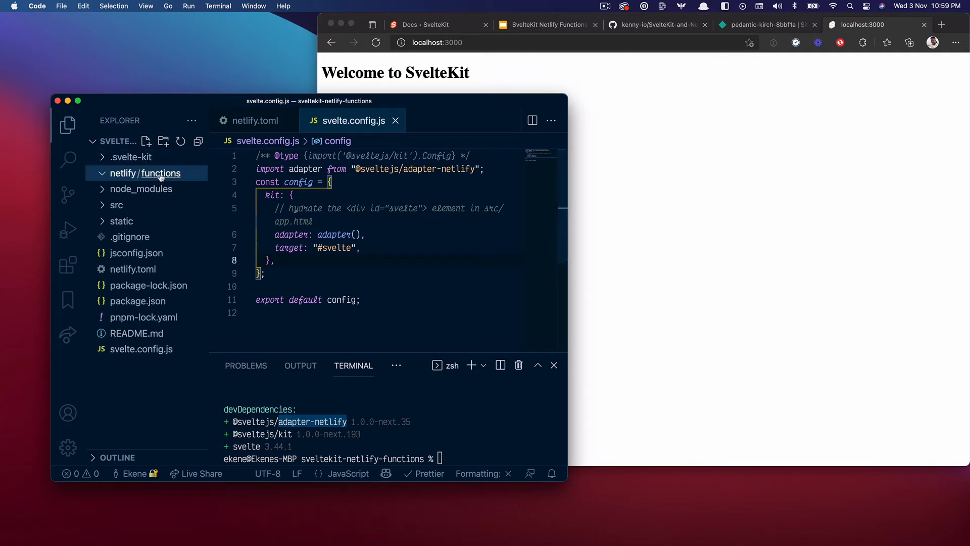
left_click(165, 142)
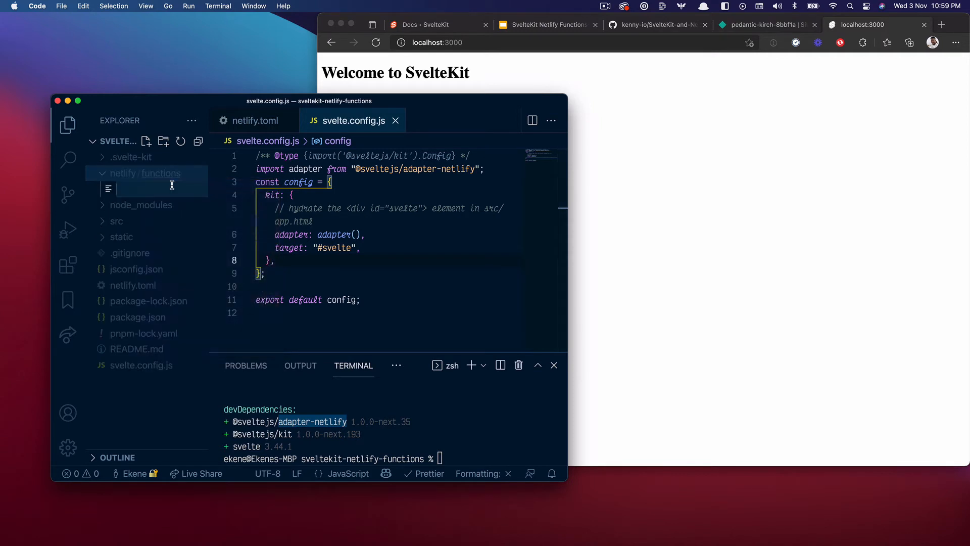
type("greeting.js")
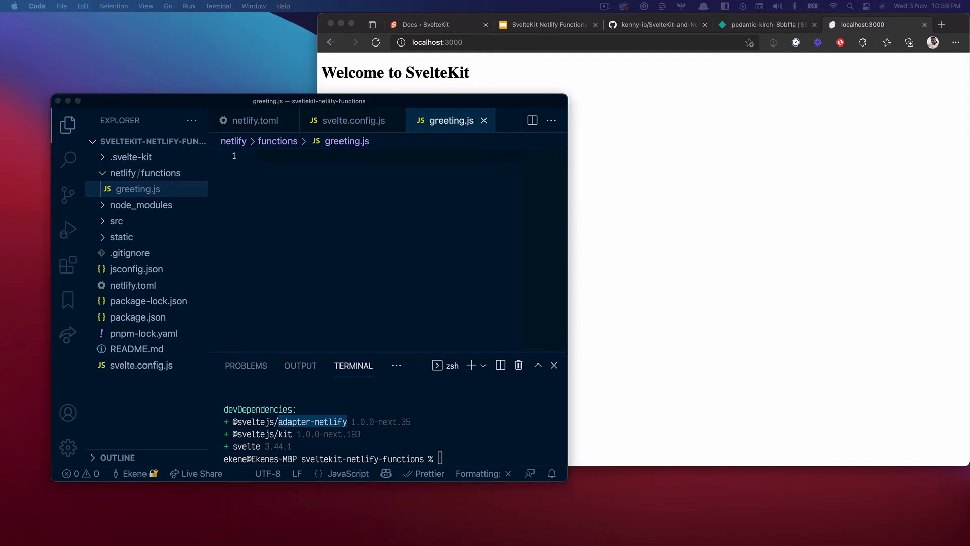
mouse_move(302, 203)
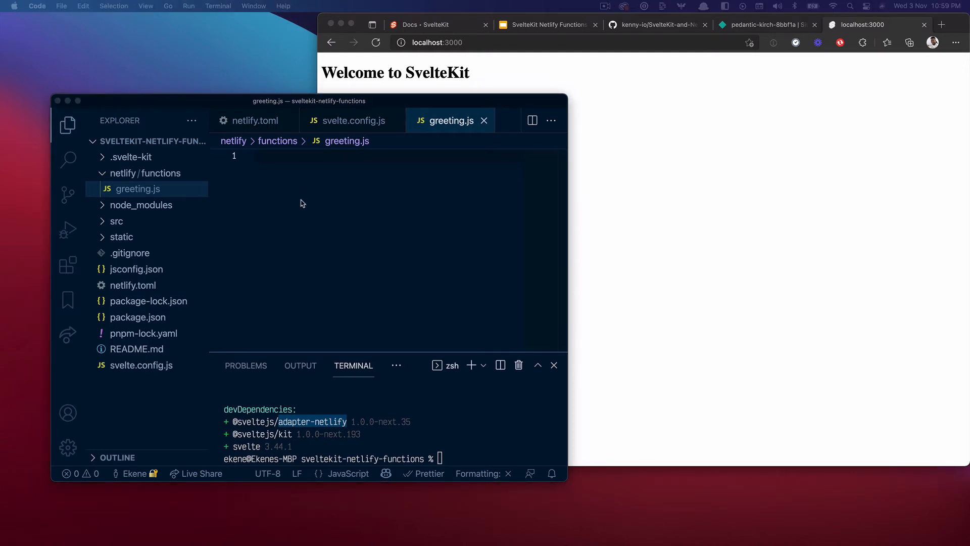
- Write an exported async handler returning statusCode 200 with message "Good morning!" and save
left_click(301, 186)
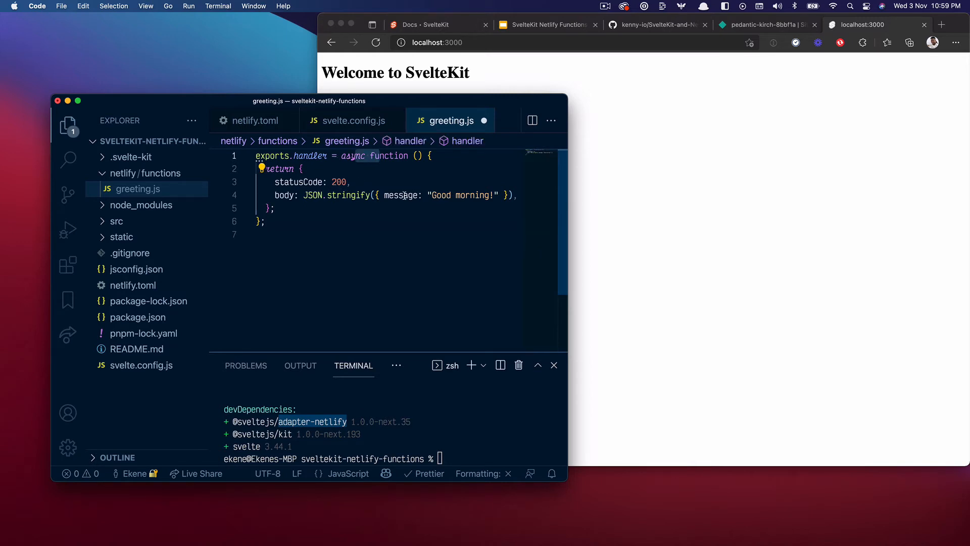
left_click(256, 234)
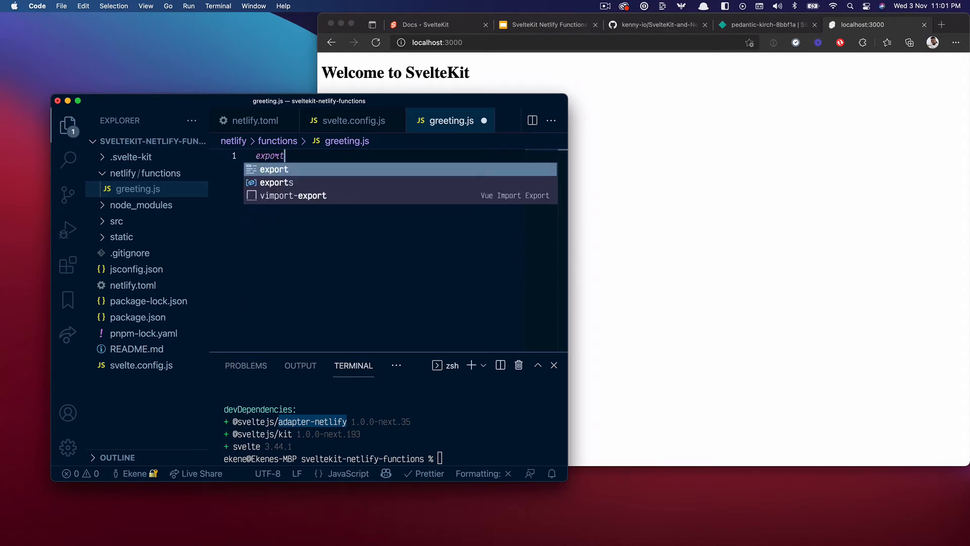
type("asy")
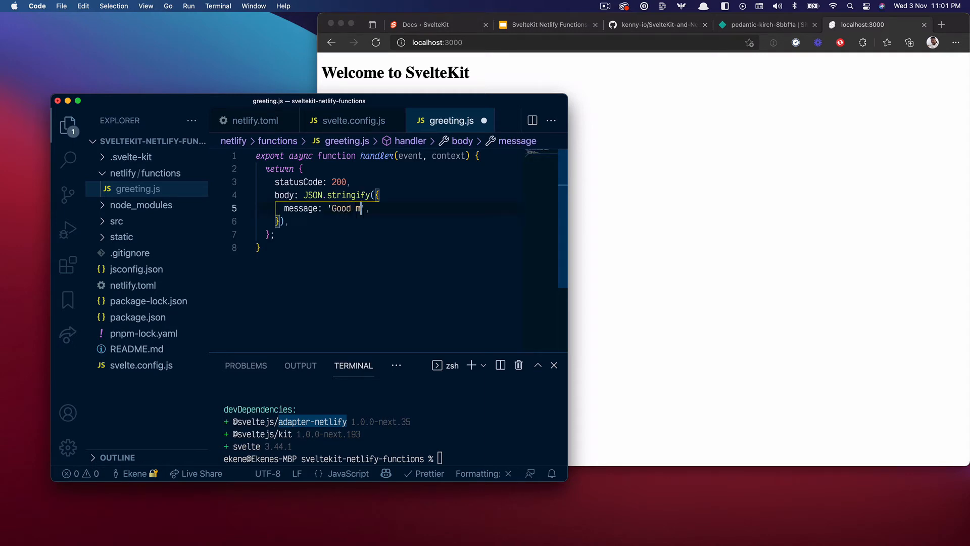
type("orning!\"")
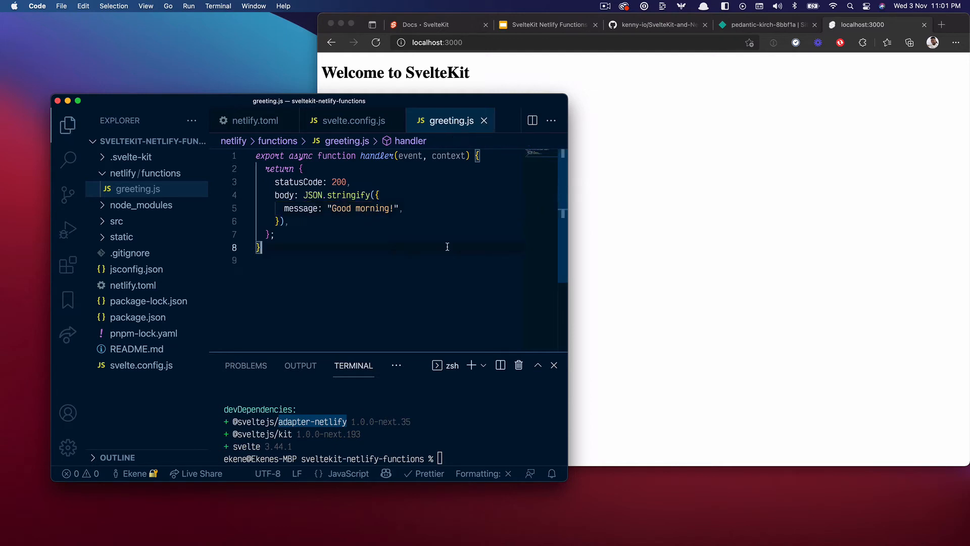
mouse_move(460, 428)
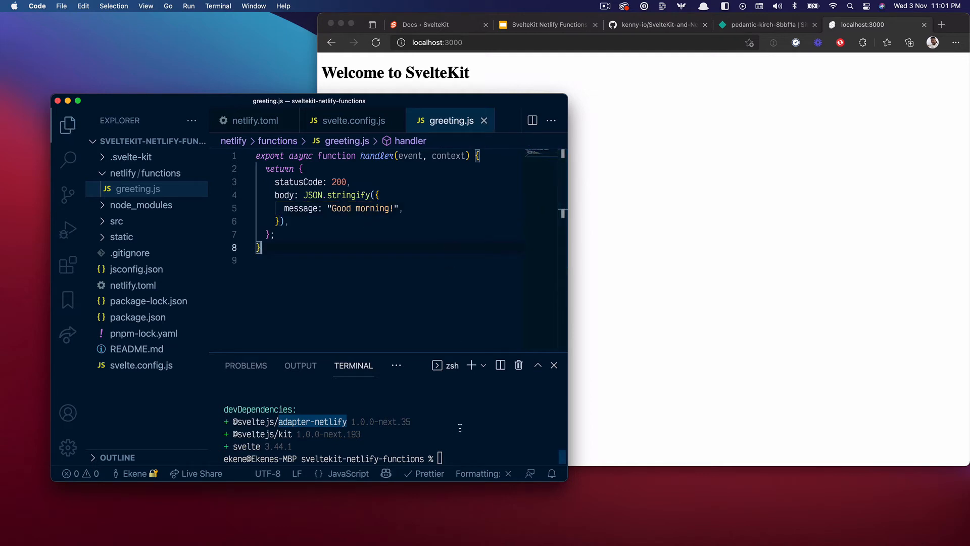
scroll("down", 3)
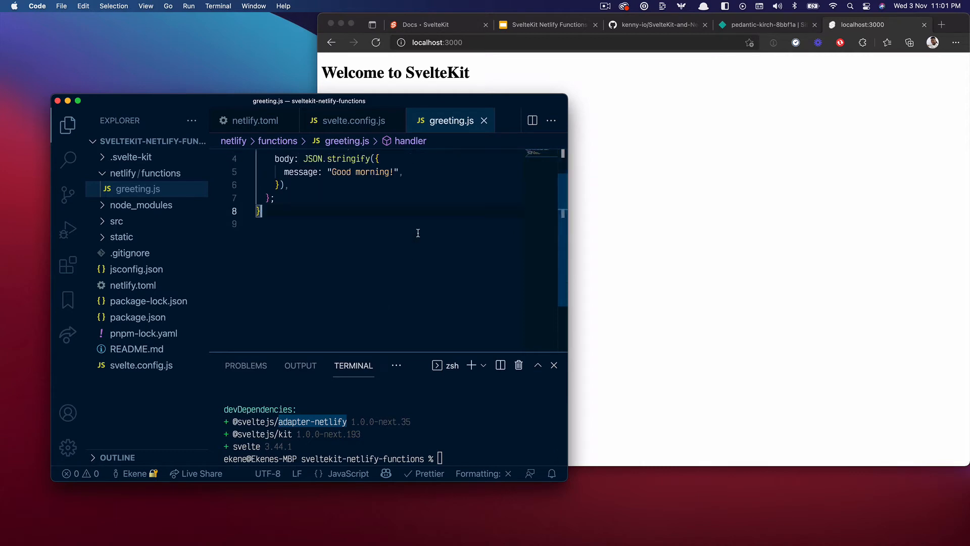
mouse_move(442, 284)
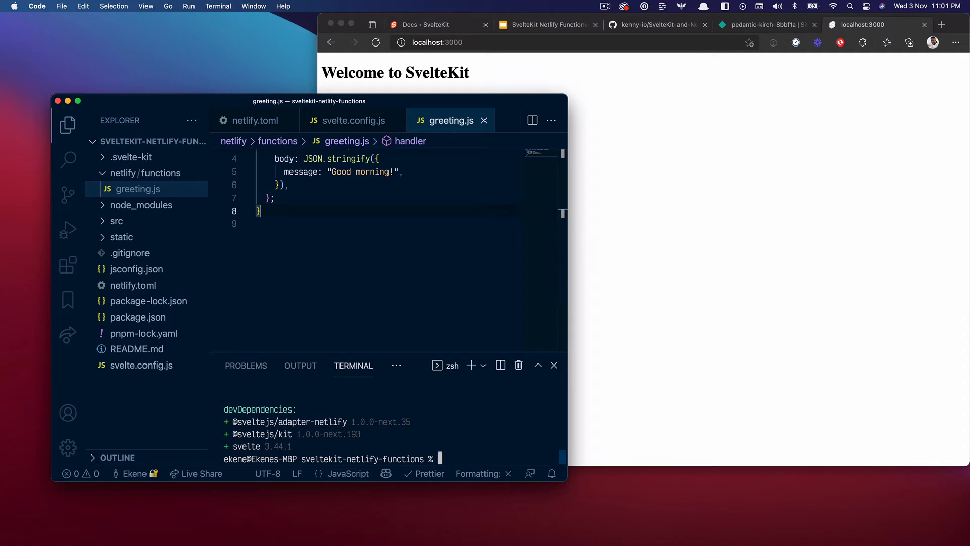
- Run git init, git add . and git commit -m "initial commit" in the terminal
type("git init")
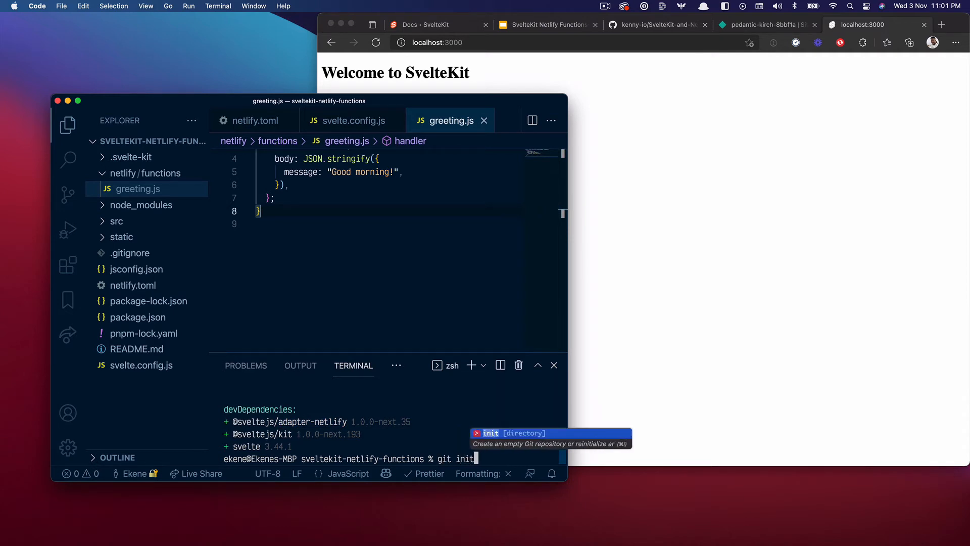
key("Return")
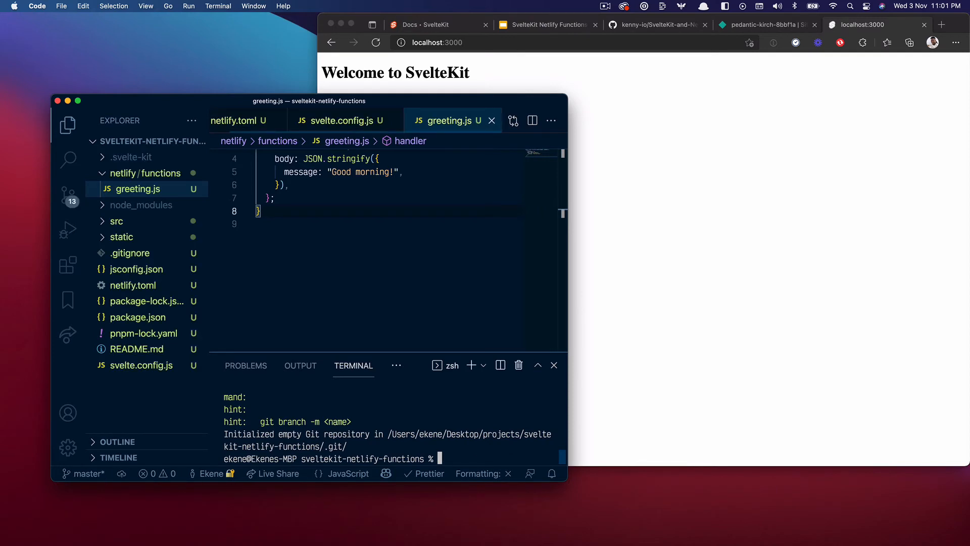
type("git add .")
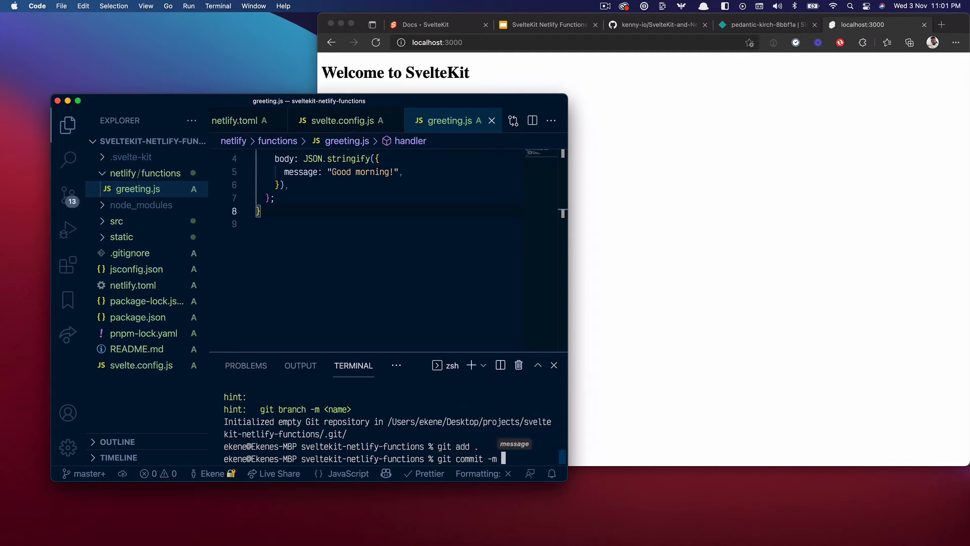
type("\"initial commit")
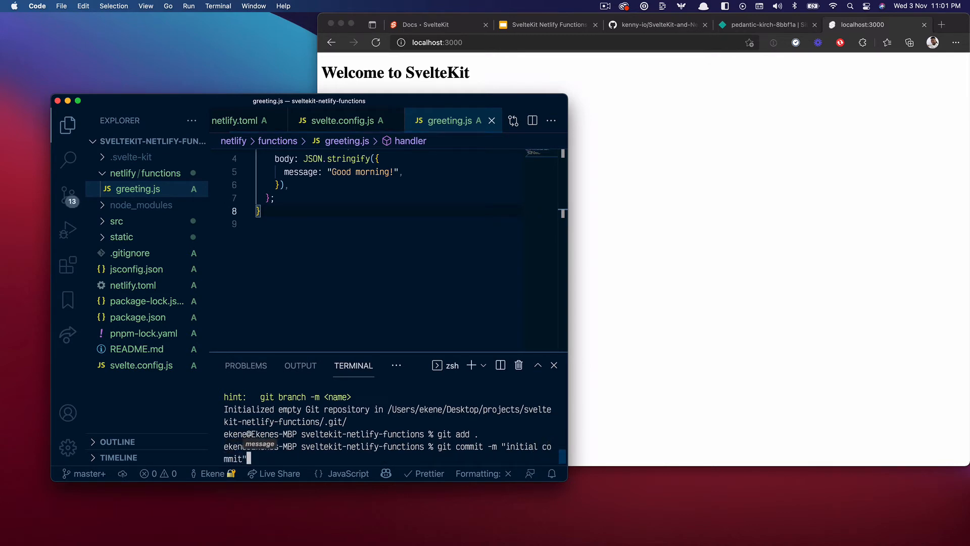
type("git")
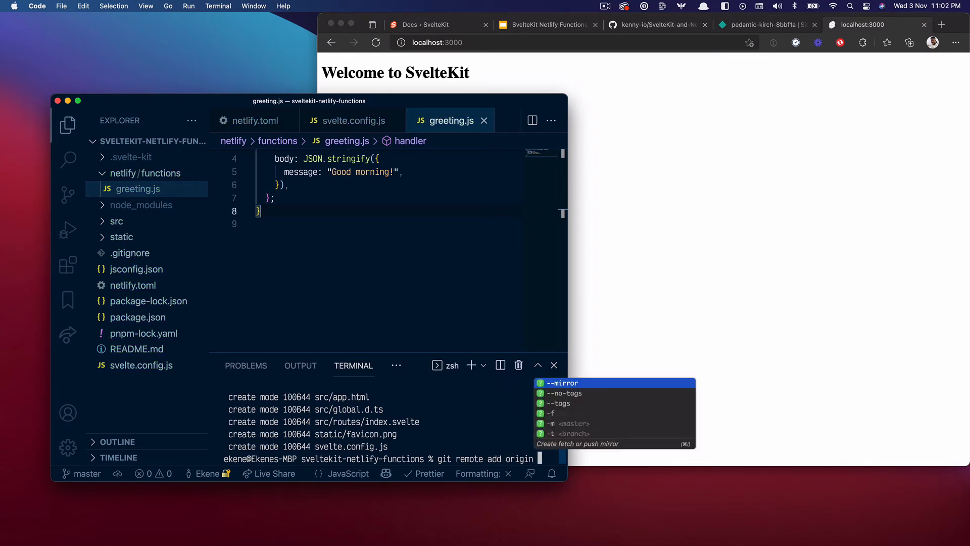
- Add the SvelteKit-and-Netlify-Functions GitHub URL as remote origin
left_click(656, 25)
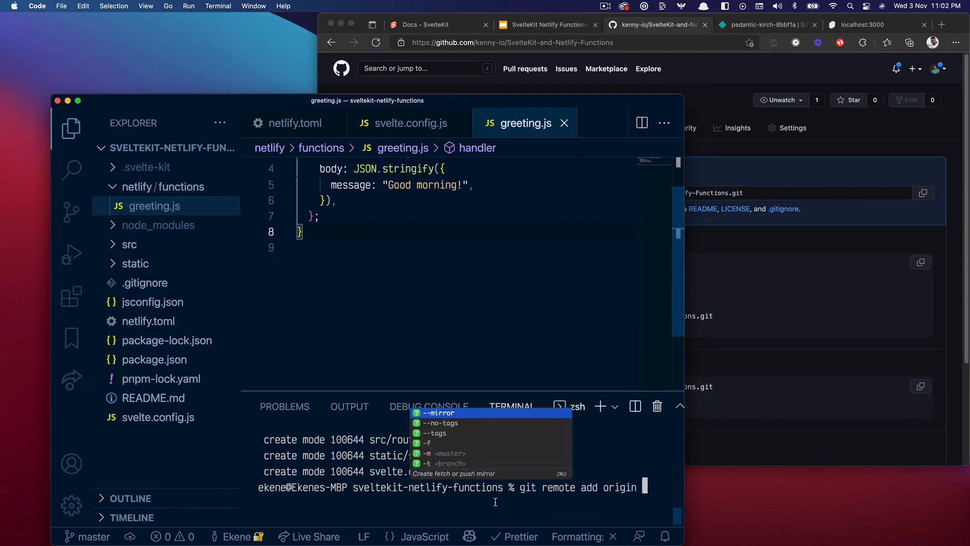
type("https://github.com/kenny-io/SvelteKit-and-Netlify-Functions.git")
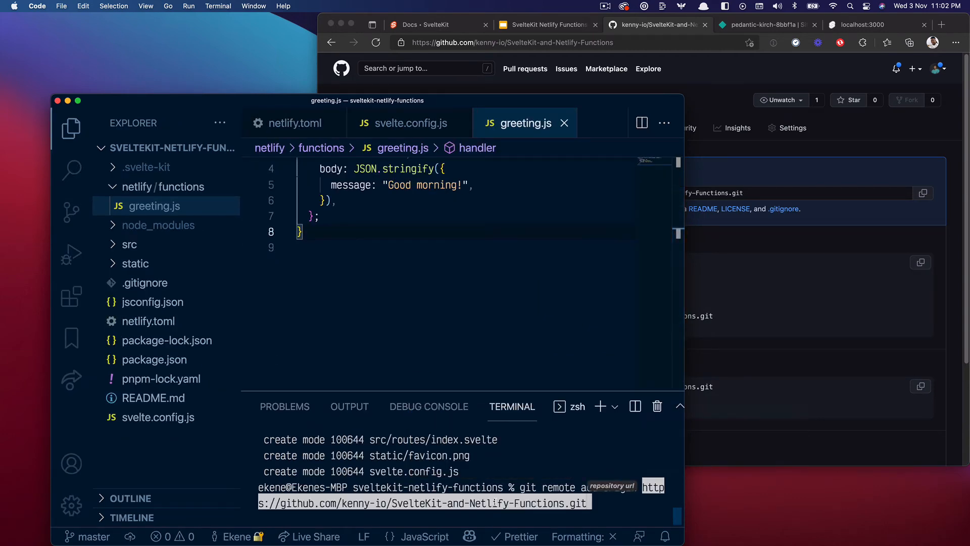
key("Return")
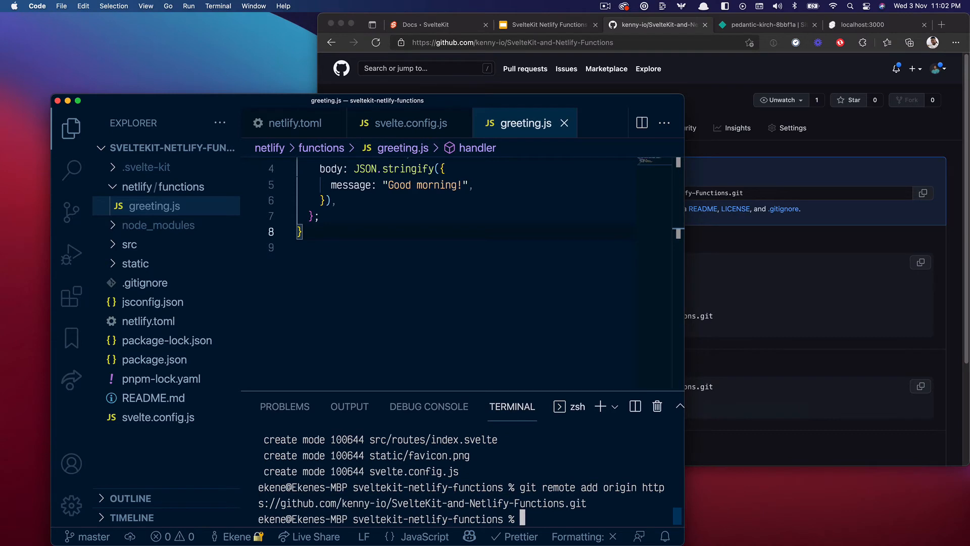
- Push the master branch with git push -u origin master
type("git push")
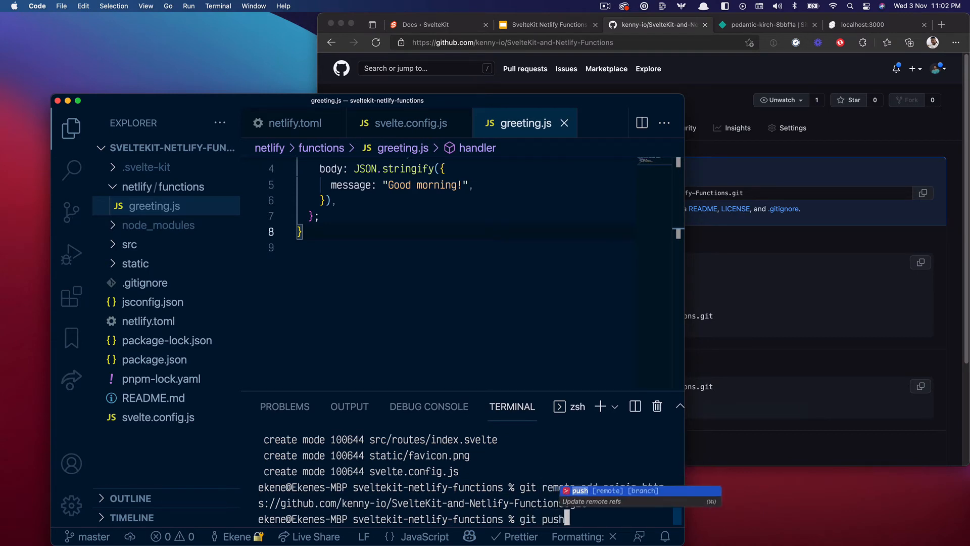
type("-u oro")
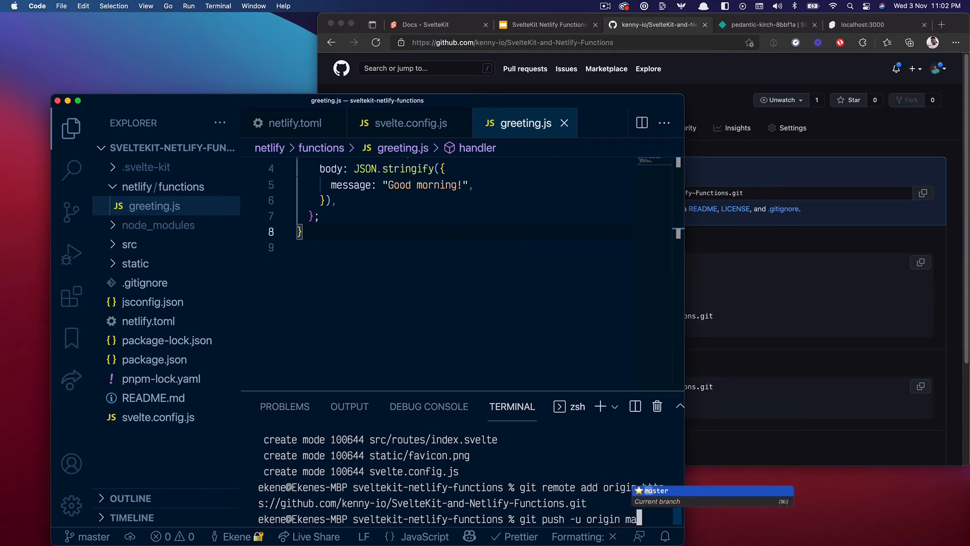
key("Return")
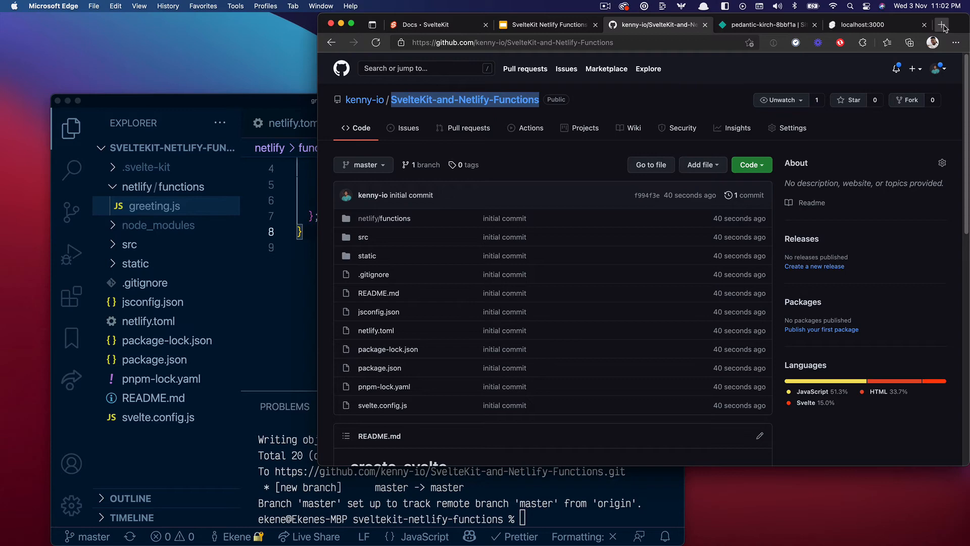
- Start a new Netlify site from Git connected to GitHub
left_click(942, 24)
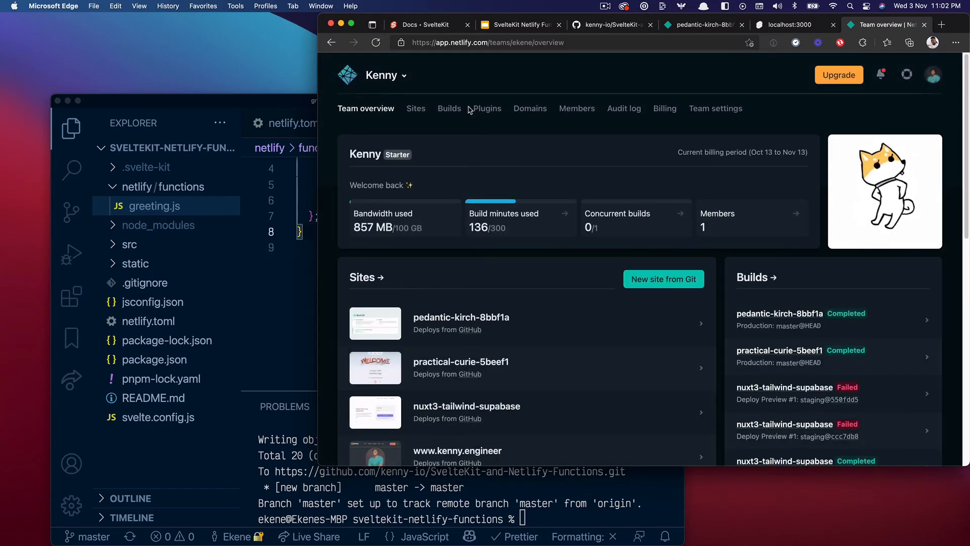
left_click(416, 109)
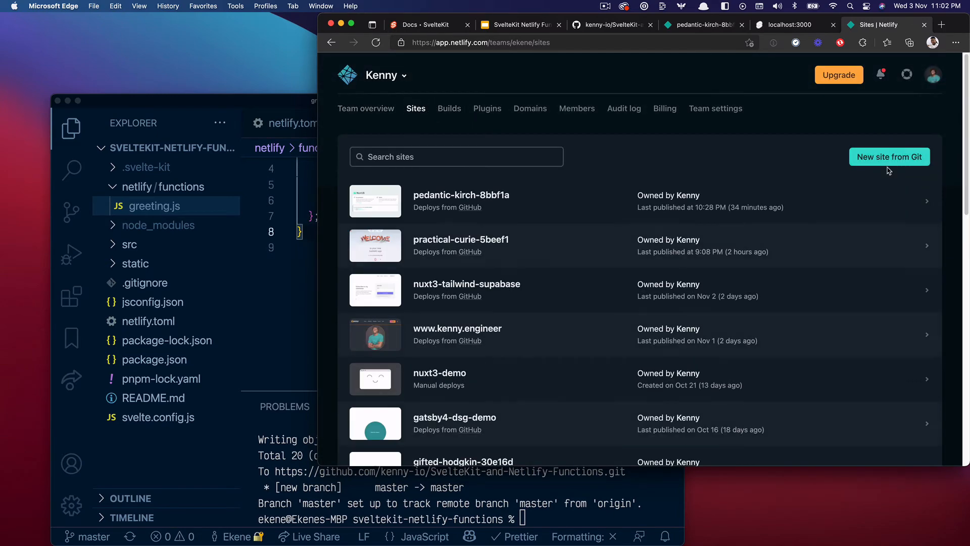
left_click(890, 156)
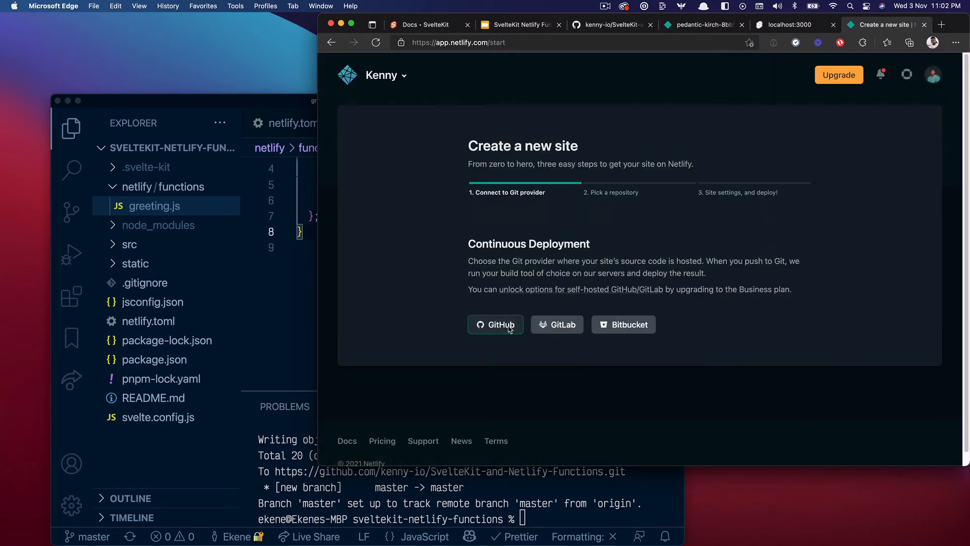
left_click(495, 324)
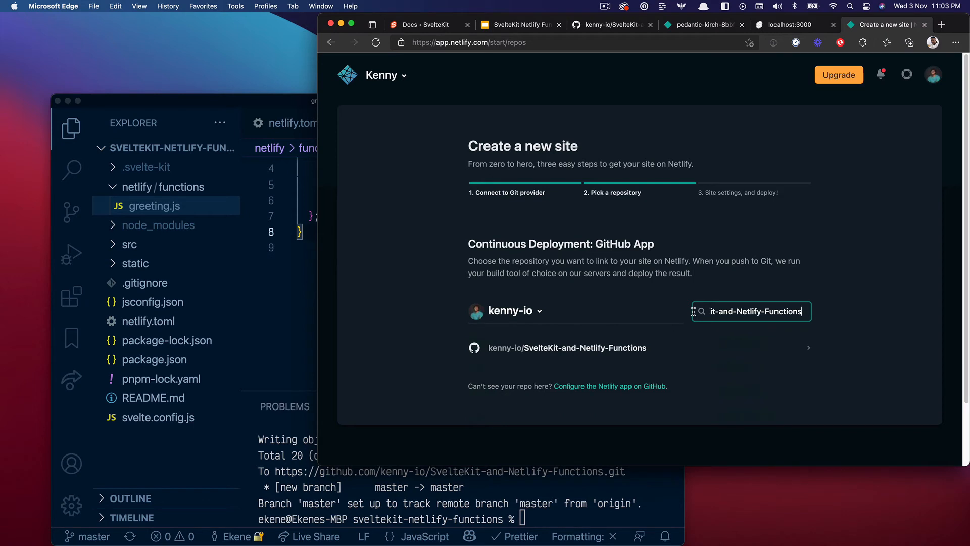
- Pick the SvelteKit-and-Netlify-Functions repository and deploy with default build settings
left_click(567, 347)
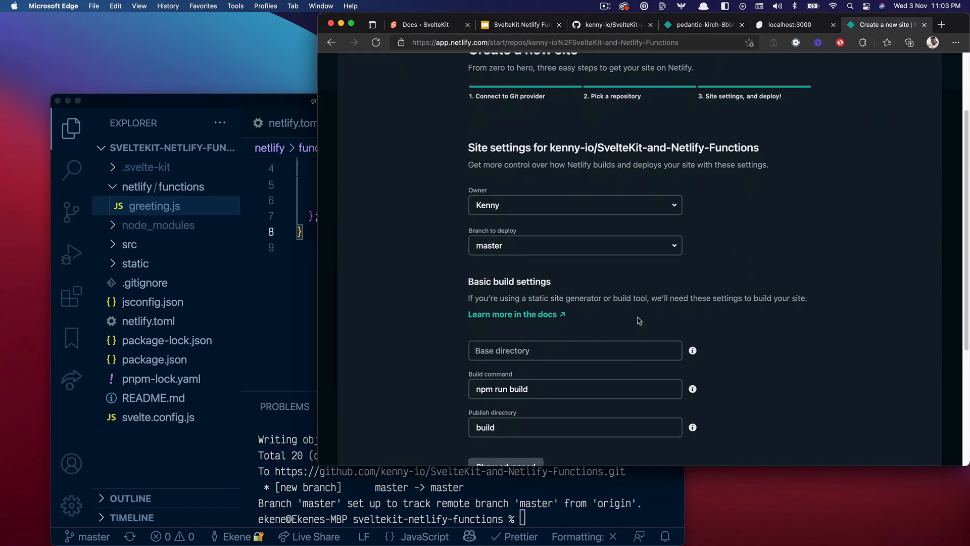
scroll("down", 3)
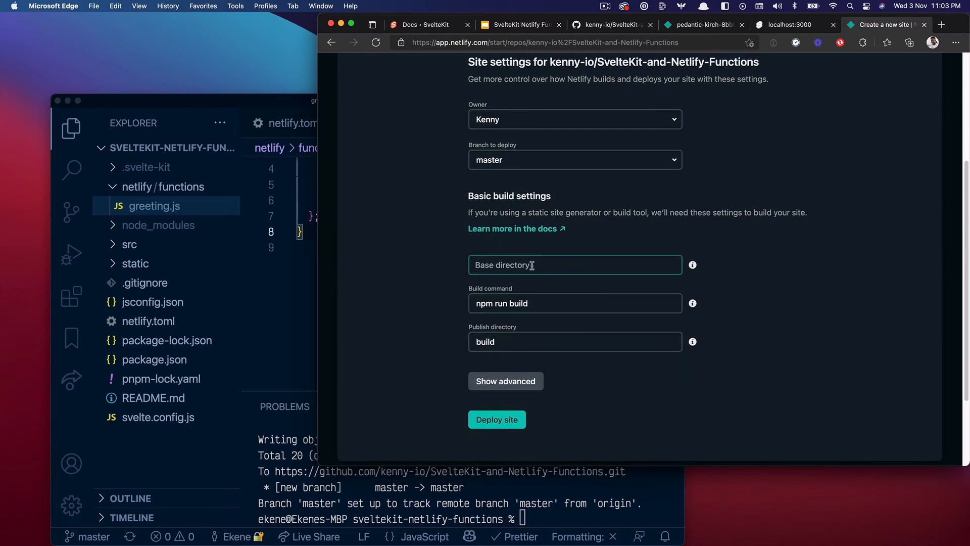
left_click(497, 419)
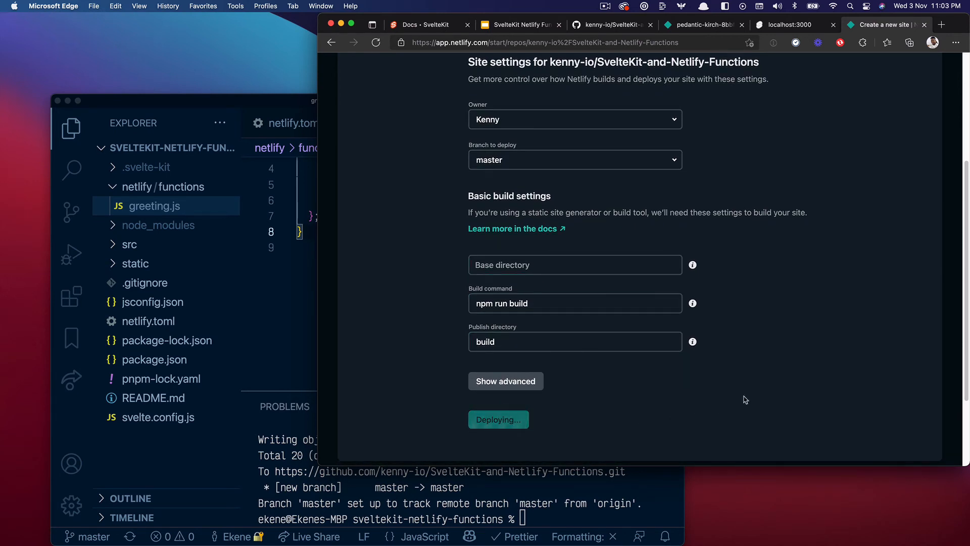
left_click(498, 420)
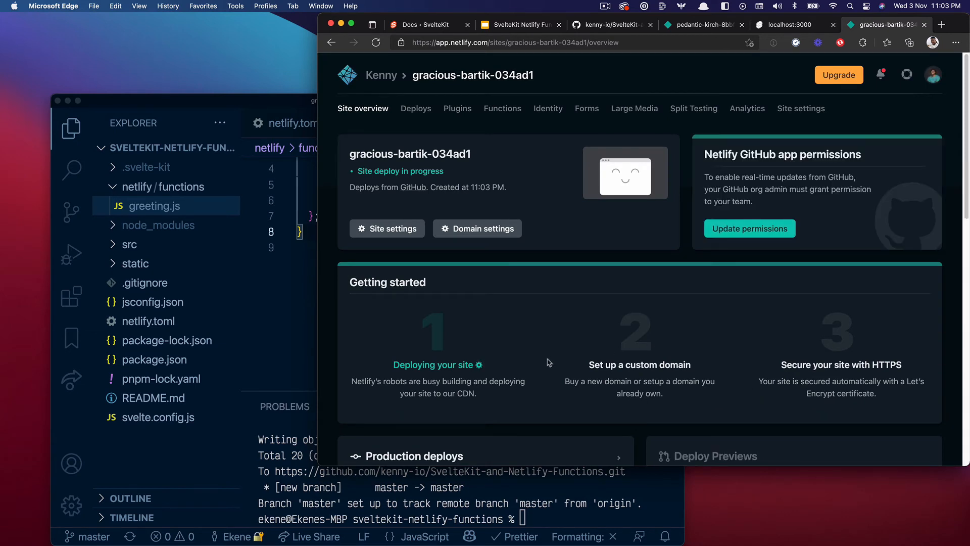
mouse_move(372, 420)
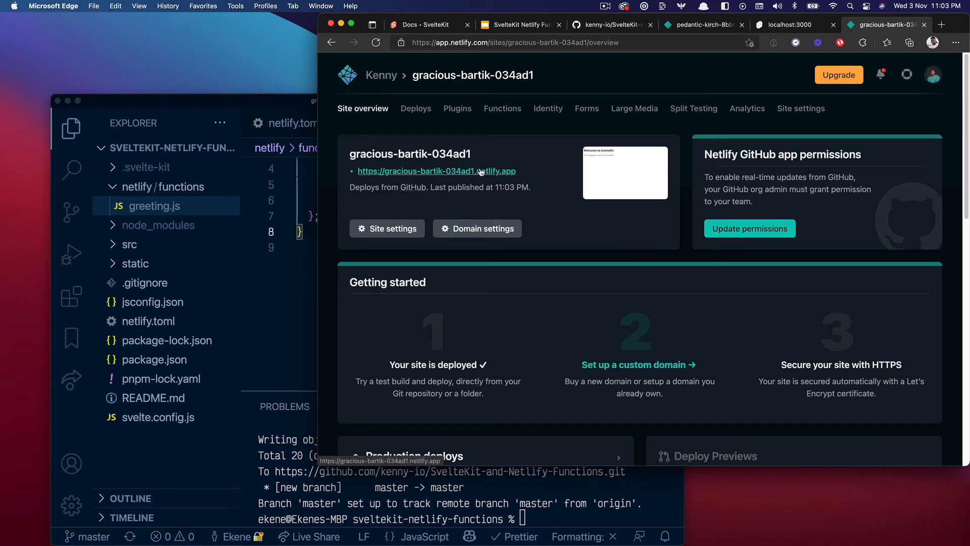
- Visit the deployed site's /.netlify/functions/greeting to see the "Good morning!" JSON
left_click(436, 171)
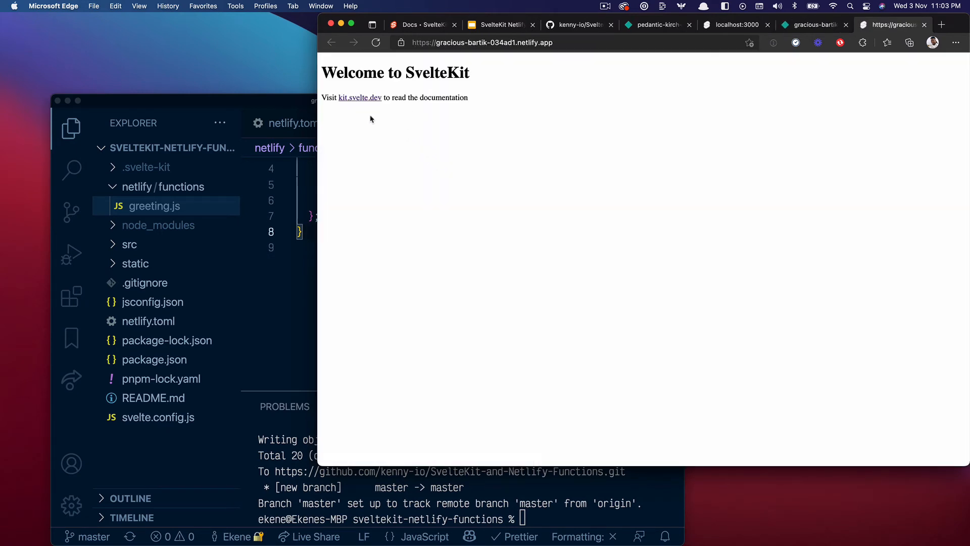
left_click(481, 42)
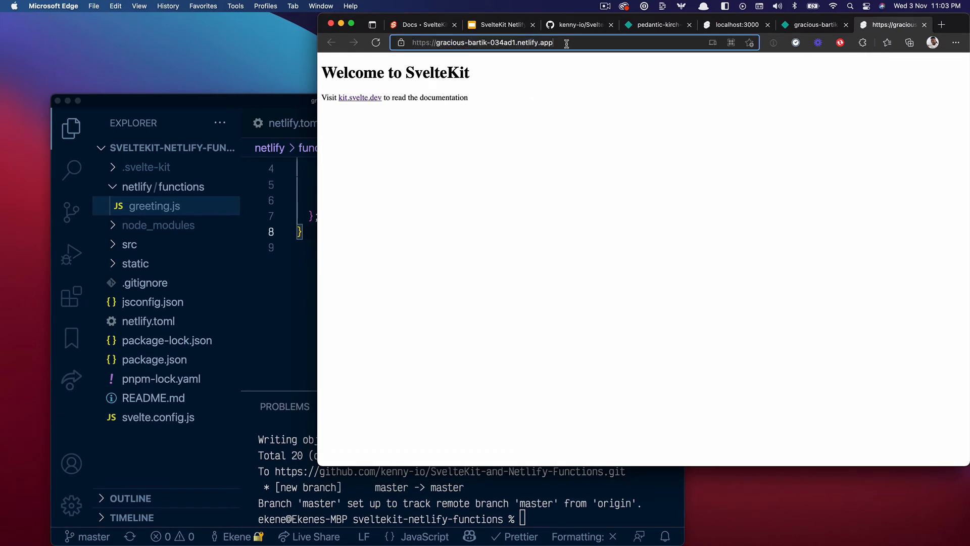
left_click(483, 42)
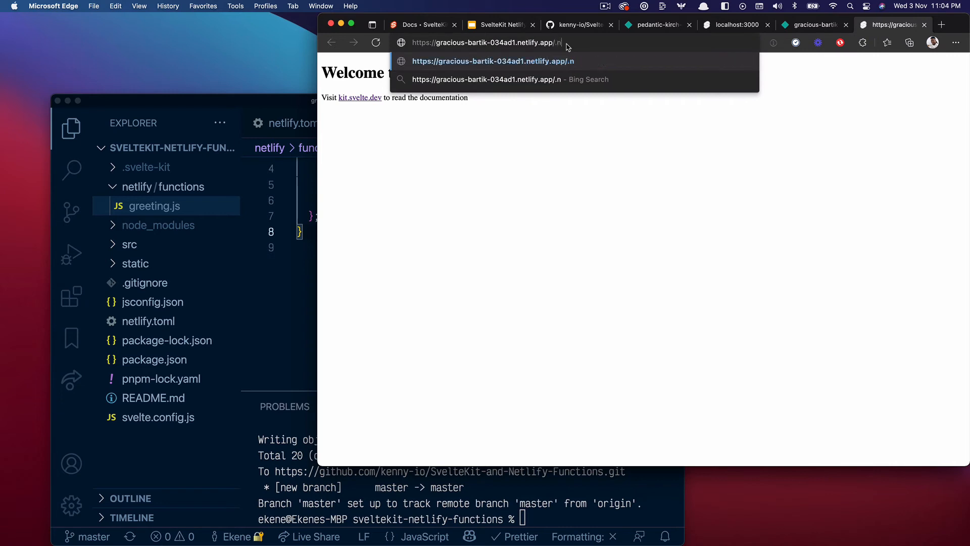
type("etlify/func")
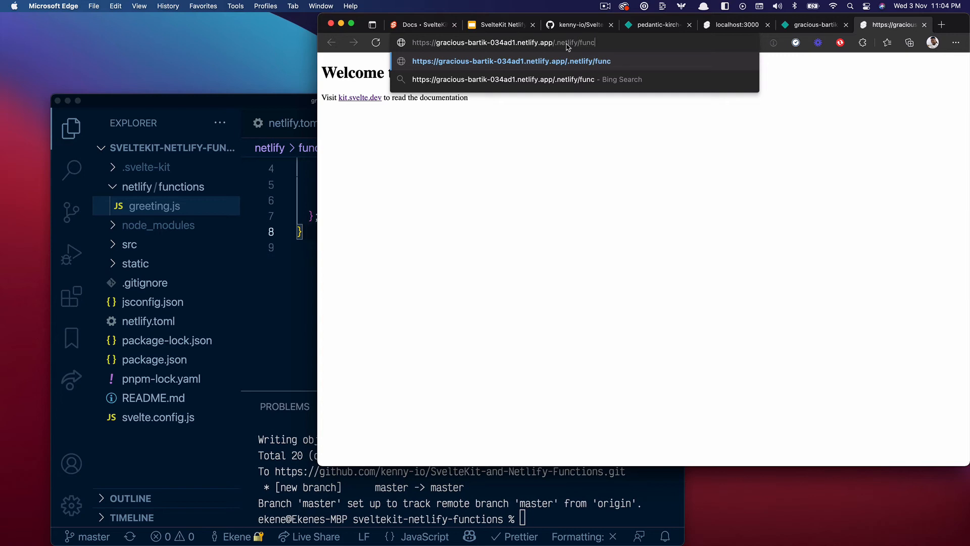
type("tions")
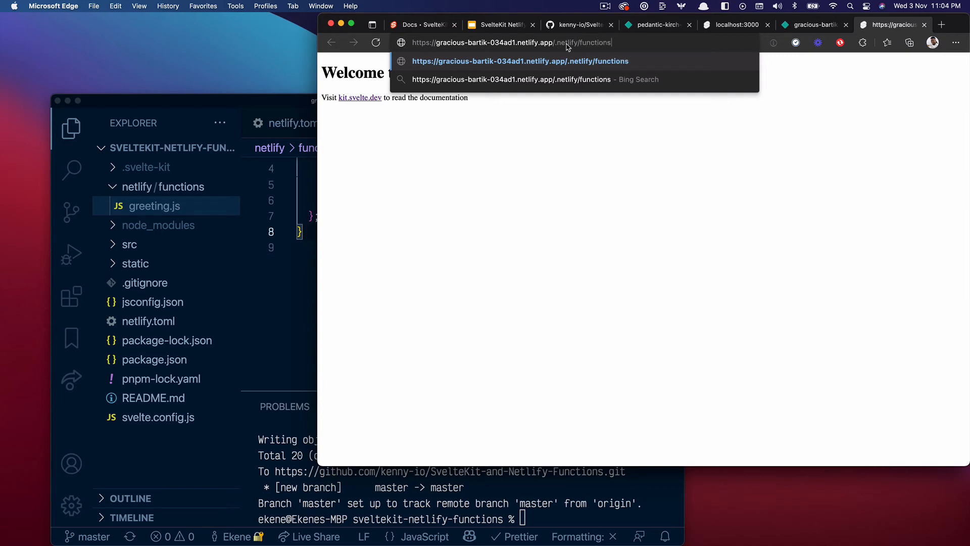
type("/")
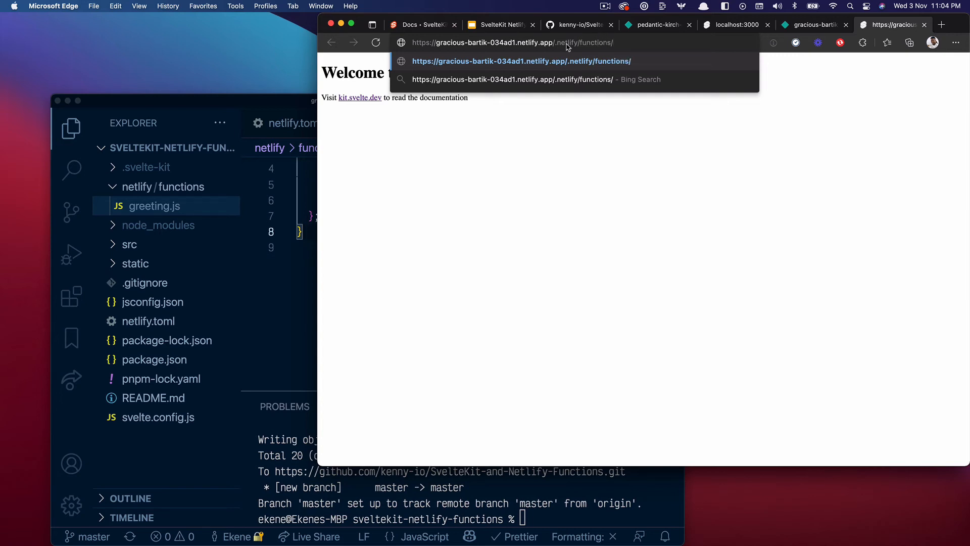
type("greeting")
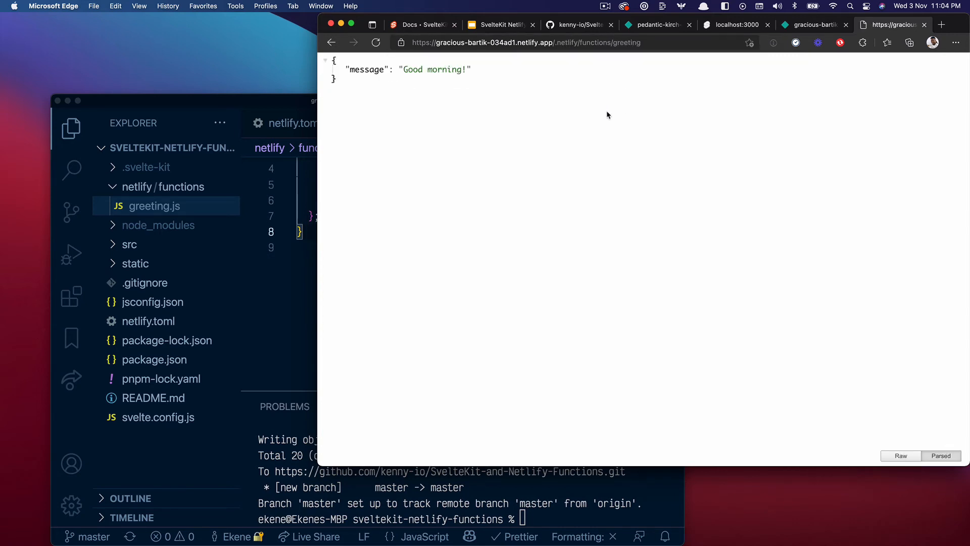
mouse_move(412, 85)
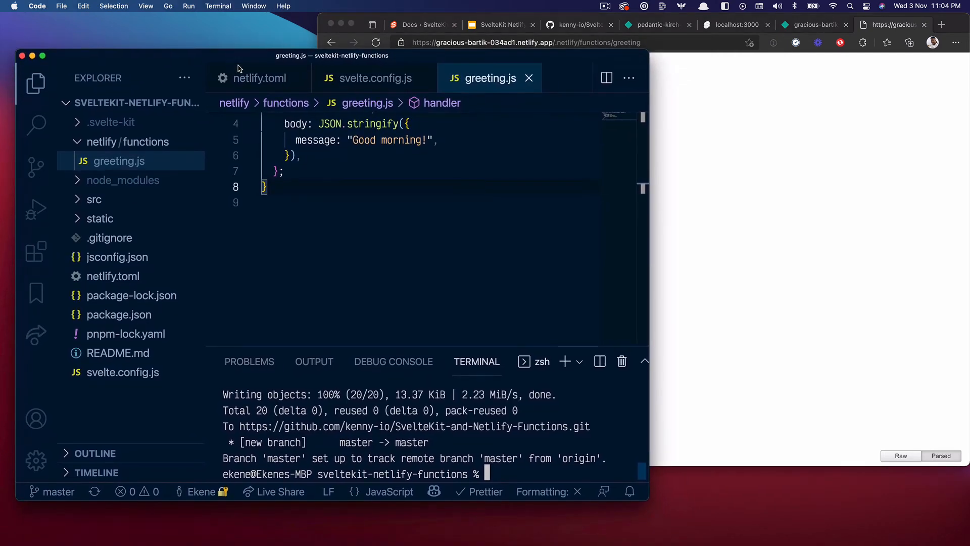
- Run ntl dev to start the local Netlify dev server at localhost:8888
scroll("up", 3)
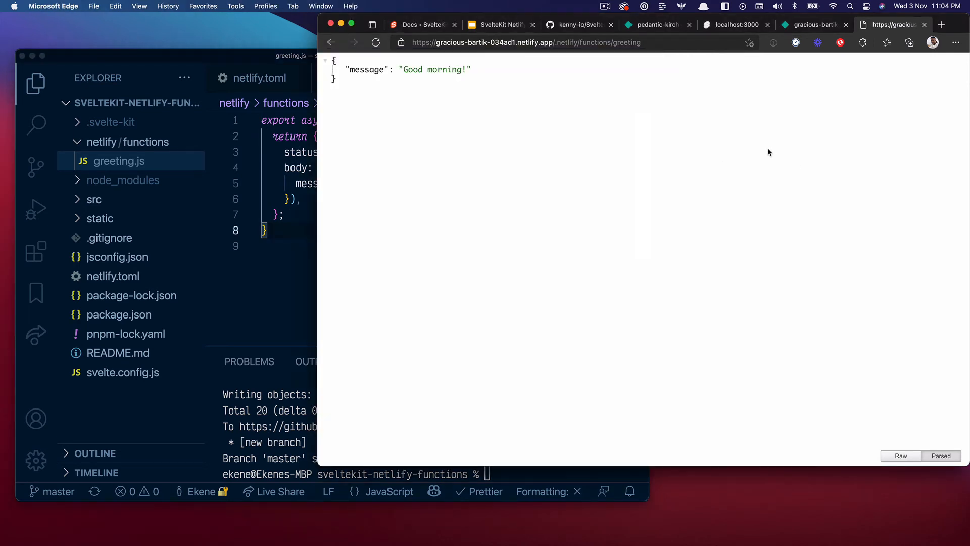
mouse_move(219, 54)
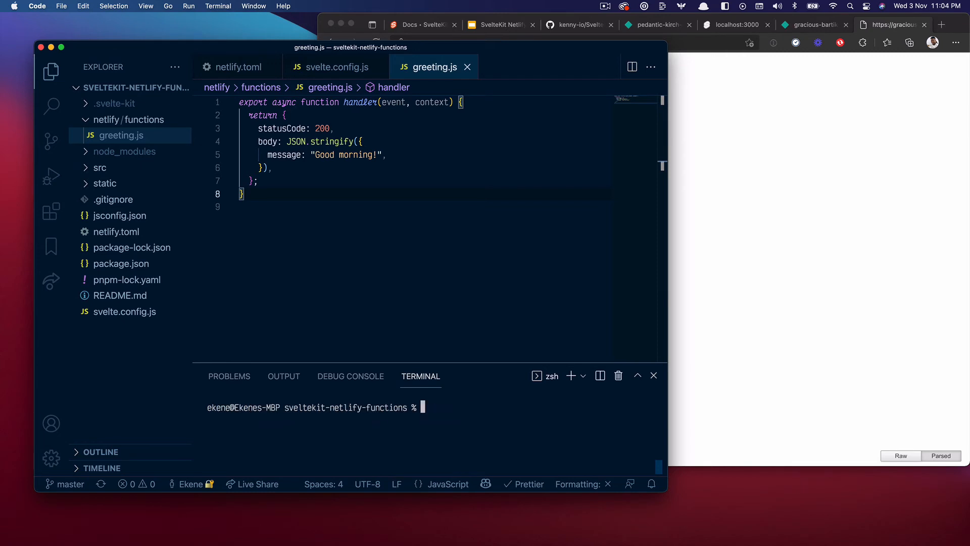
type("ntl dev")
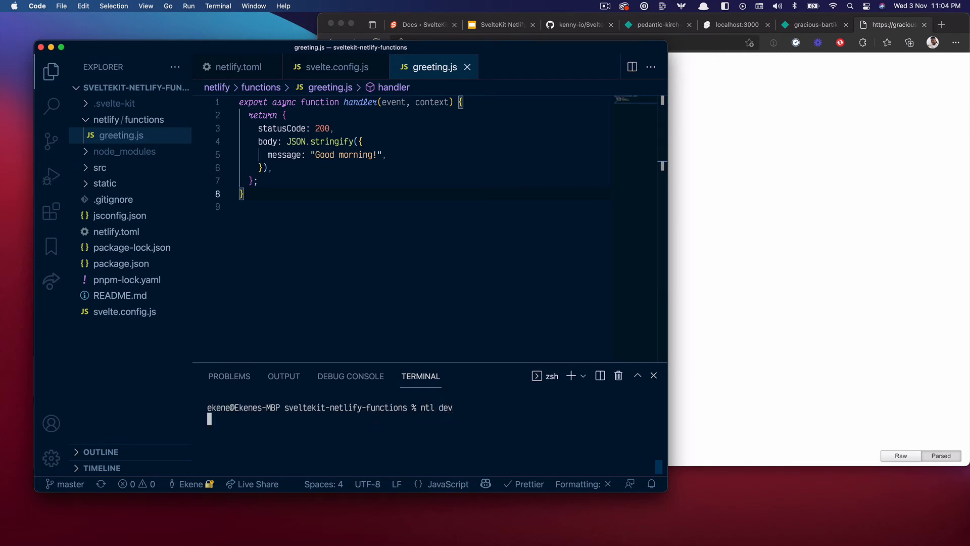
mouse_move(494, 437)
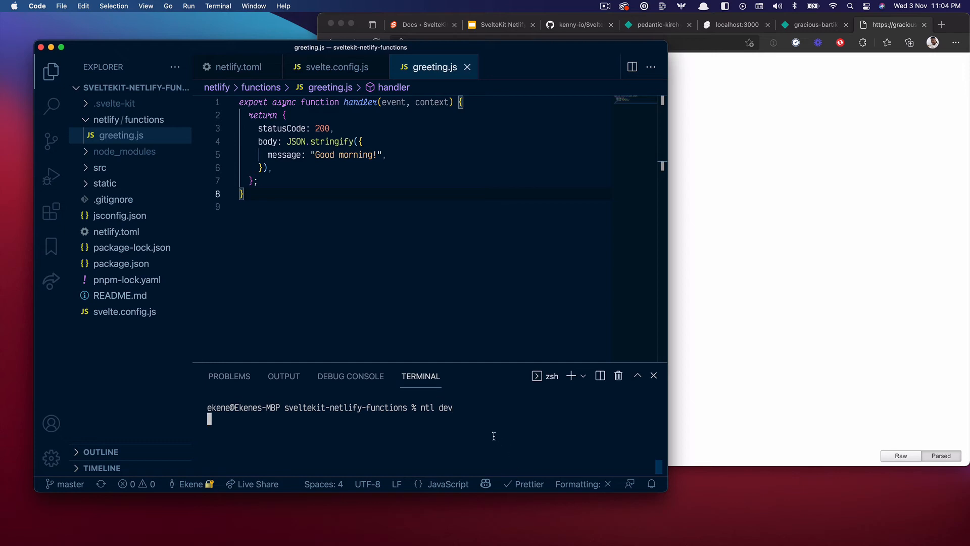
key("Return")
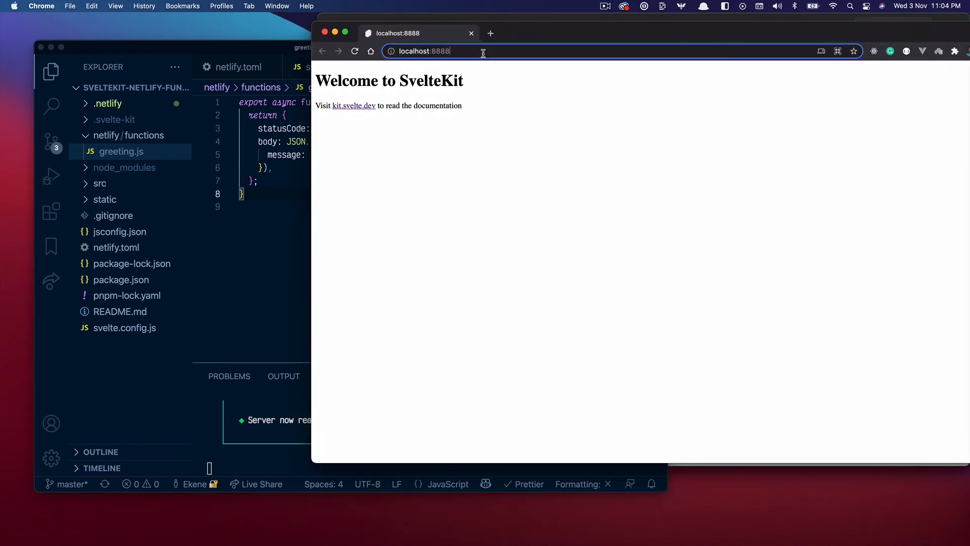
- Request localhost:8888/.netlify/functions/greeting, which fails with an ES module error
left_click(434, 51)
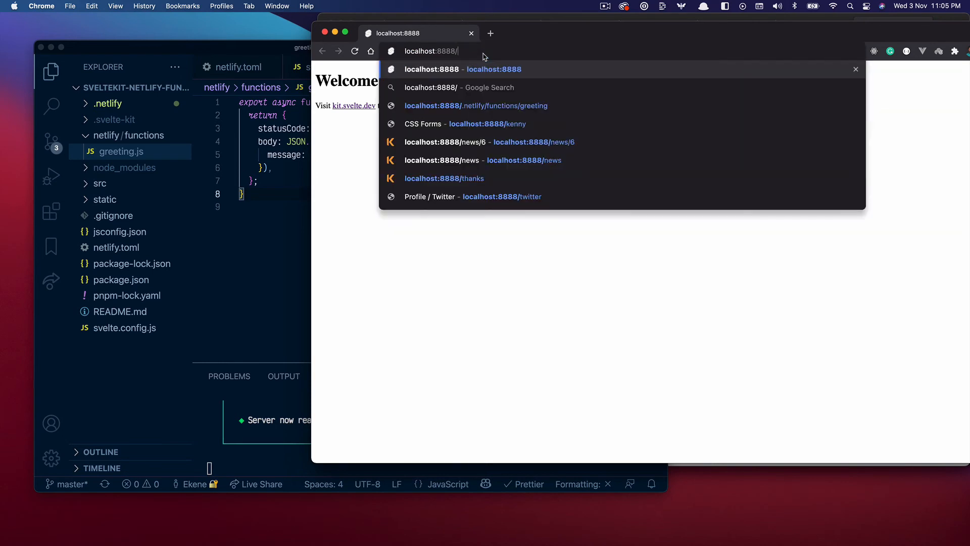
type(".netlify/functions/g")
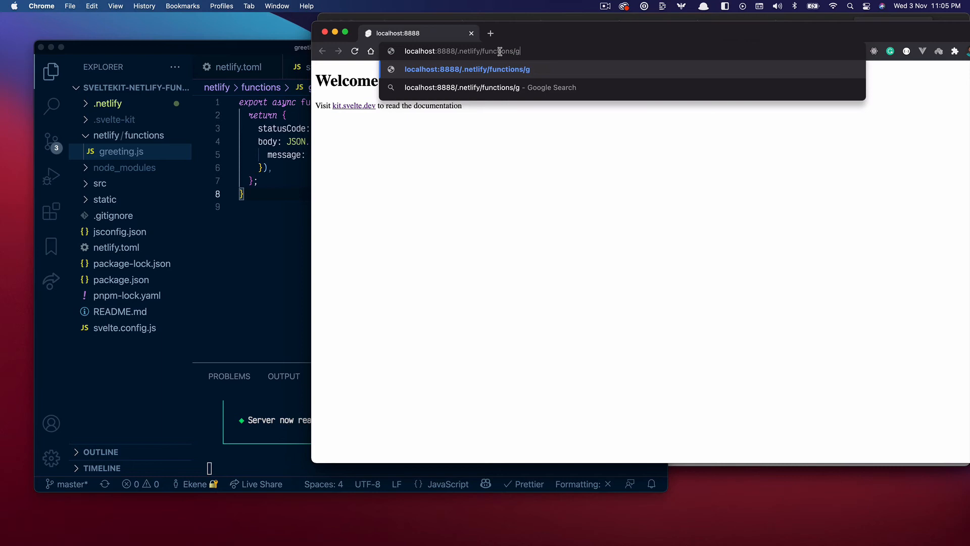
type("reeting")
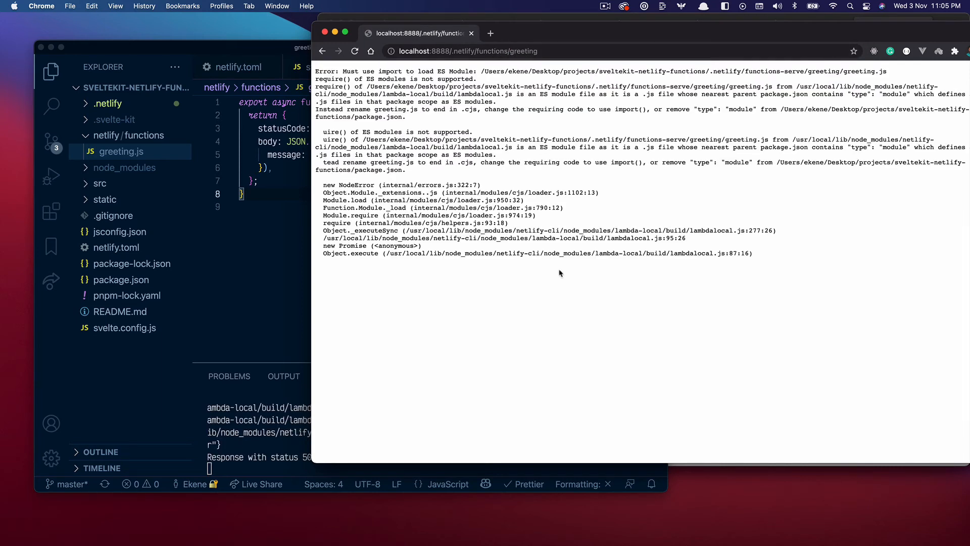
mouse_move(373, 71)
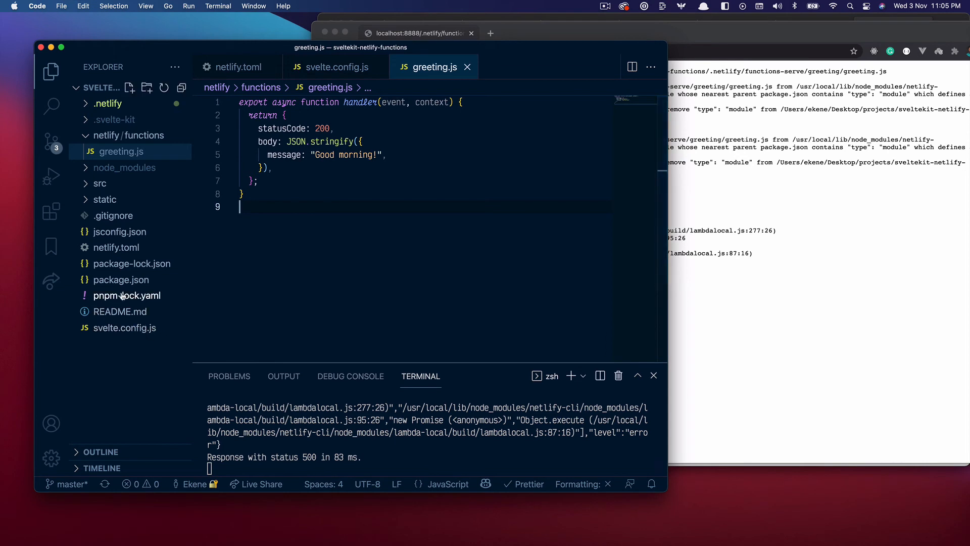
mouse_move(121, 280)
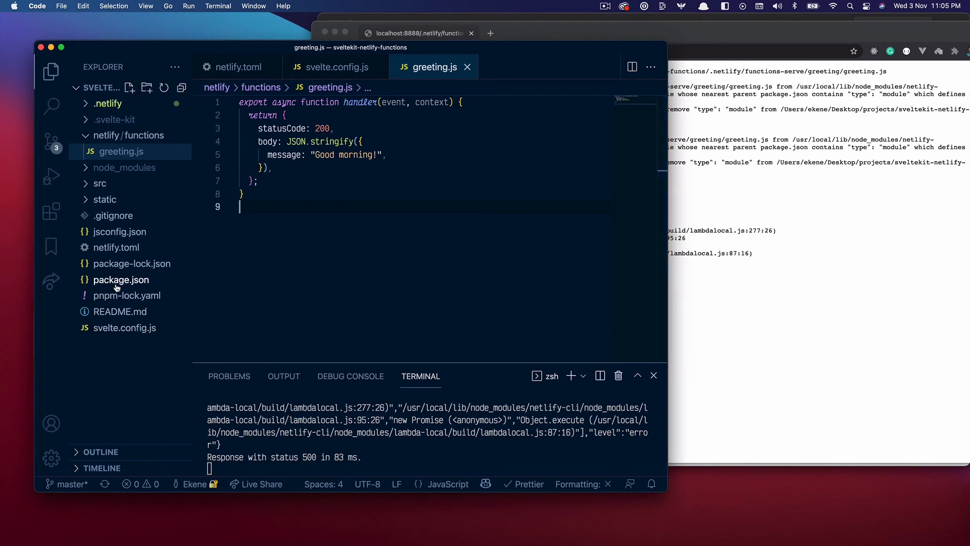
- Inspect package.json and the generated .netlify/functions-serve greeting.js wrapper
left_click(120, 280)
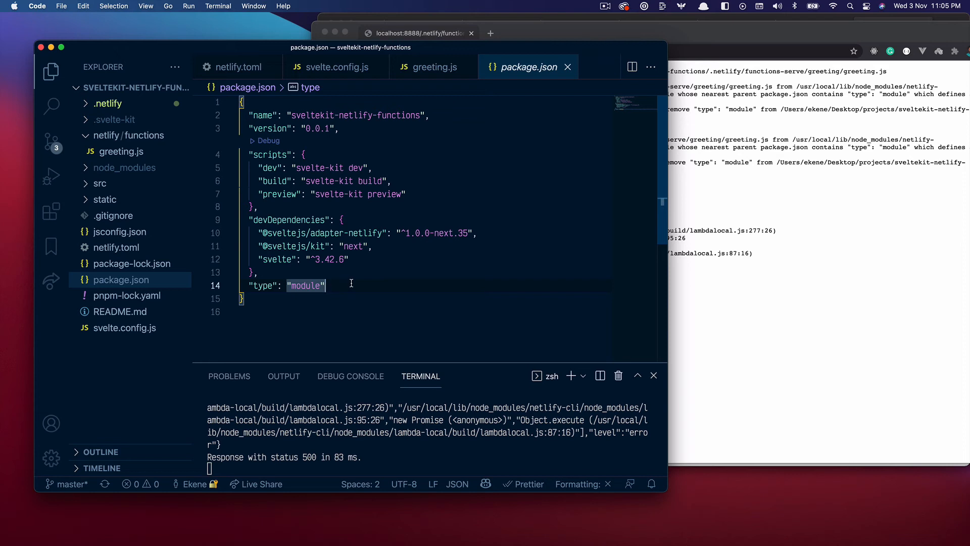
mouse_move(175, 254)
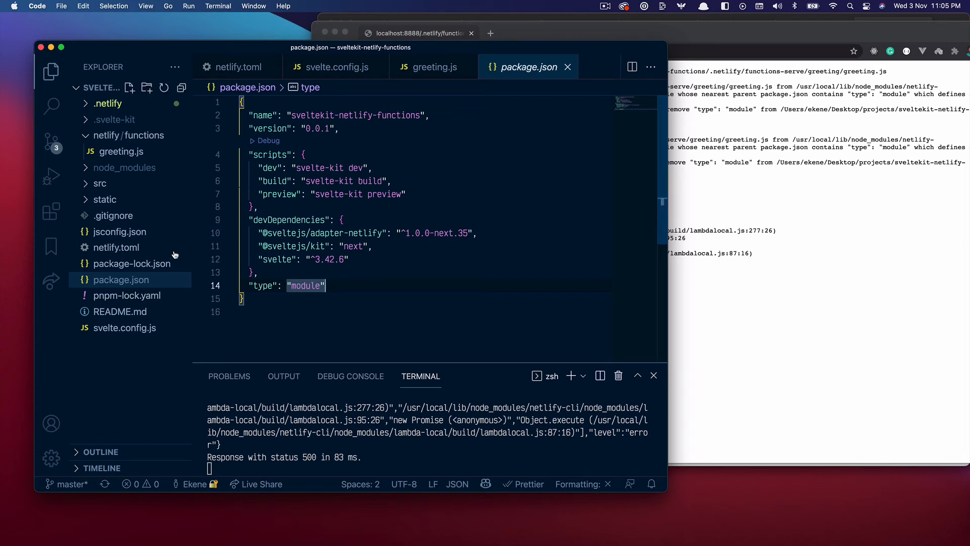
mouse_move(85, 109)
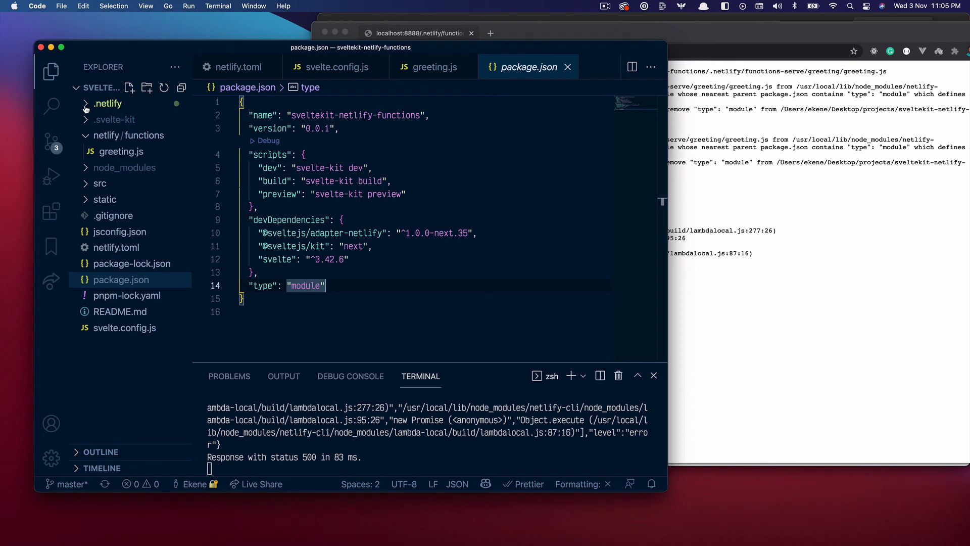
left_click(109, 103)
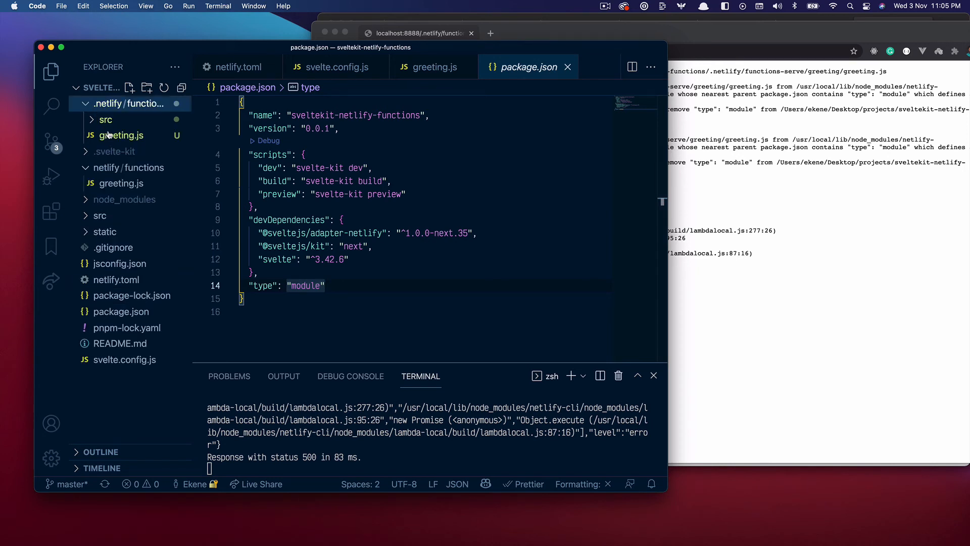
left_click(122, 134)
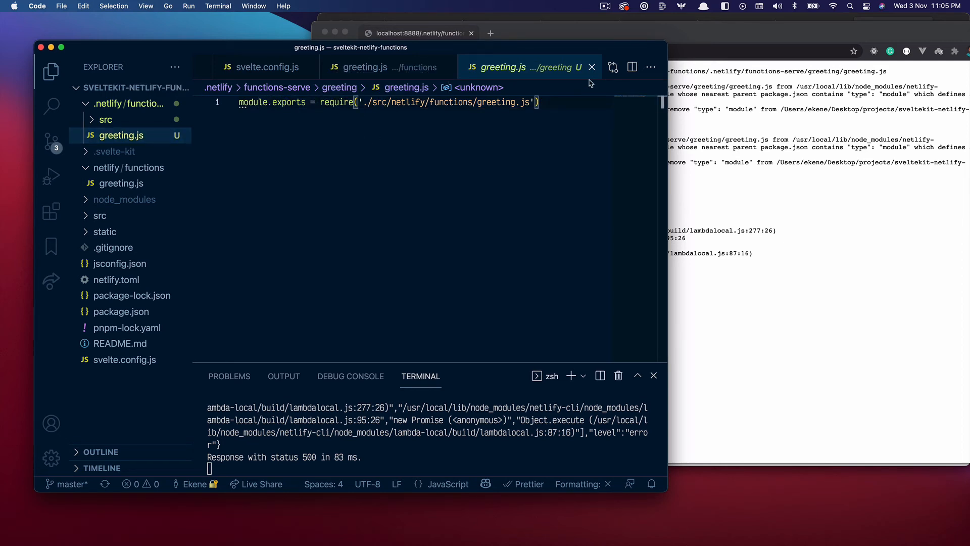
mouse_move(592, 66)
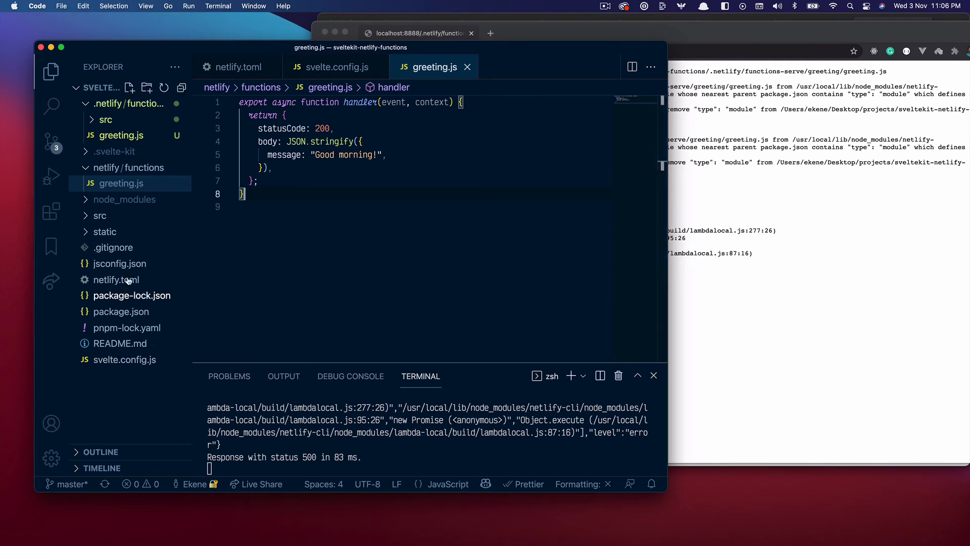
- Edit the node_bundler line under [functions] in netlify.toml and save
left_click(117, 279)
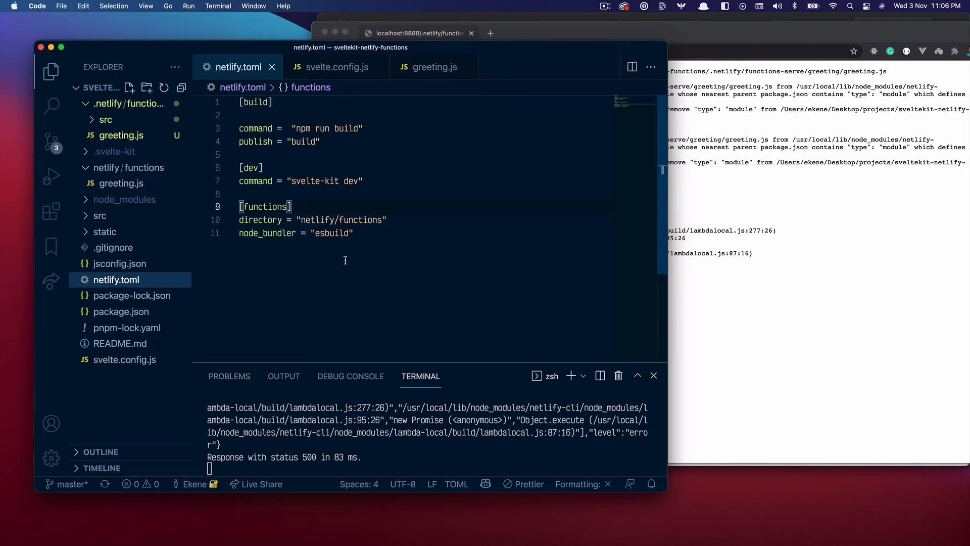
left_click(364, 234)
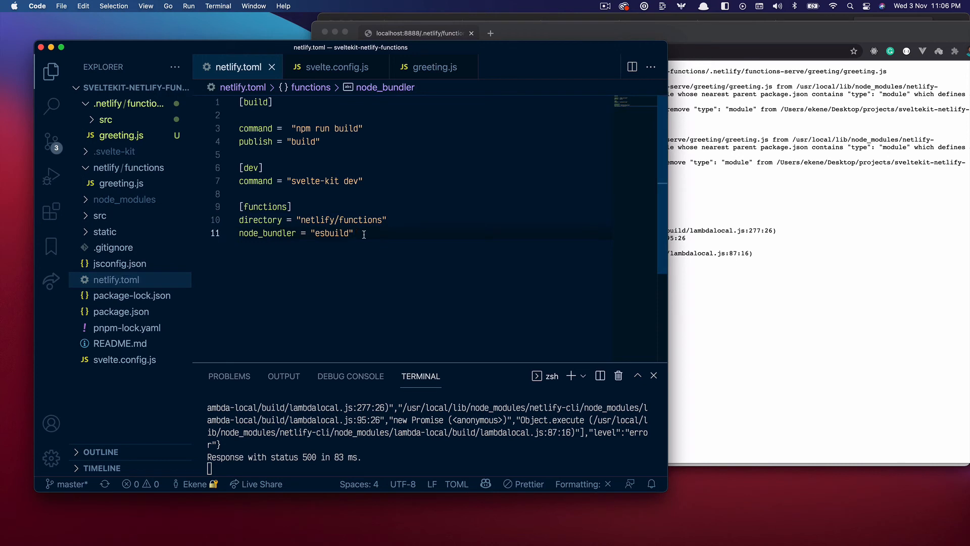
left_click(409, 223)
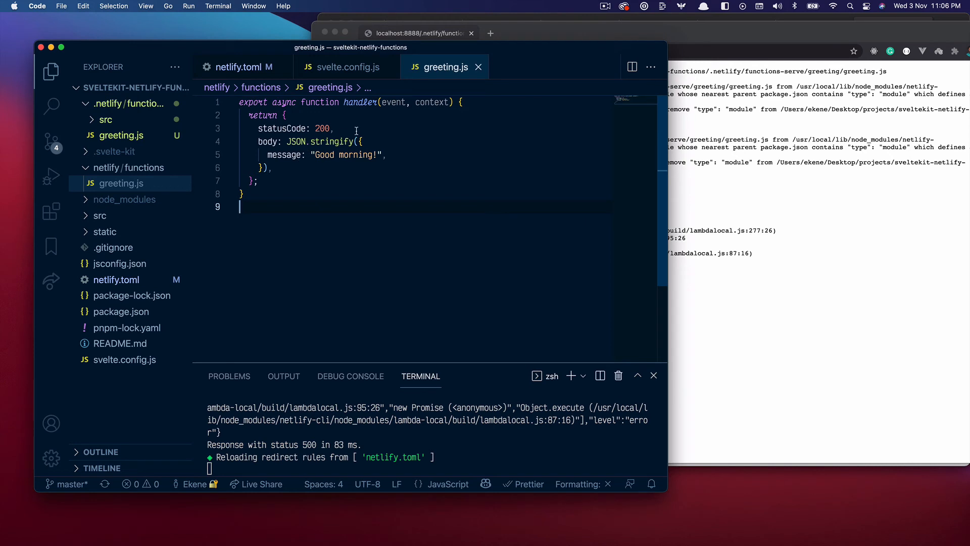
mouse_move(256, 209)
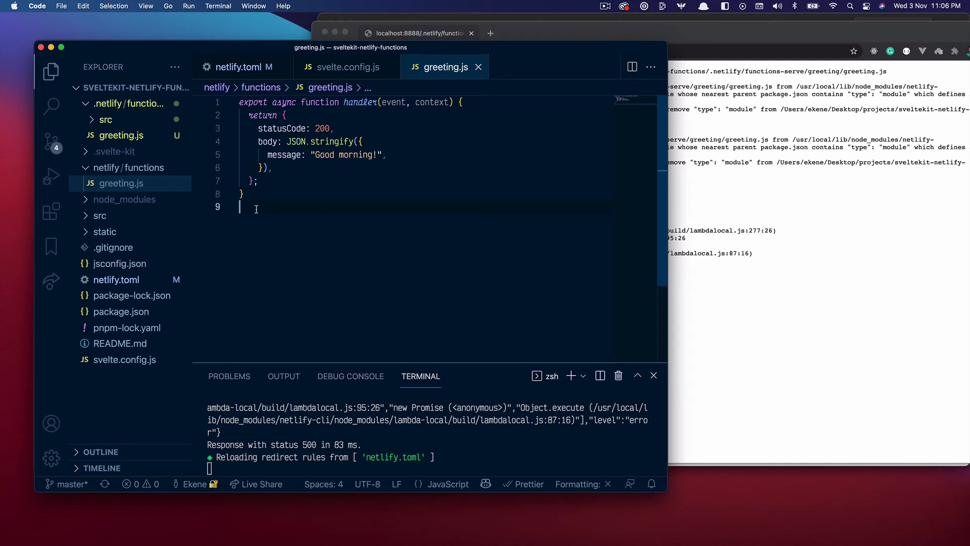
mouse_move(364, 110)
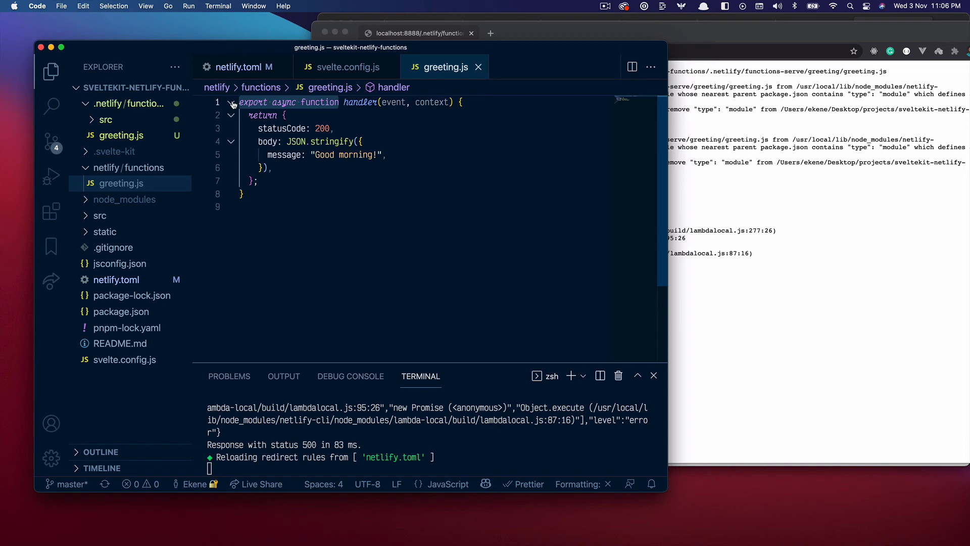
- Rewrite the handler as exports.handler = async (event, context) => and stop the dev server
type("model")
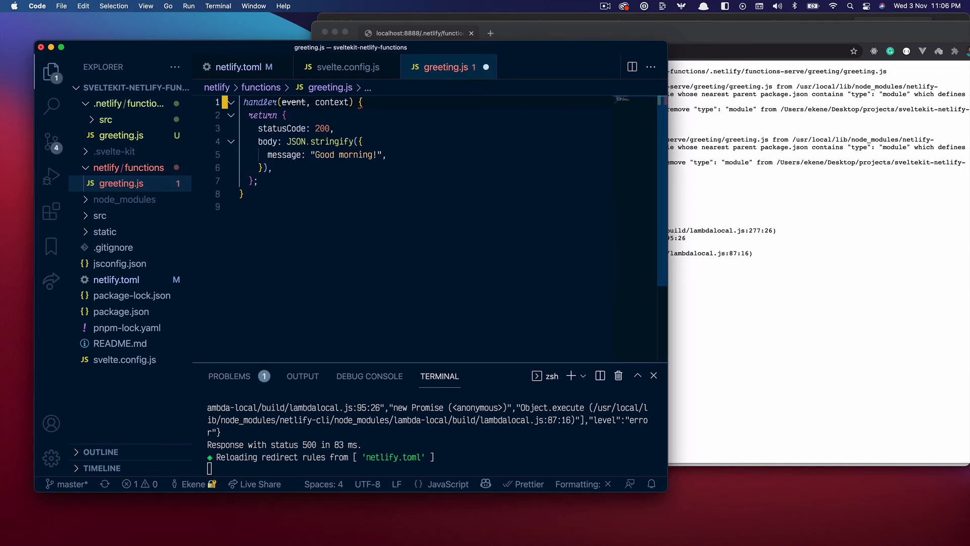
type("exports")
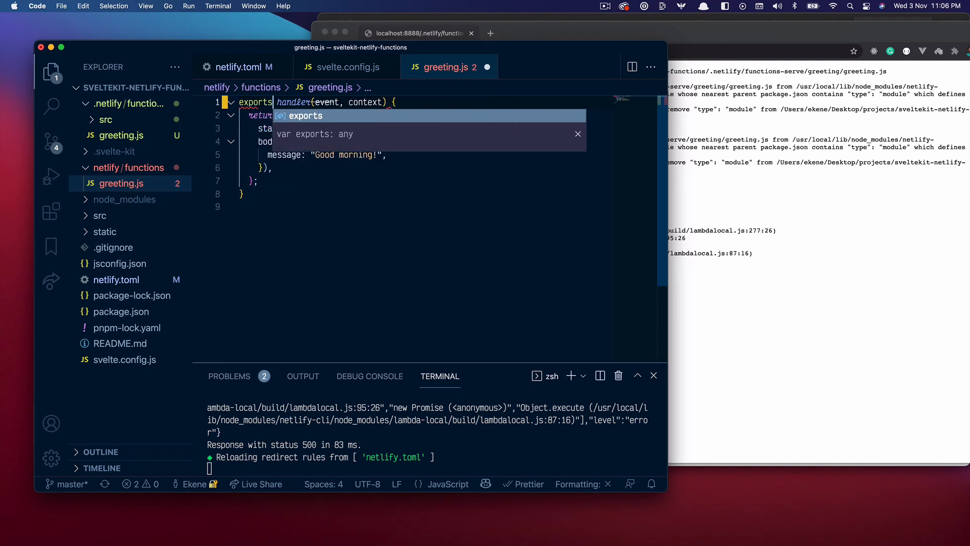
type(".")
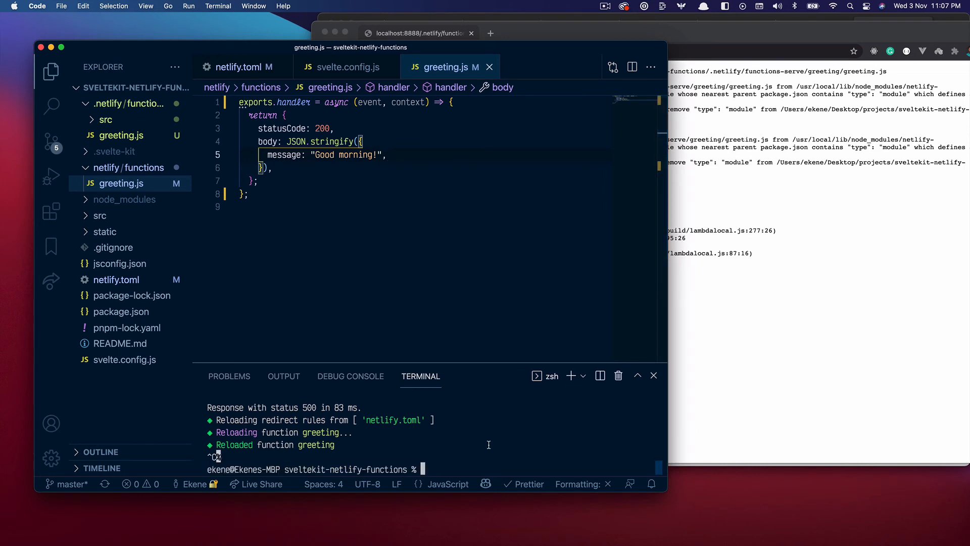
type("ntl d")
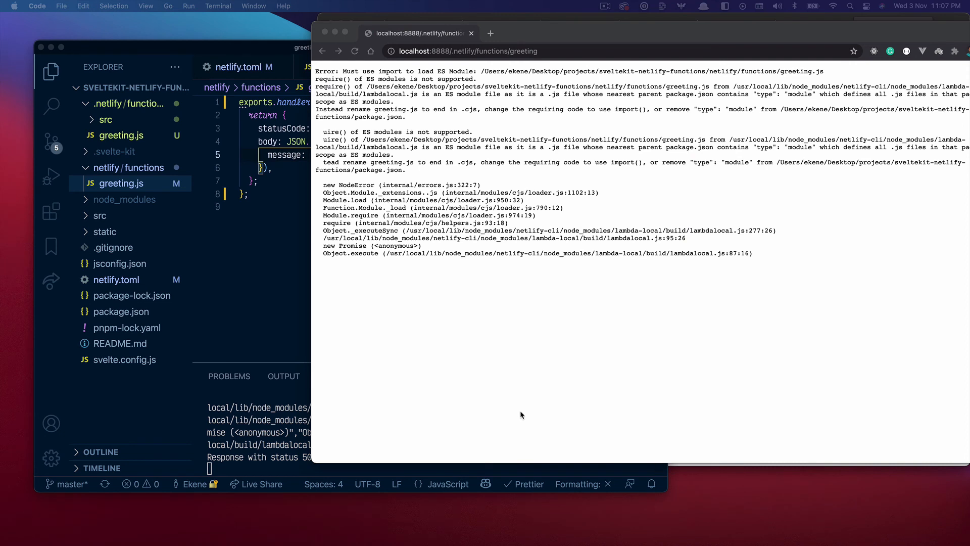
mouse_move(550, 362)
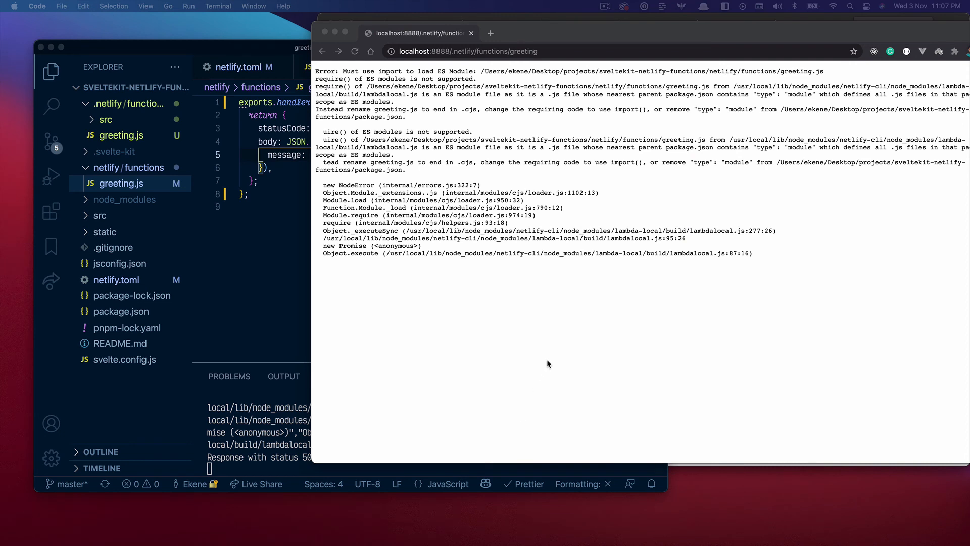
mouse_move(296, 313)
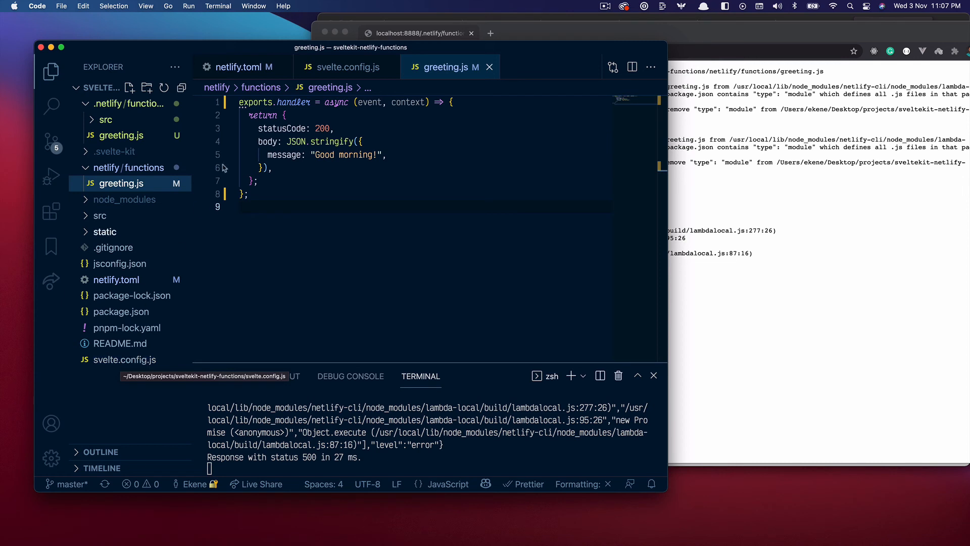
- Rename netlify/functions/greeting.js to greeting.cjs from the Explorer context menu
right_click(122, 182)
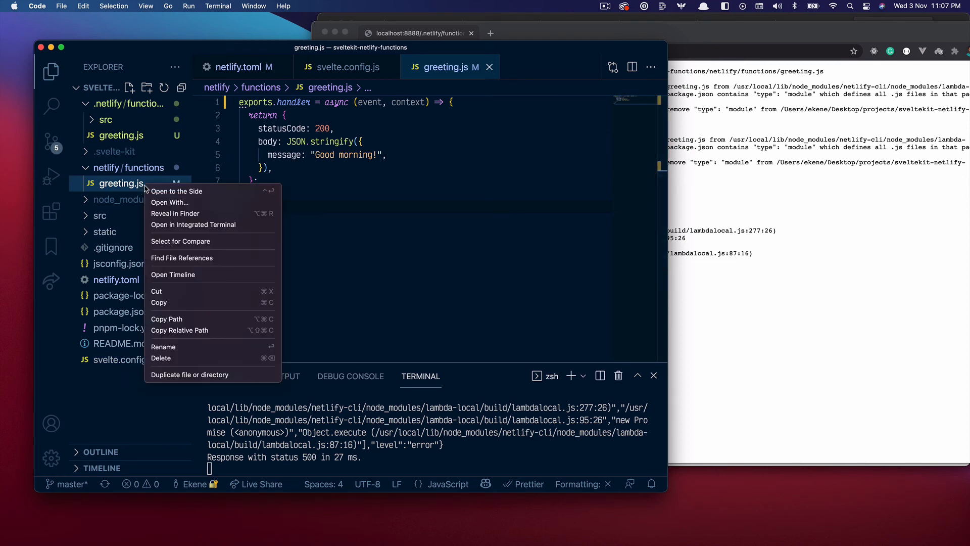
mouse_move(175, 347)
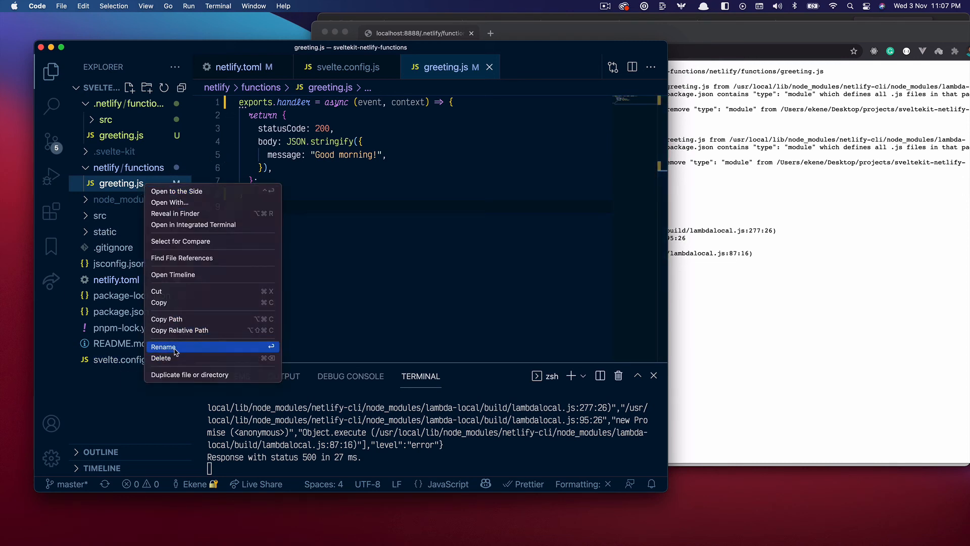
left_click(164, 347)
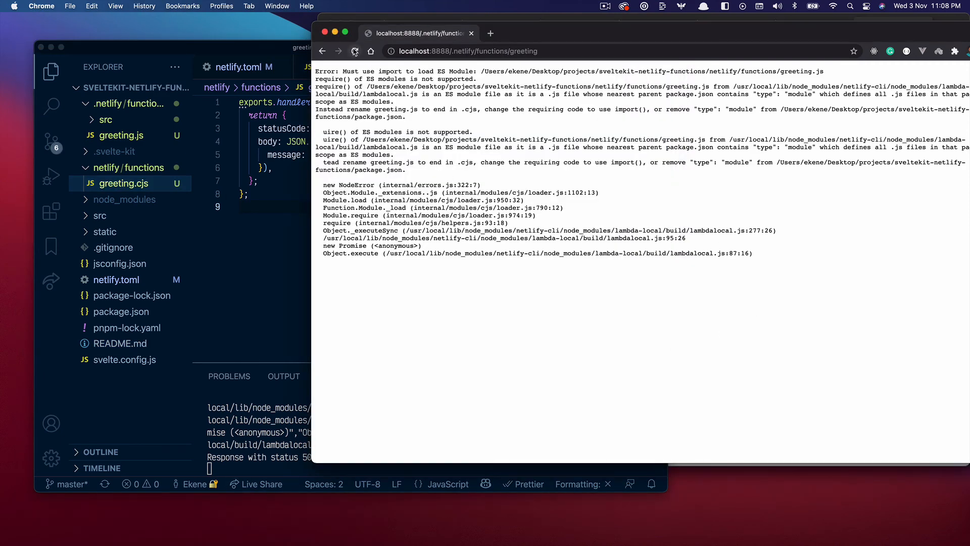
- Reload localhost:8888/.netlify/functions/greeting, which now fails with Cannot find module greeting.js
left_click(355, 51)
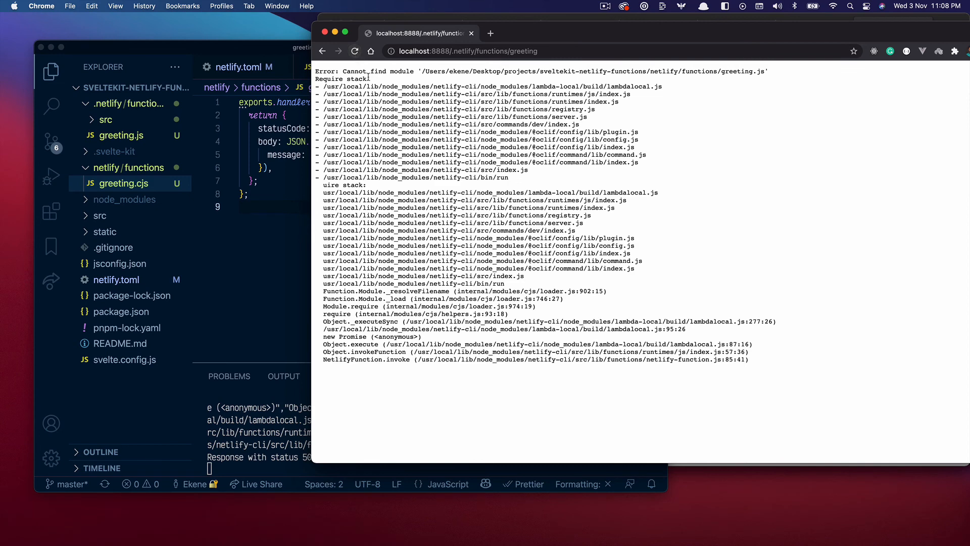
mouse_move(755, 78)
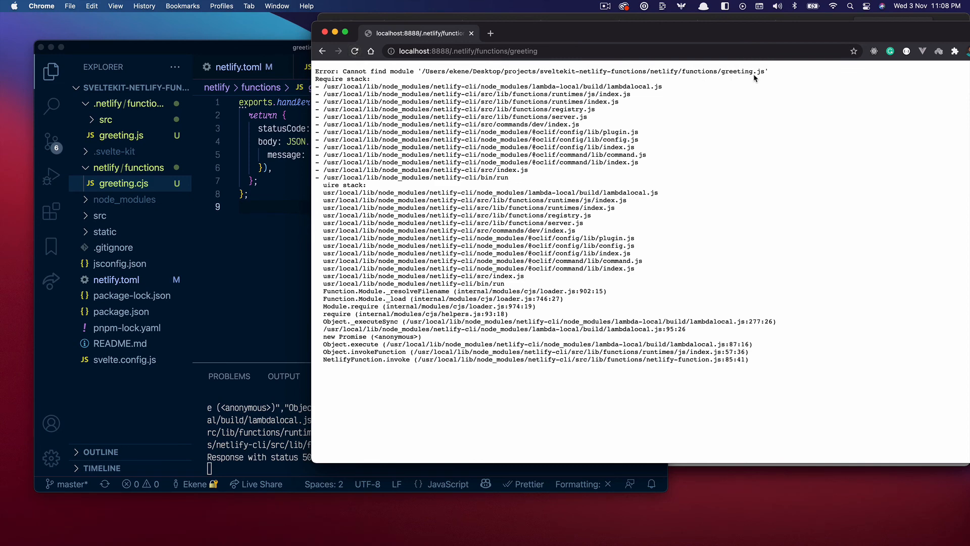
mouse_move(214, 484)
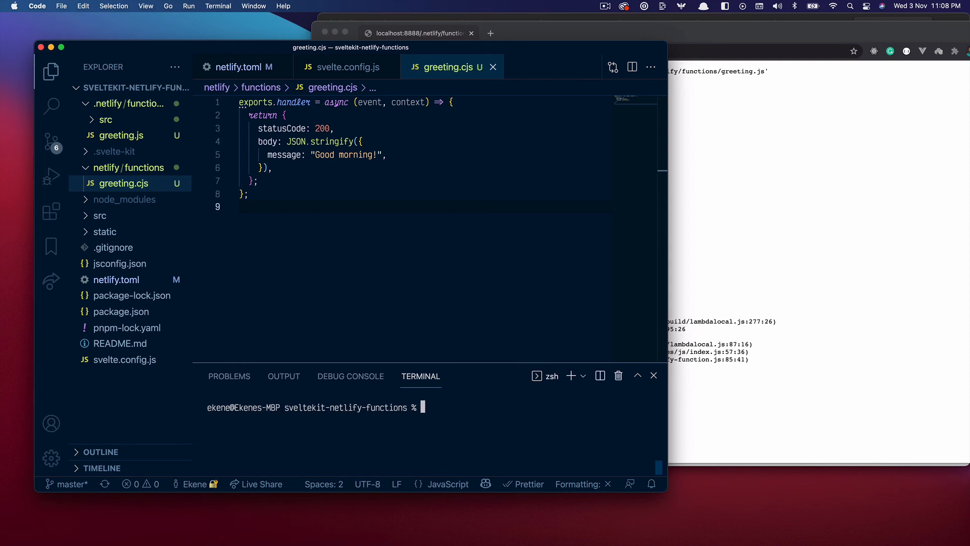
- Run ntl dev in the terminal to restart the Netlify dev server
type("ntl dev")
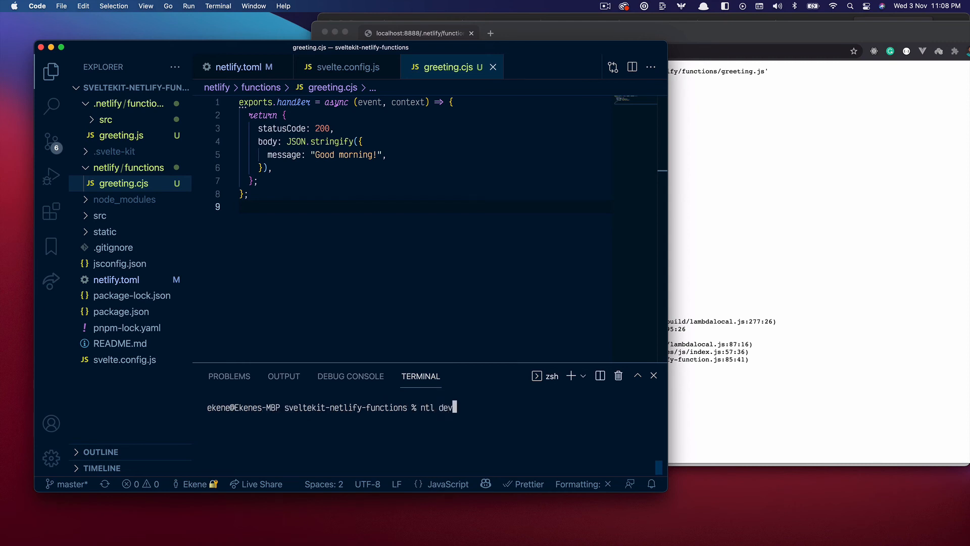
key("Return")
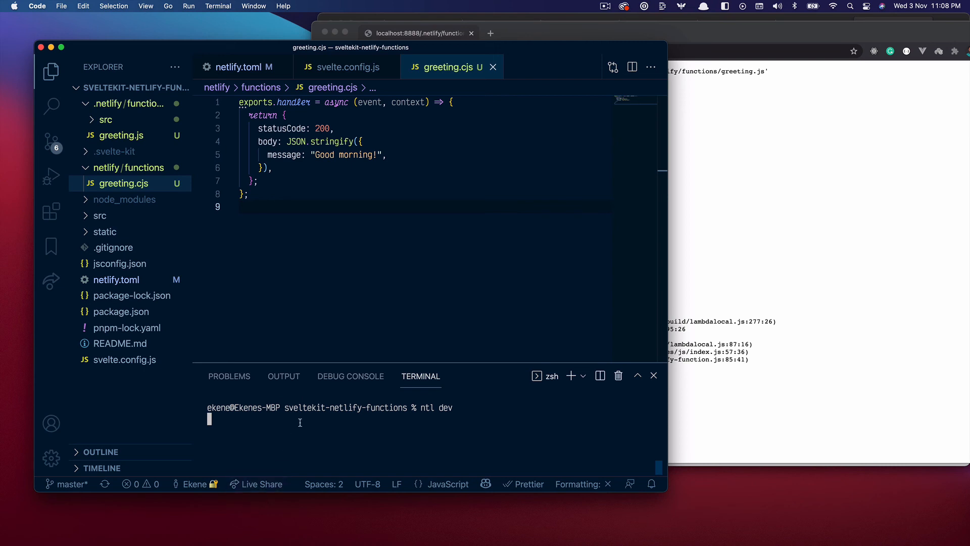
key("Return")
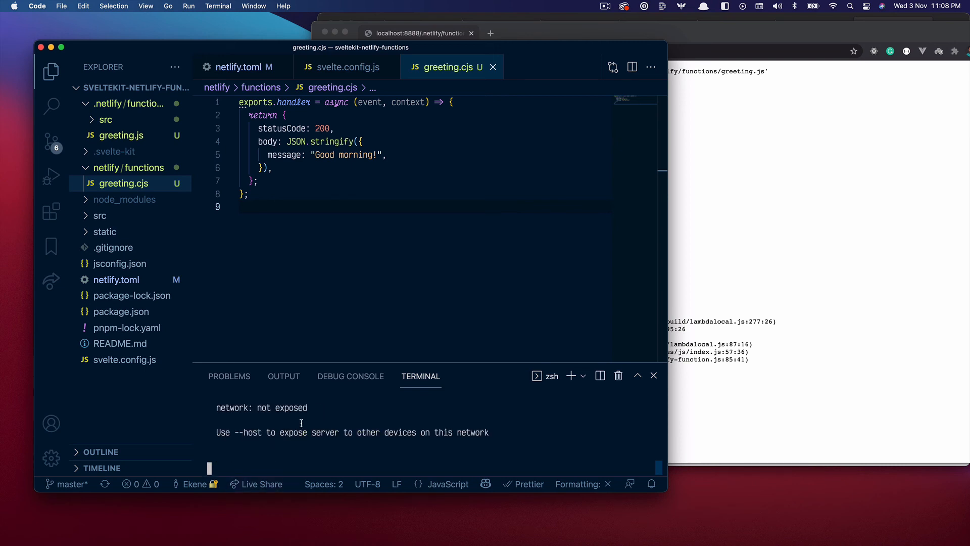
- Refetch the local greeting function, which now returns {"message": "Good morning!"}
left_click(418, 33)
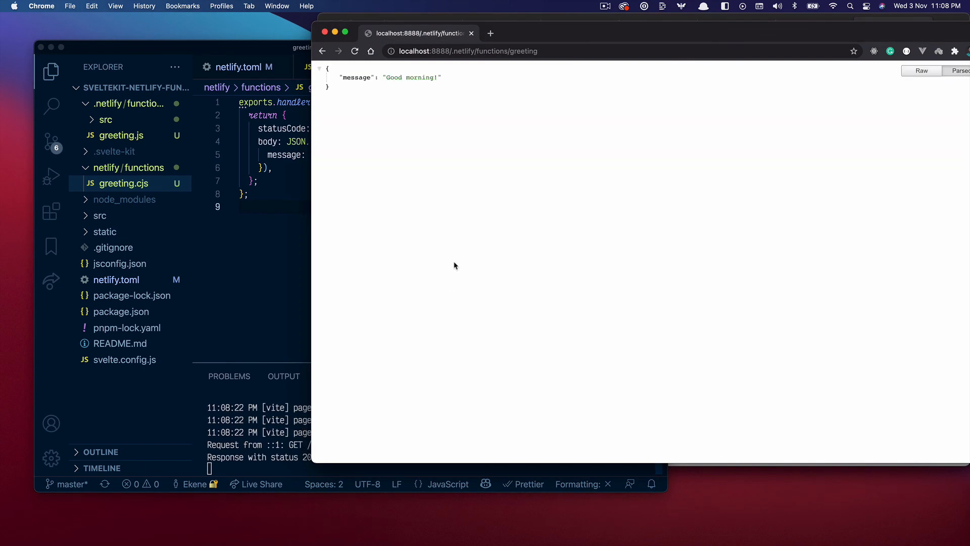
mouse_move(439, 179)
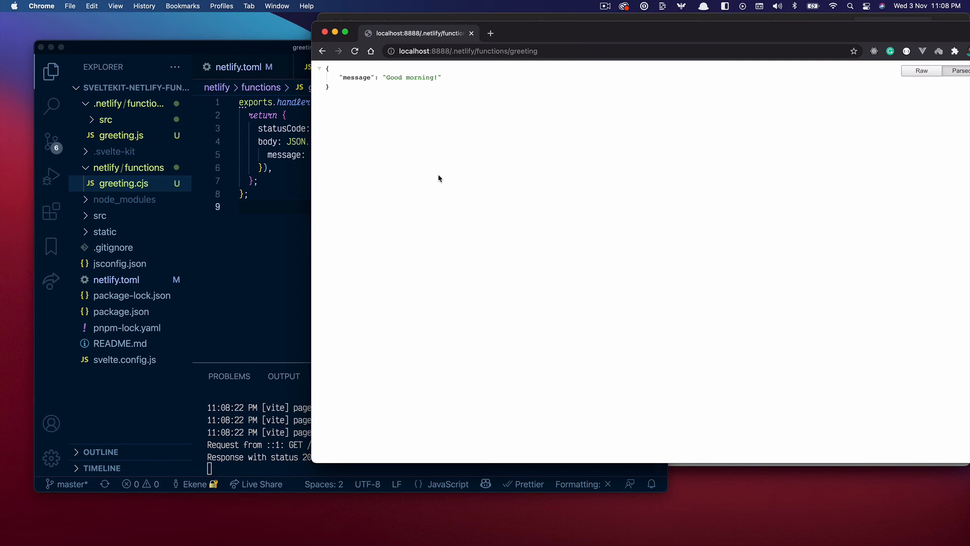
mouse_move(438, 153)
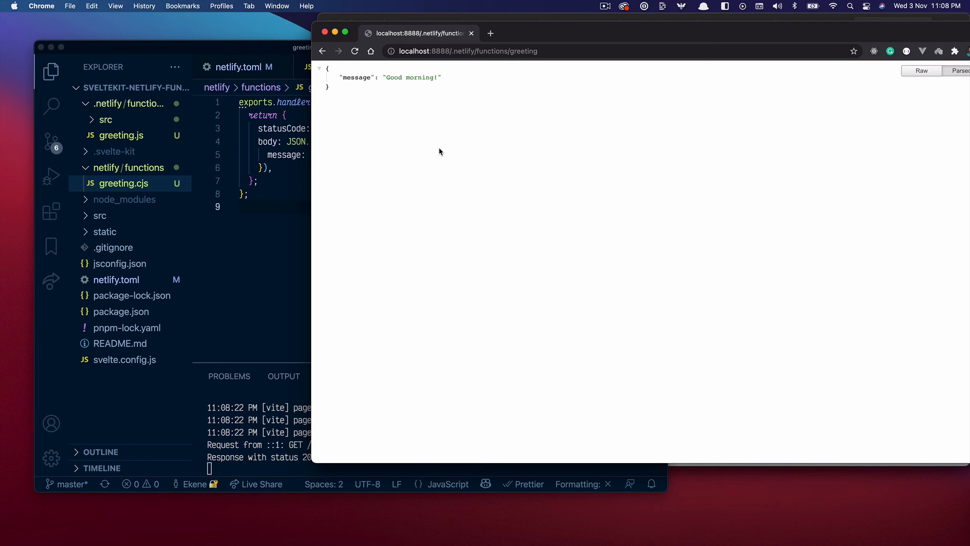
mouse_move(442, 138)
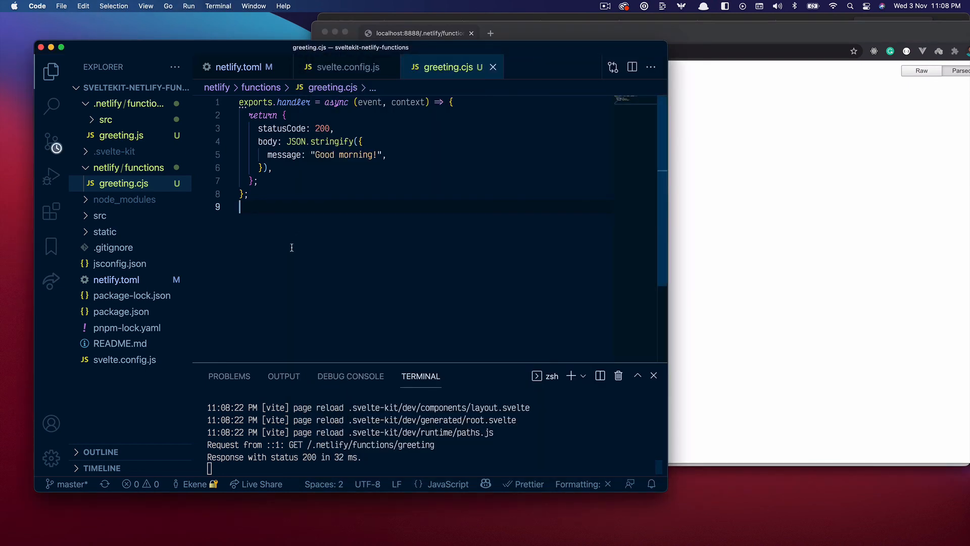
- Remove node_bundler = "esbuild" from netlify.toml, save, and review exports.handler in greeting.cjs
left_click(241, 67)
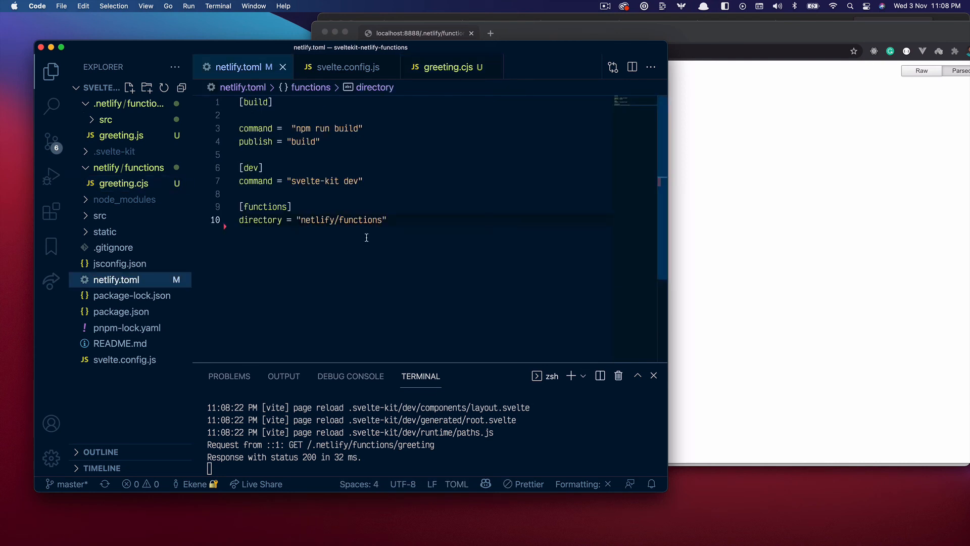
type("node_bundler = \"esbuild\"")
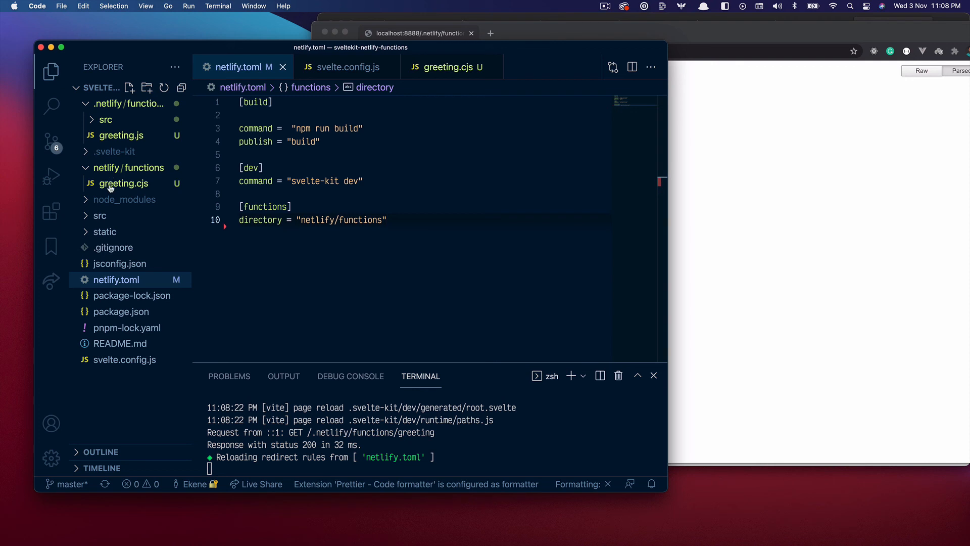
left_click(124, 183)
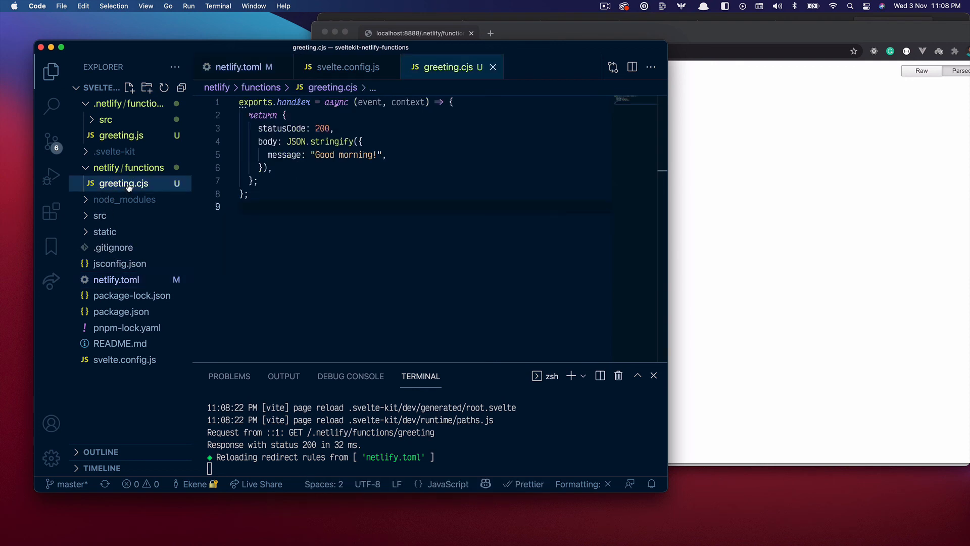
mouse_move(282, 128)
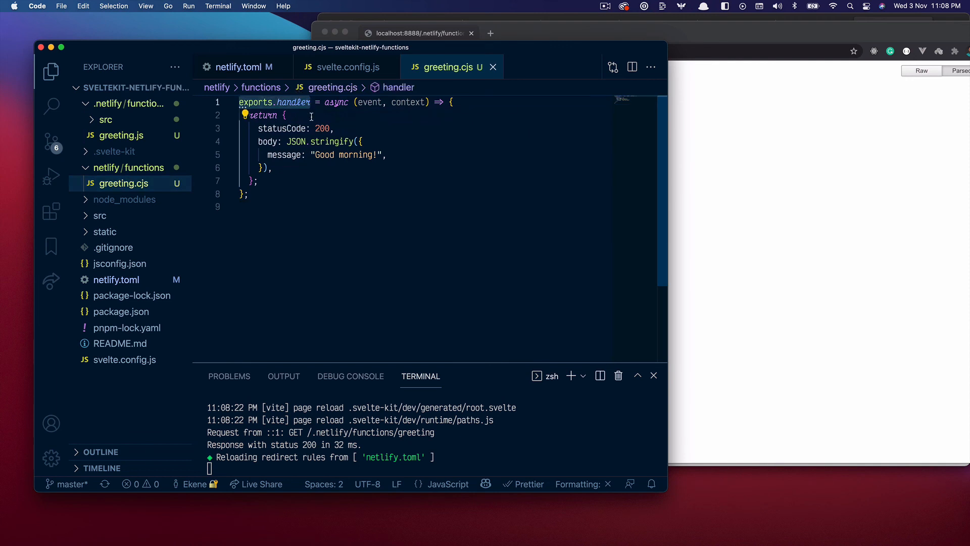
left_click(258, 181)
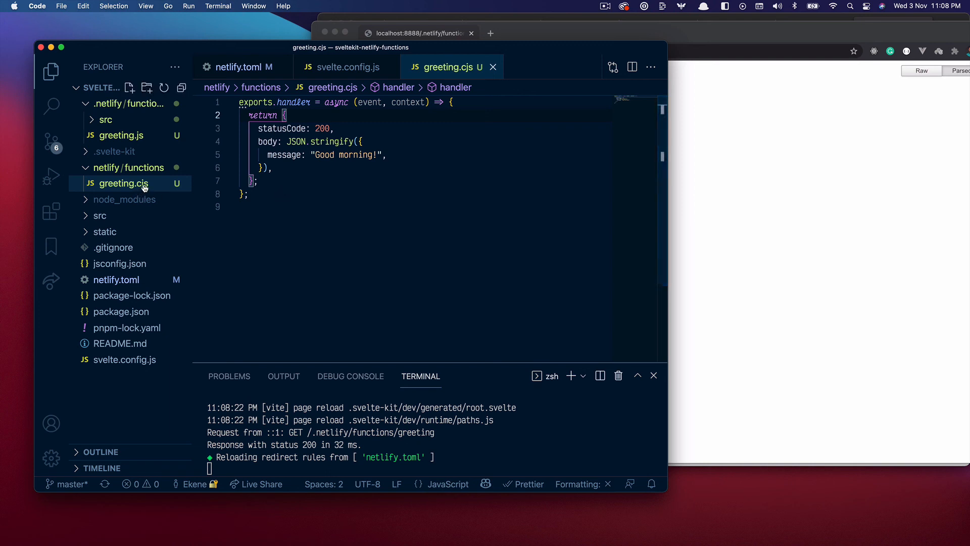
mouse_move(122, 183)
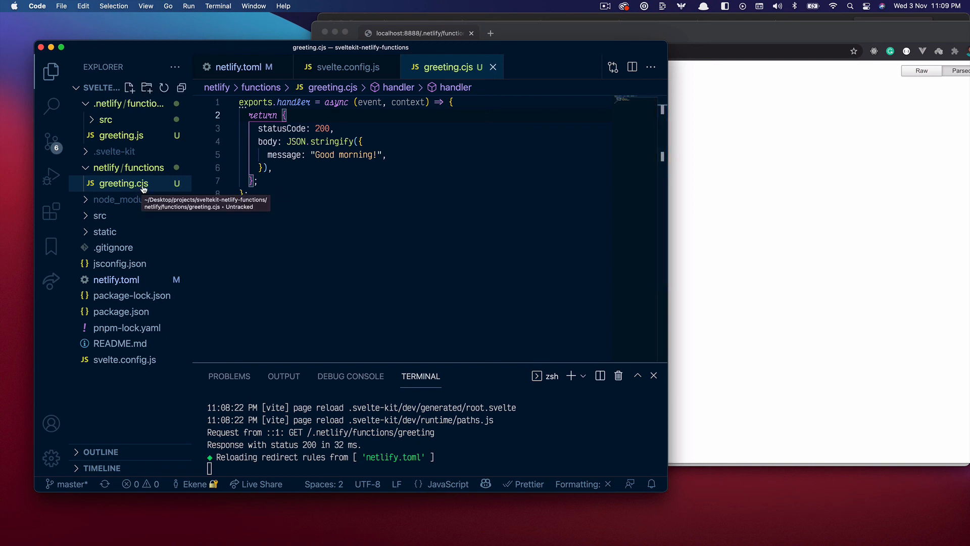
left_click(347, 173)
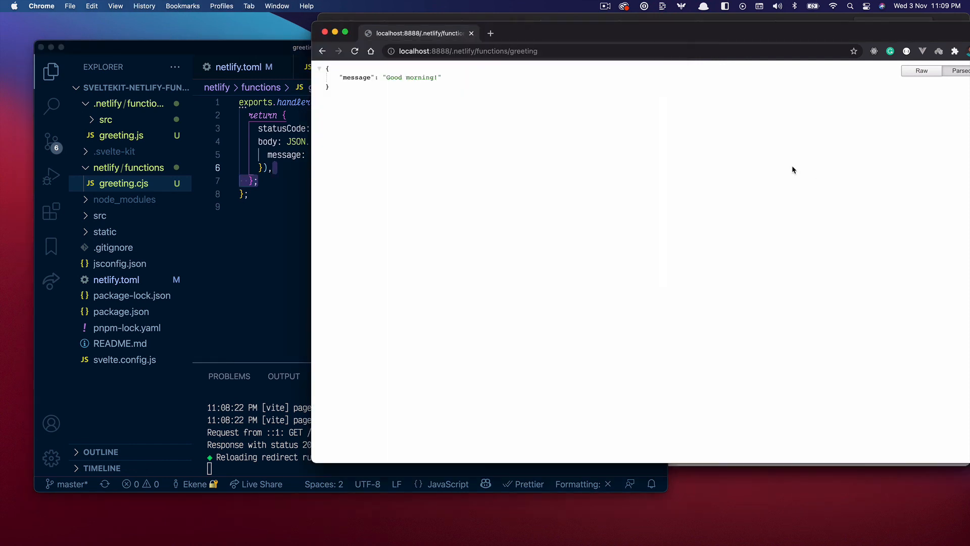
mouse_move(325, 32)
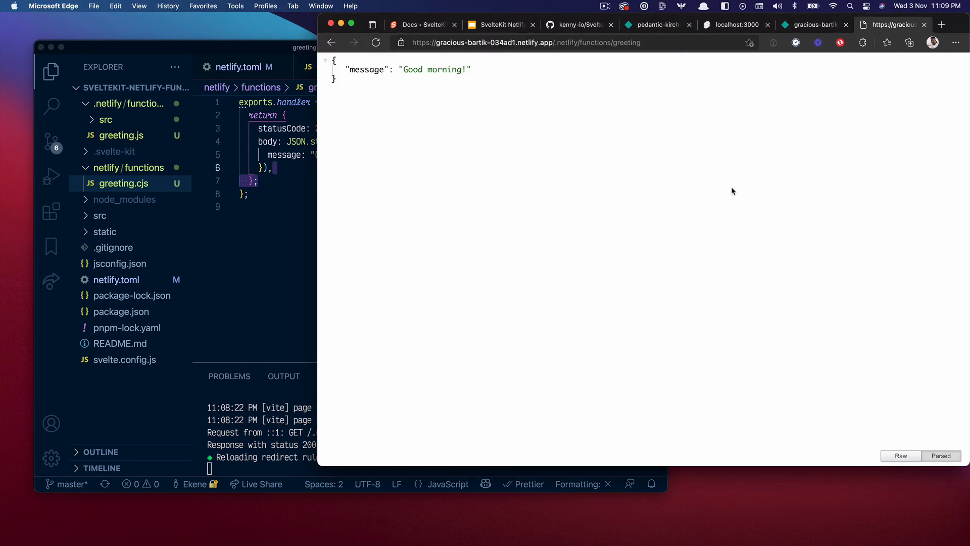
mouse_move(706, 222)
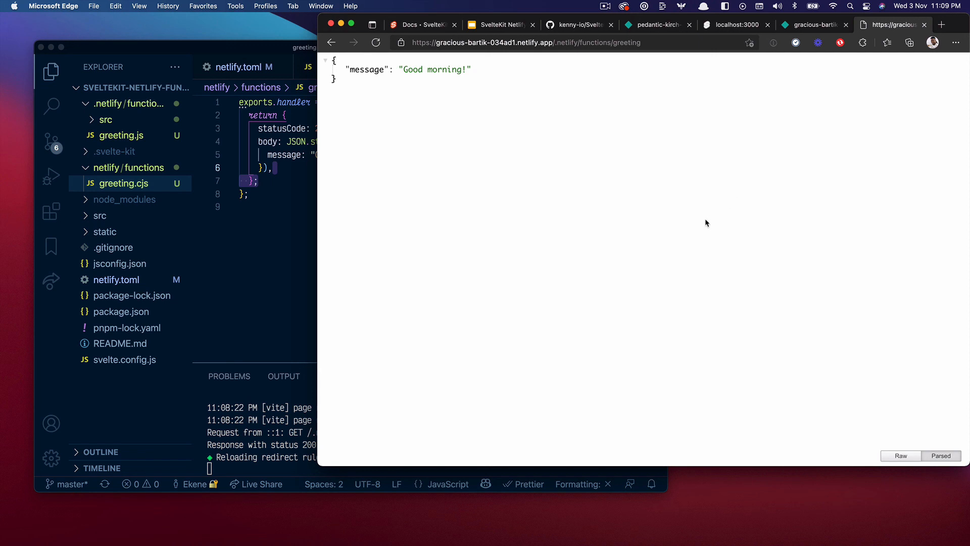
mouse_move(703, 223)
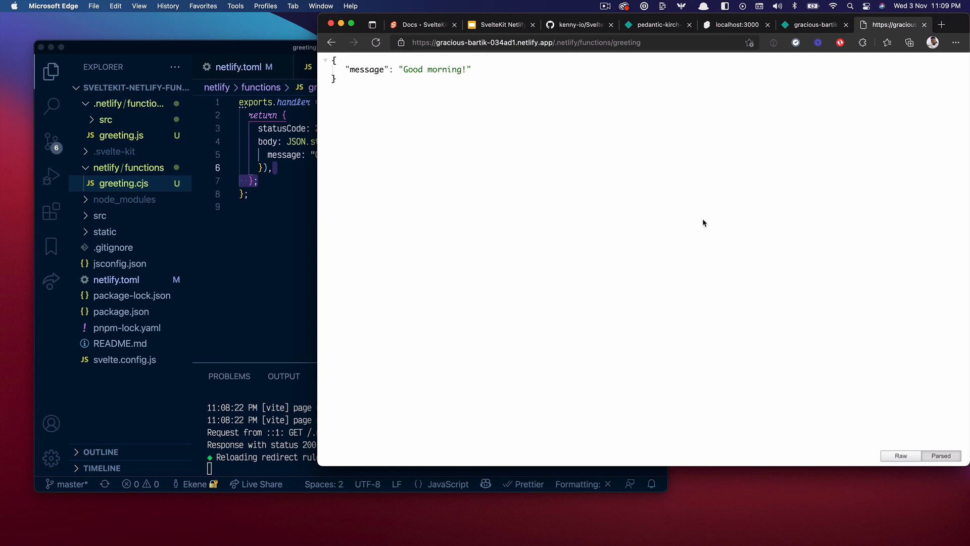
mouse_move(347, 92)
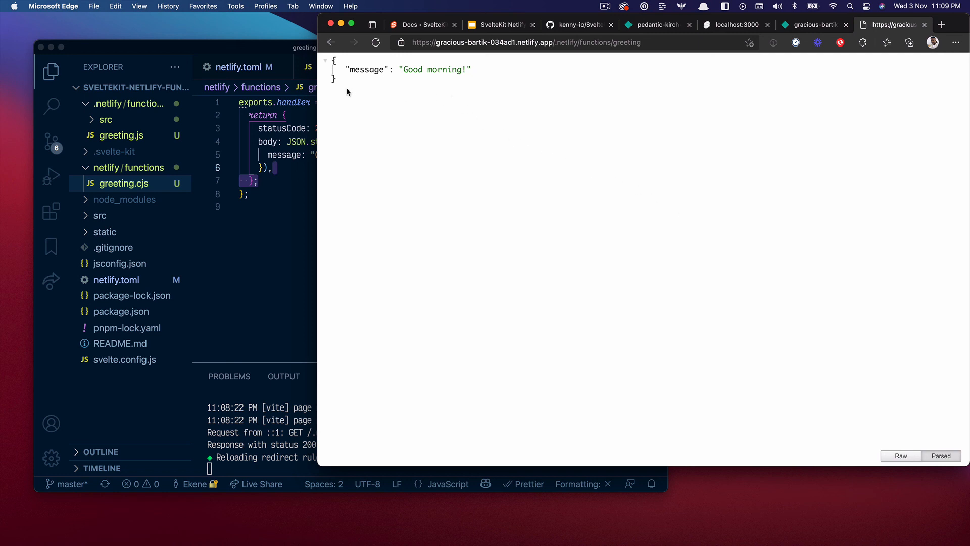
mouse_move(473, 55)
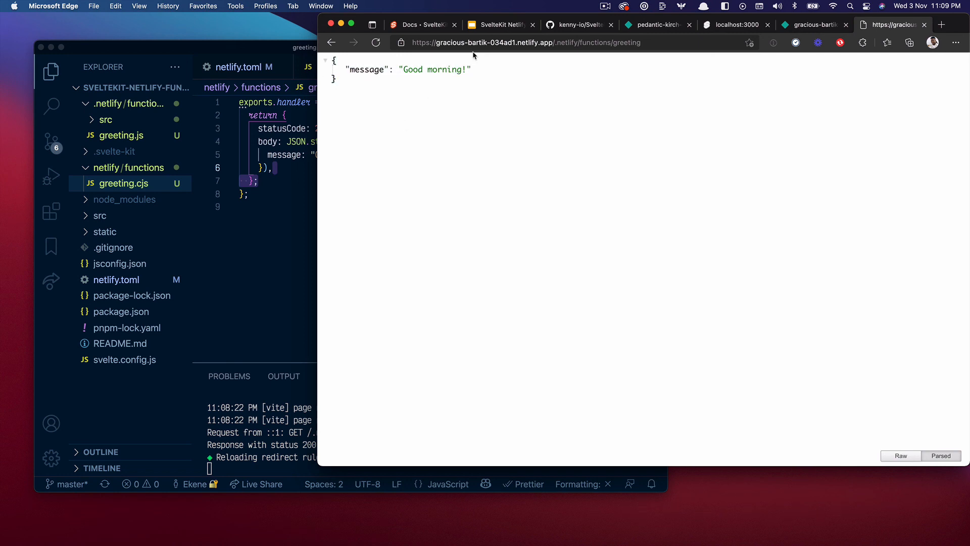
- Check the deployed netlify.app greeting function URL, which also returns Good morning!
left_click(501, 24)
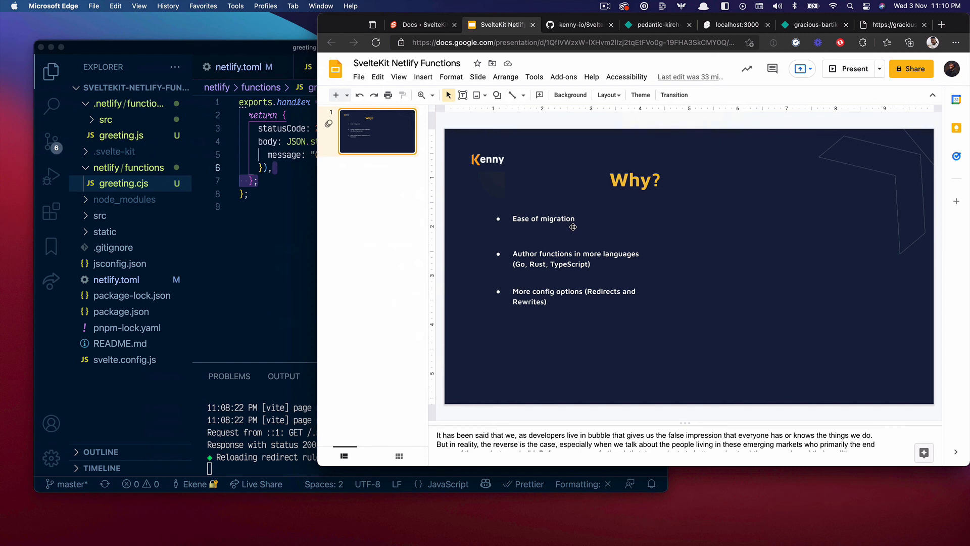
mouse_move(573, 222)
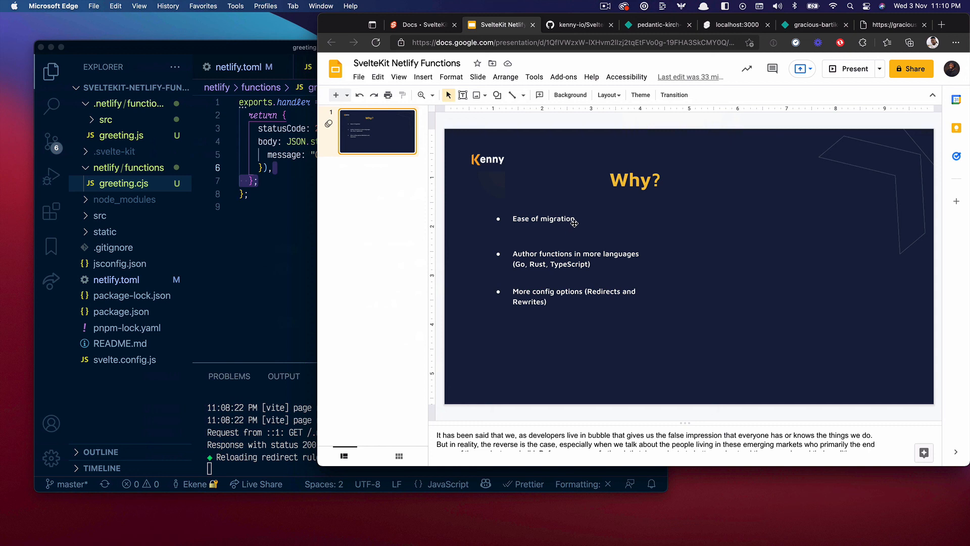
mouse_move(596, 199)
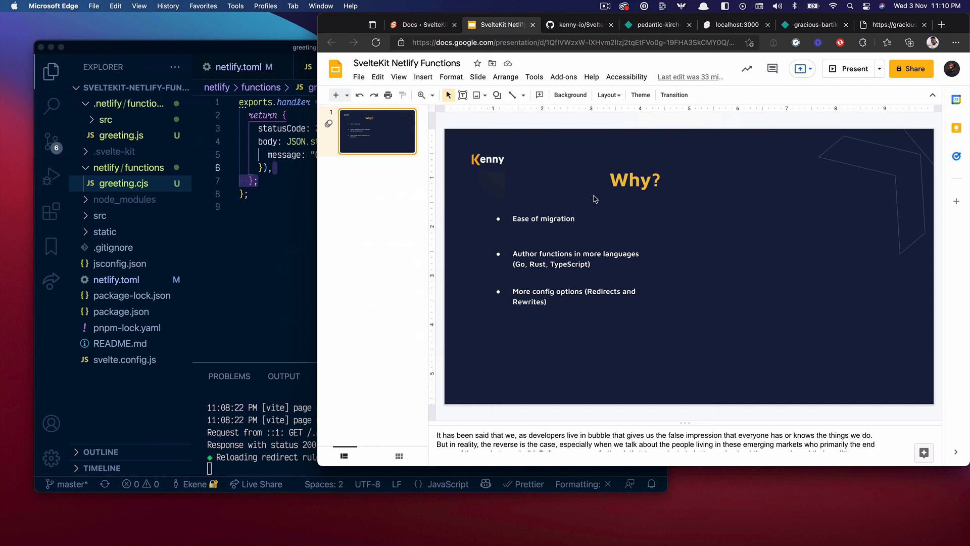